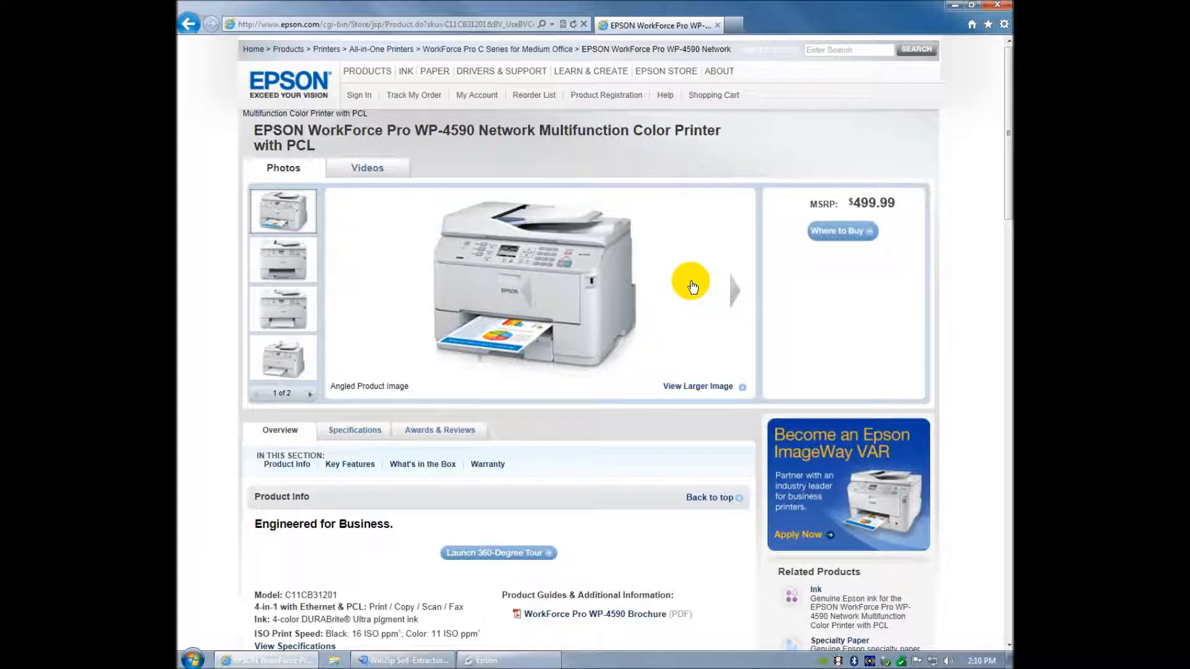
mouse_move(469, 154)
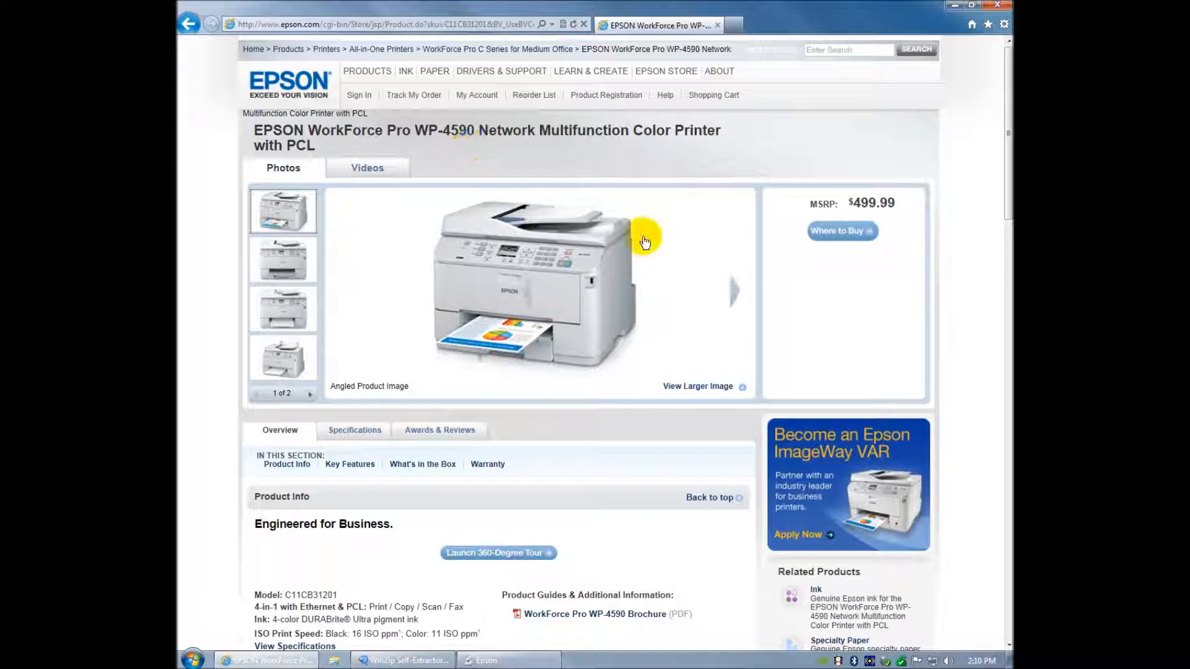
mouse_move(750, 148)
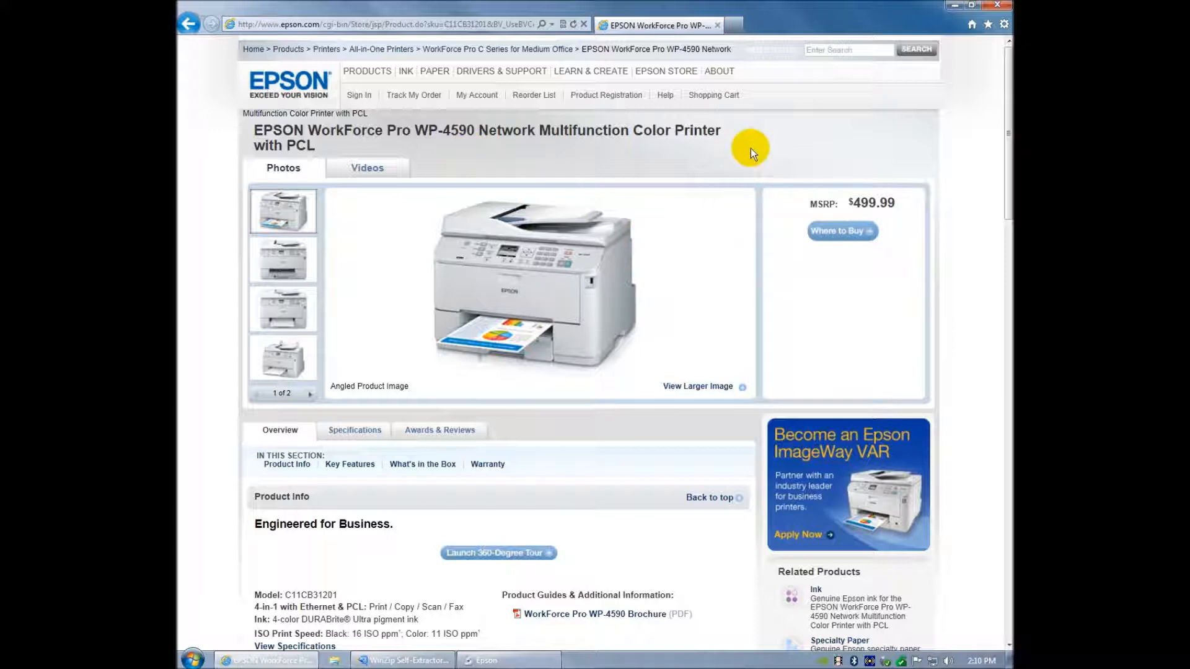
mouse_move(748, 144)
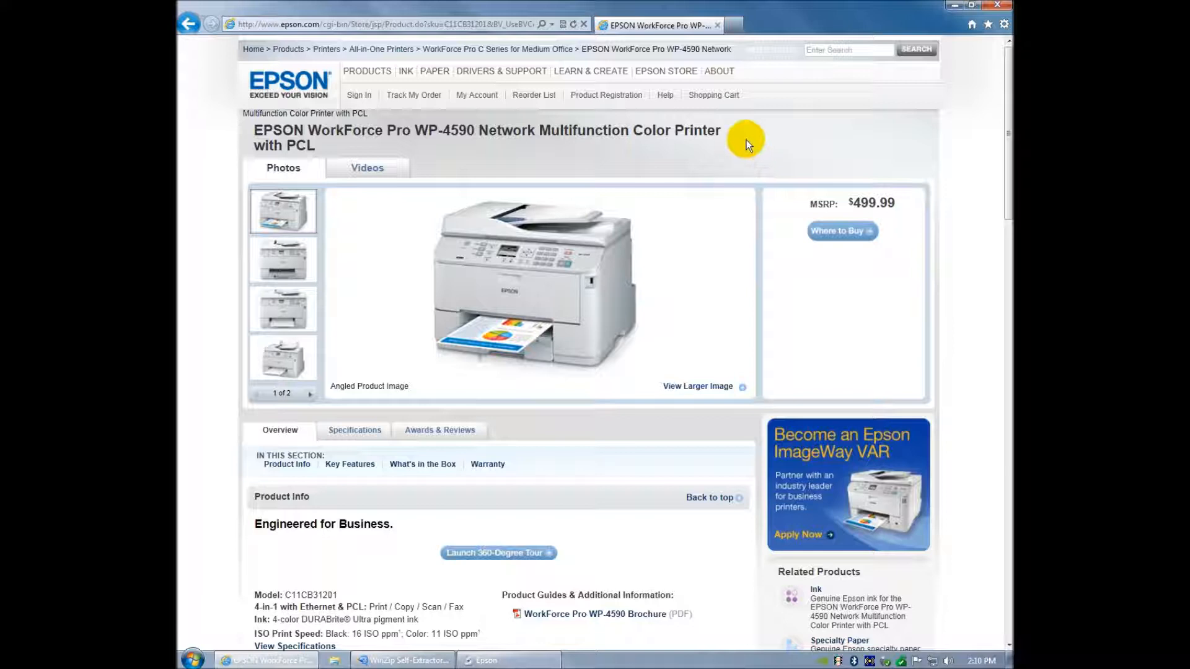
mouse_move(281, 558)
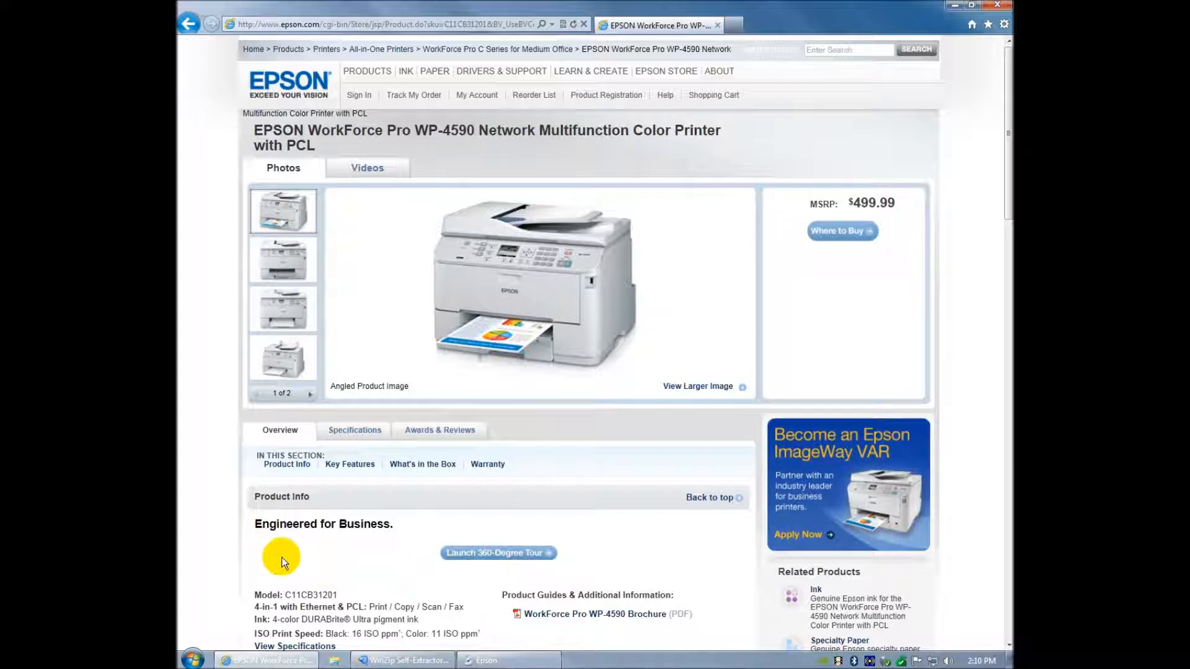
mouse_move(777, 336)
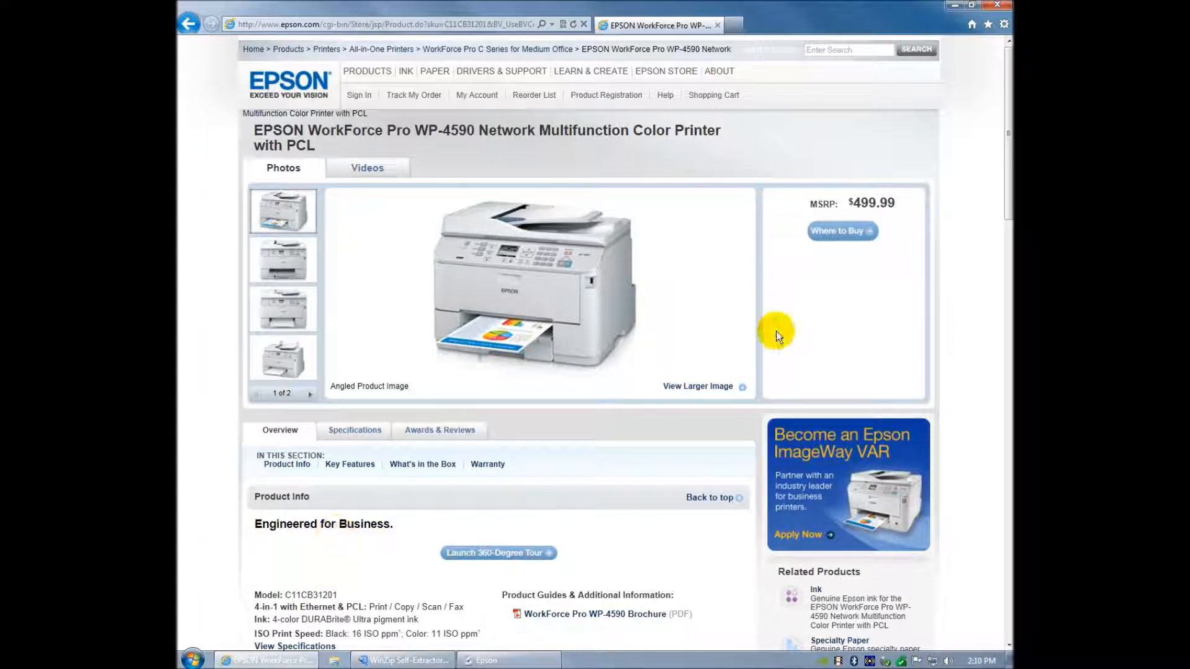
mouse_move(782, 331)
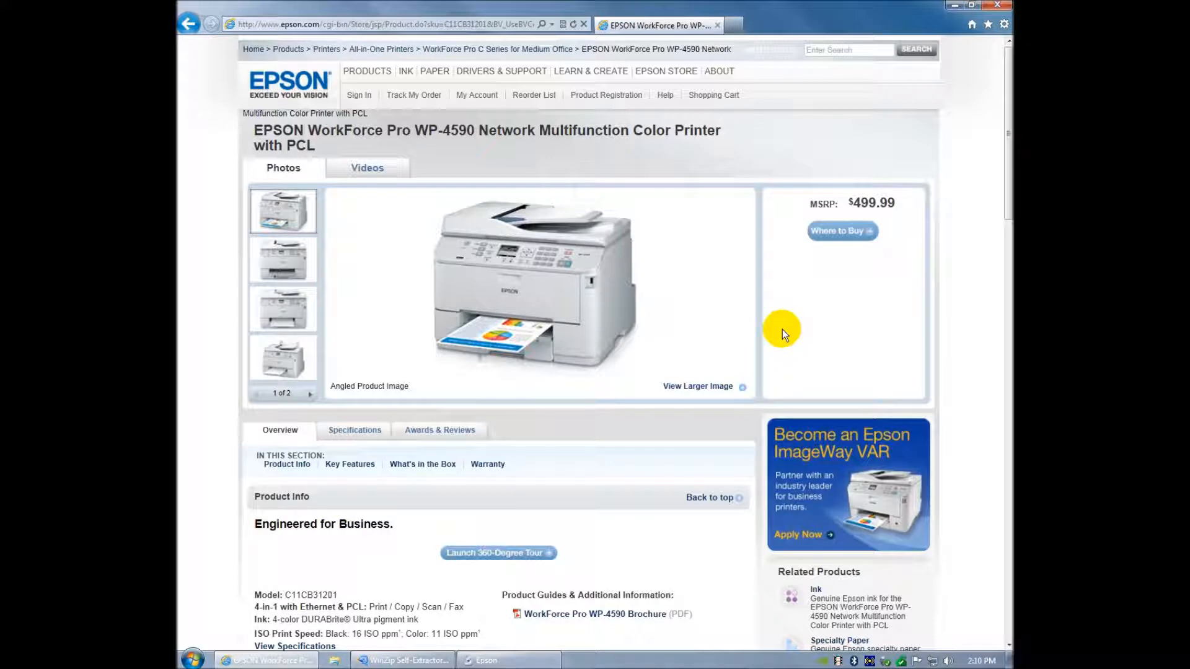
mouse_move(903, 307)
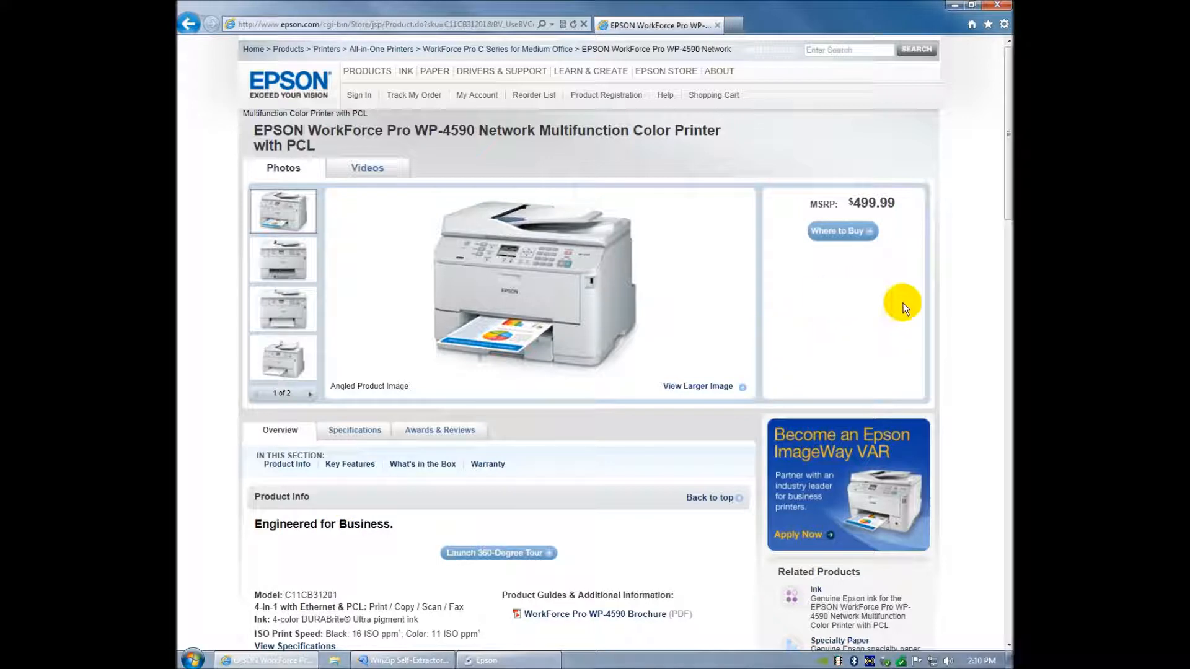
mouse_move(945, 292)
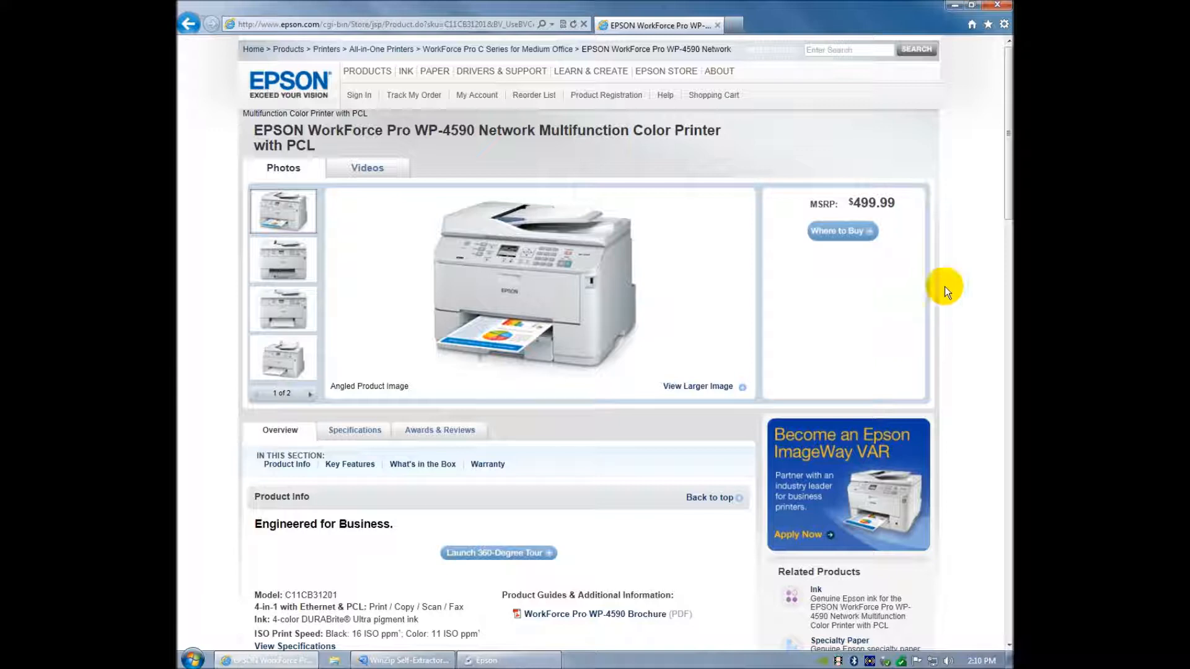
mouse_move(960, 6)
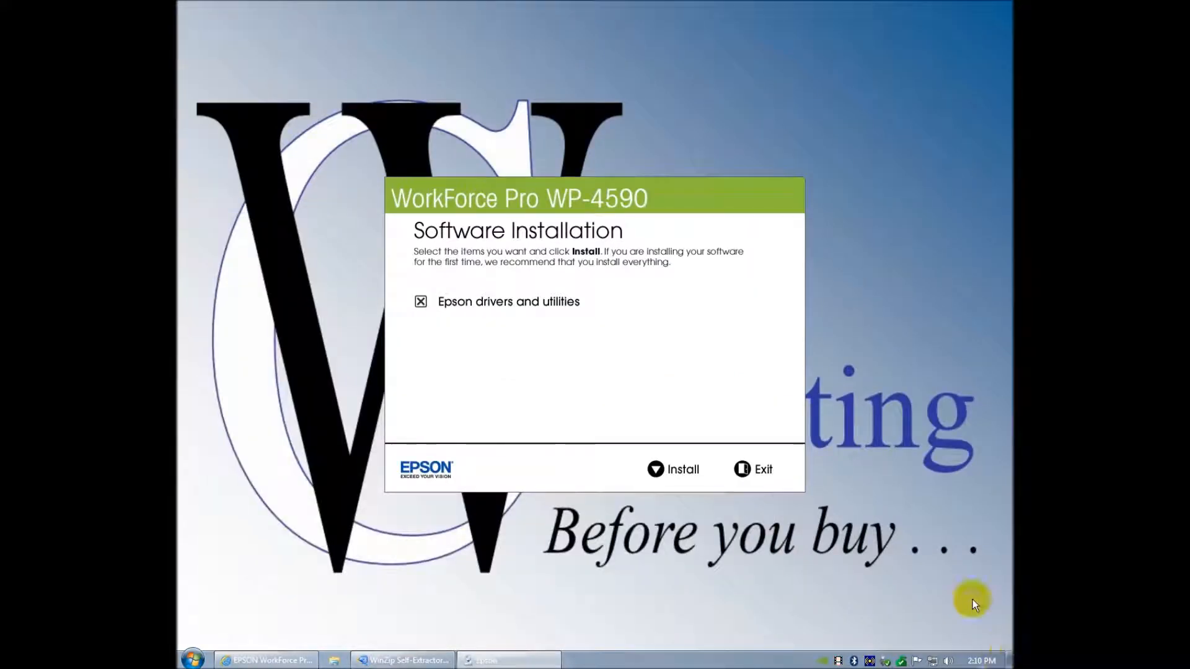
mouse_move(714, 535)
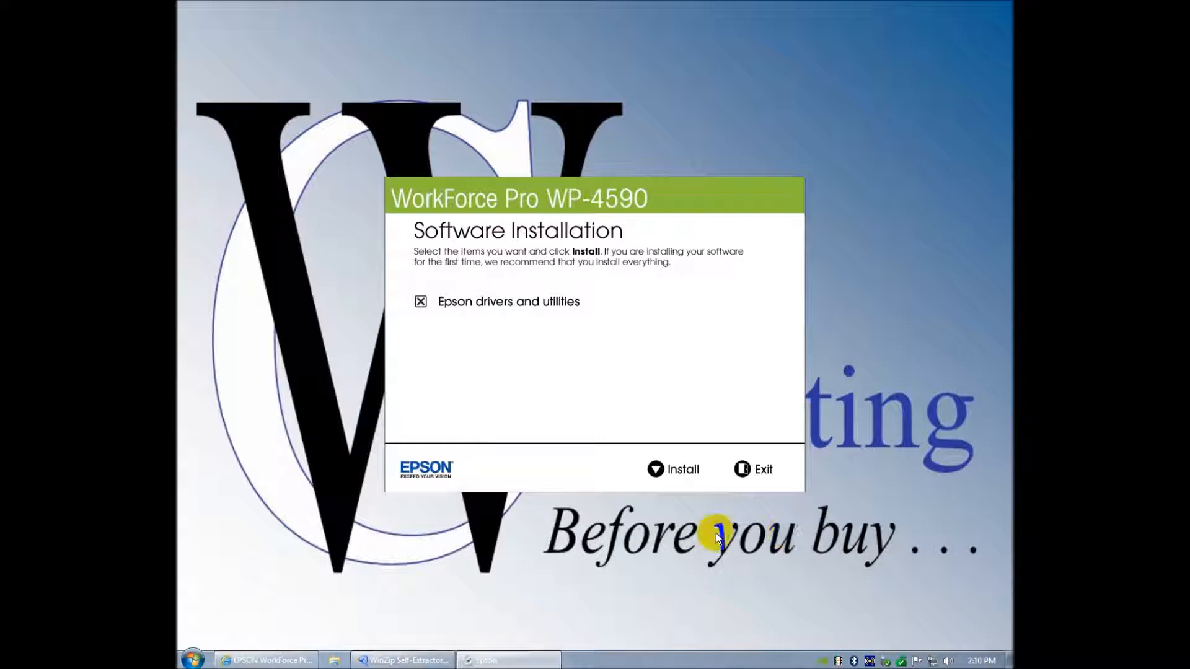
mouse_move(540, 286)
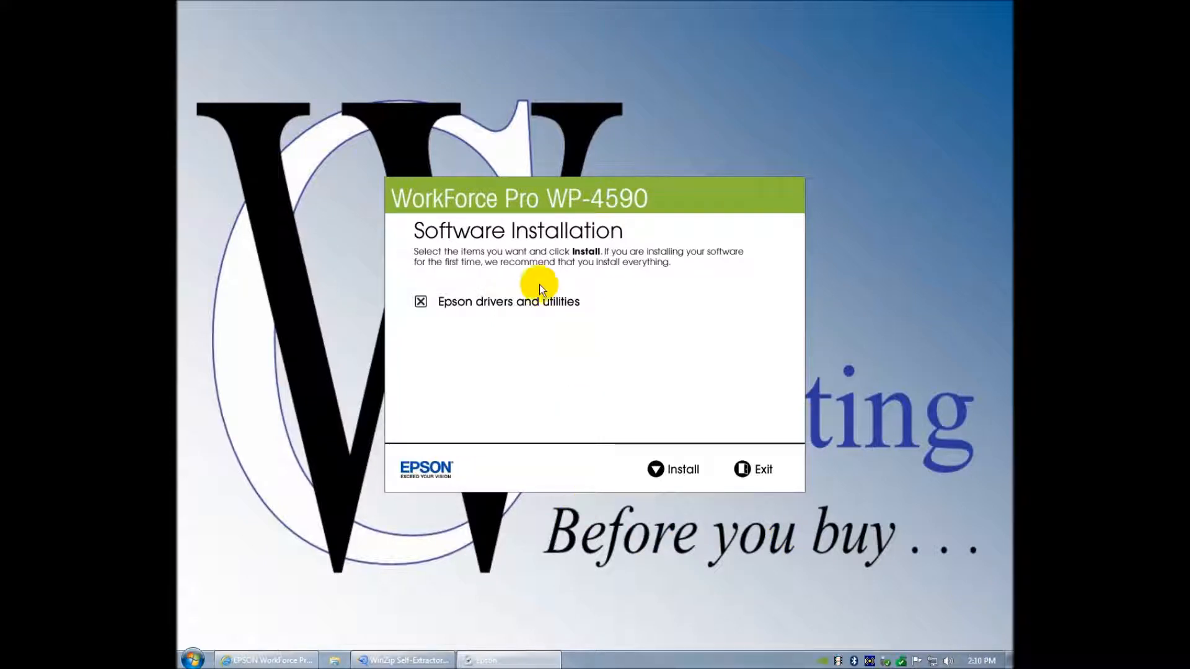
mouse_move(546, 281)
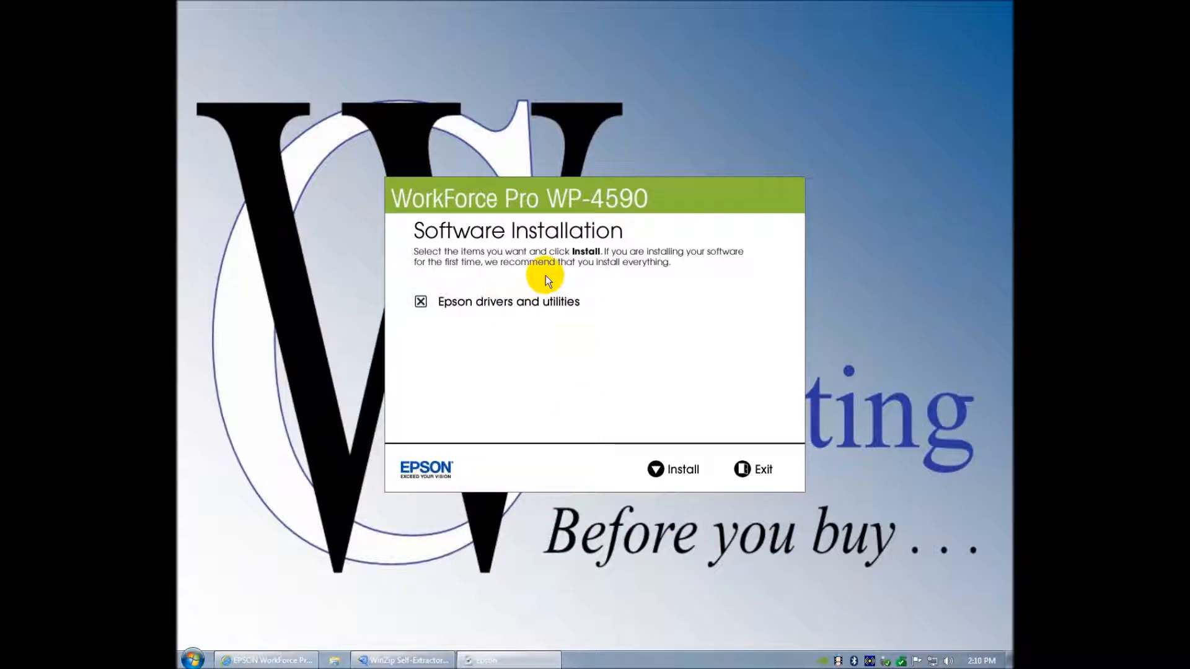
mouse_move(446, 325)
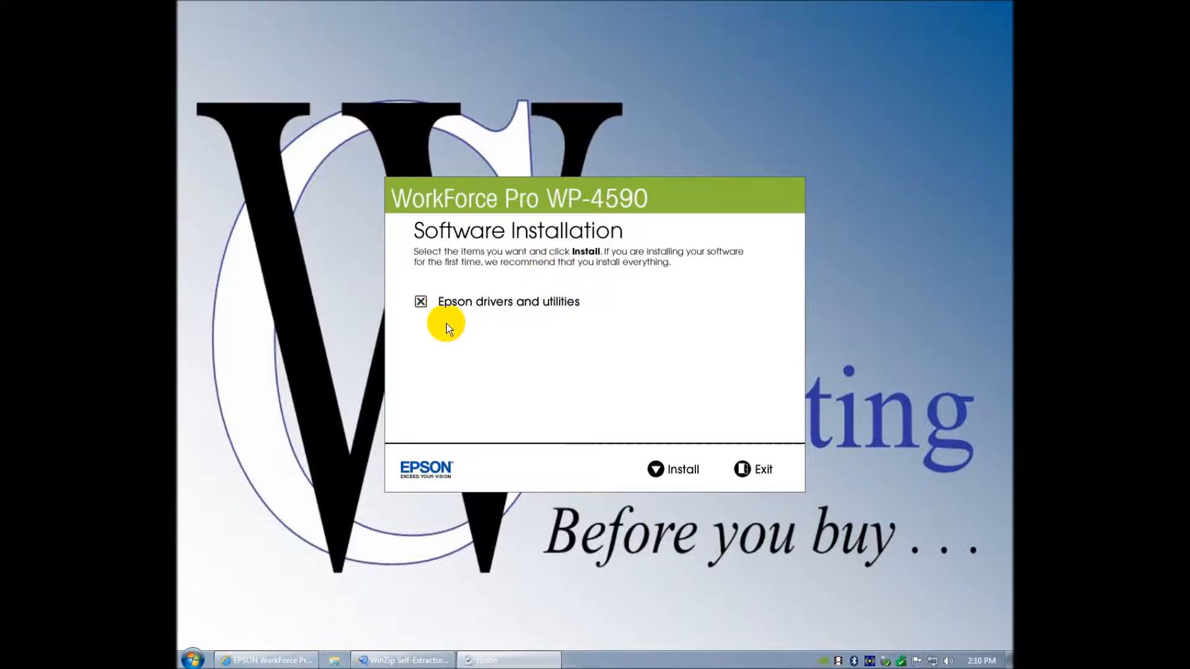
mouse_move(694, 390)
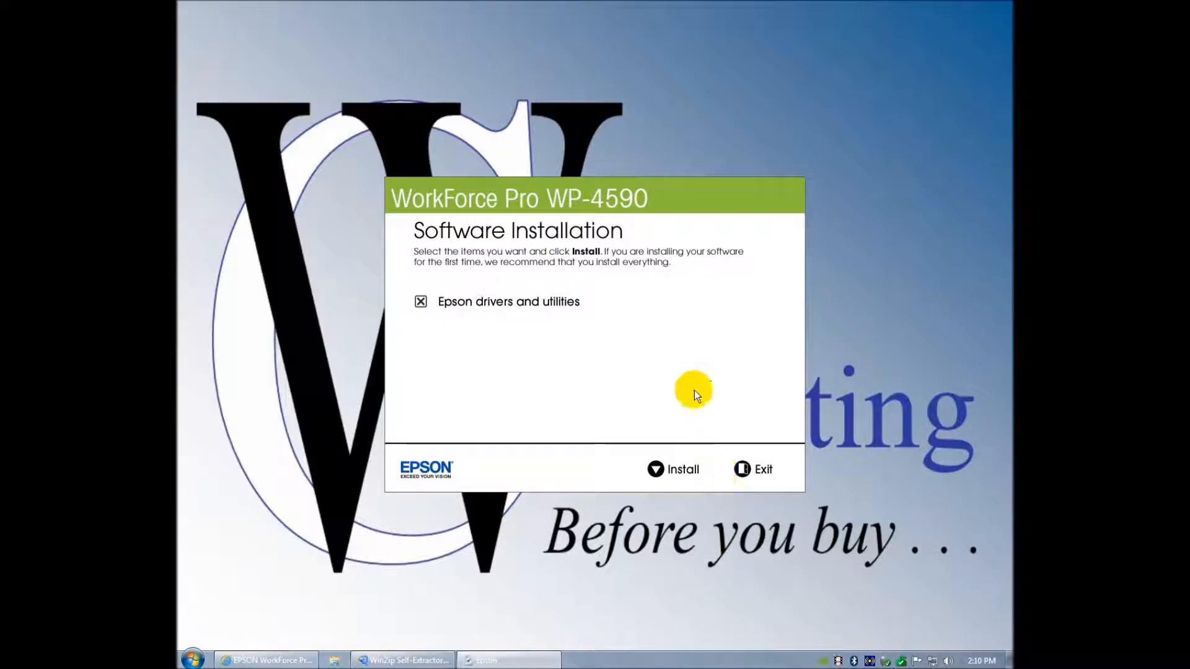
mouse_move(654, 371)
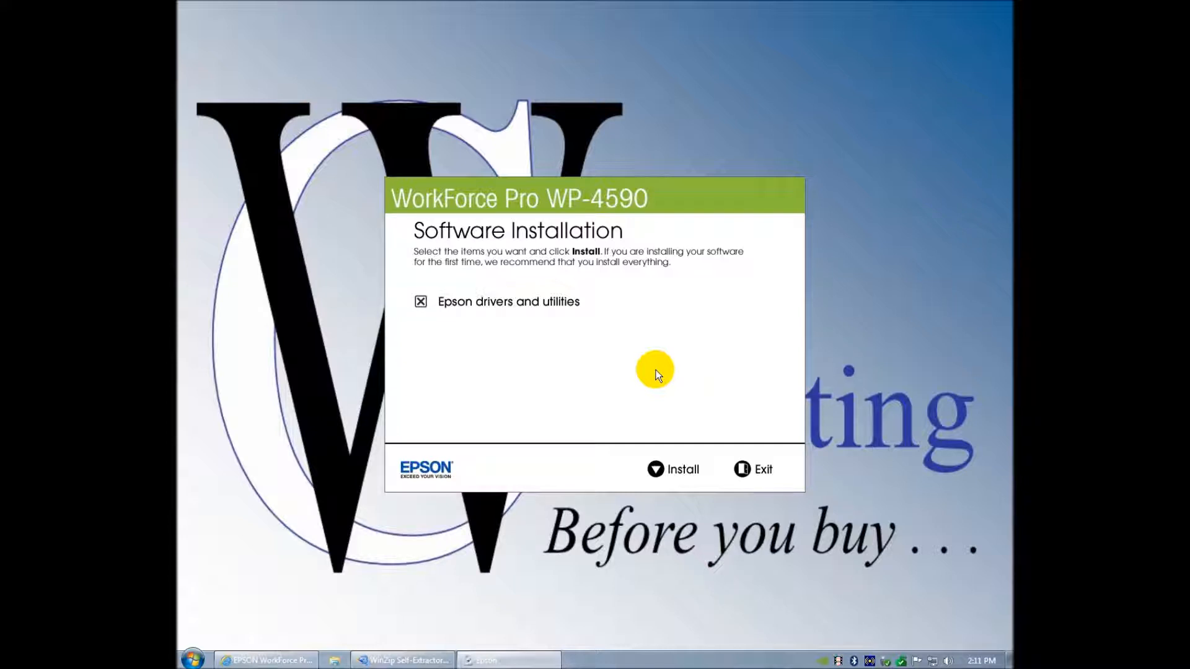
mouse_move(658, 309)
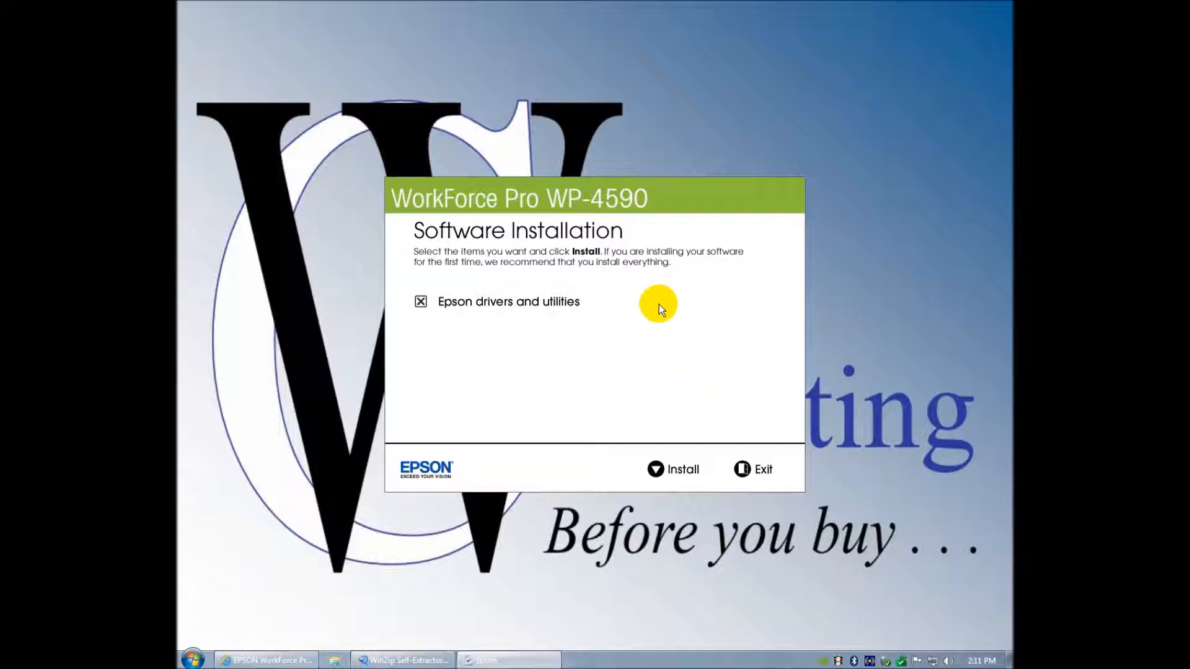
mouse_move(681, 398)
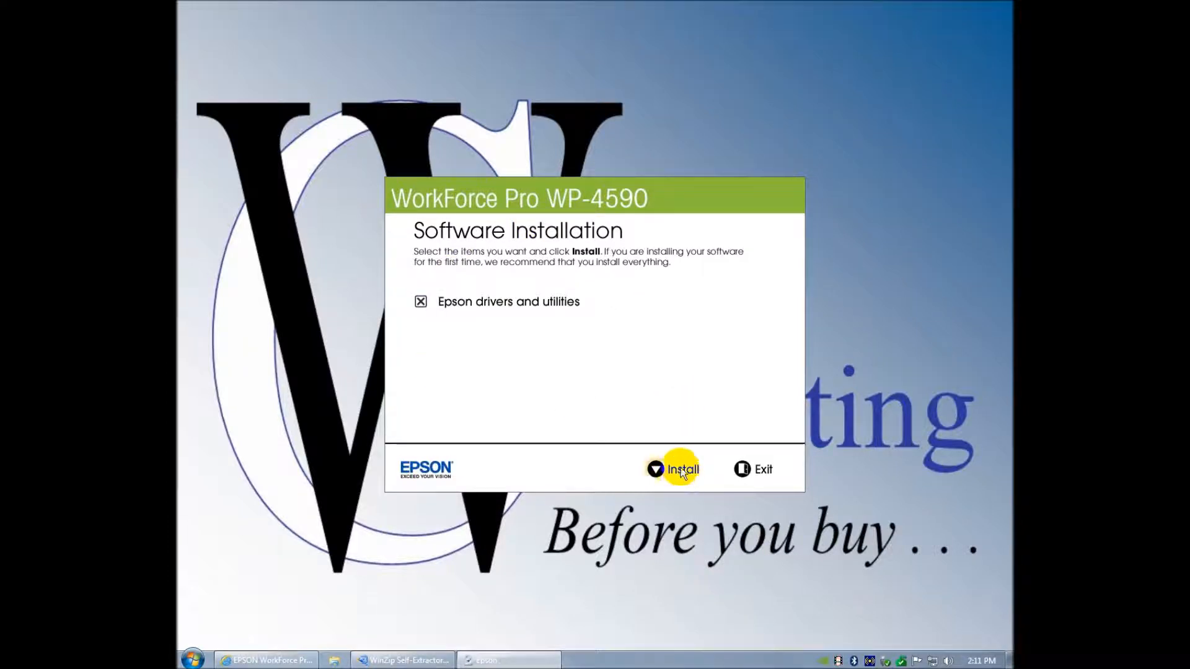
- Start installing the Epson drivers and utilities, reaching the license agreement
click(680, 468)
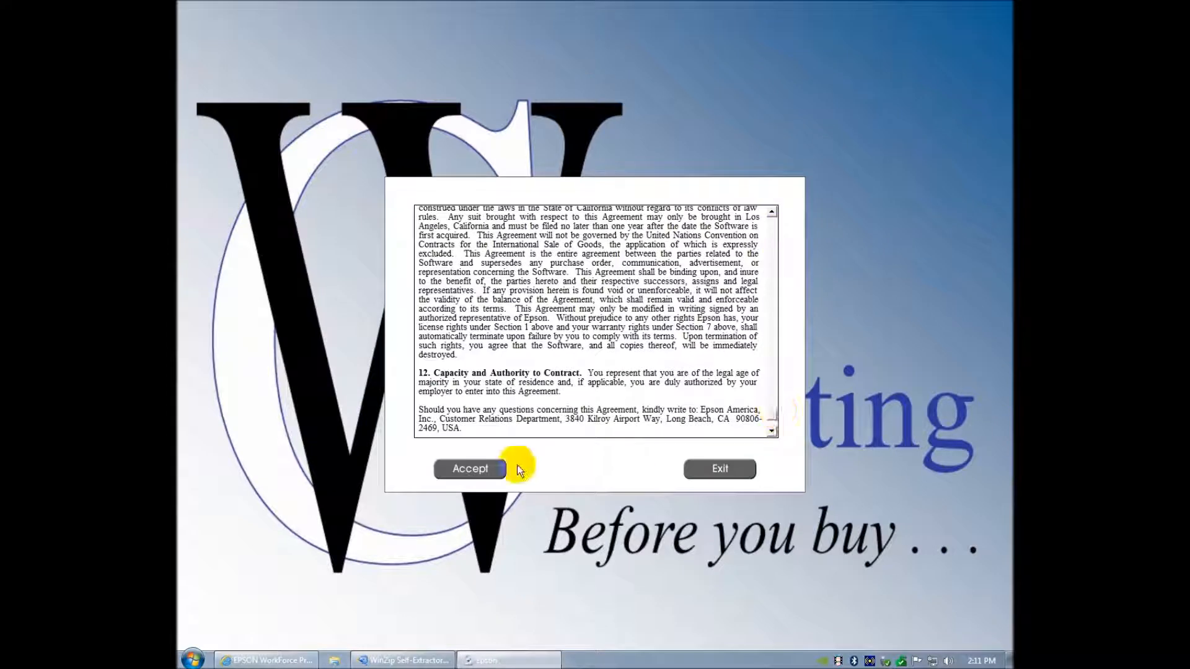
- Accept the license and continue with the PCL driver type rather than PostScript
click(468, 468)
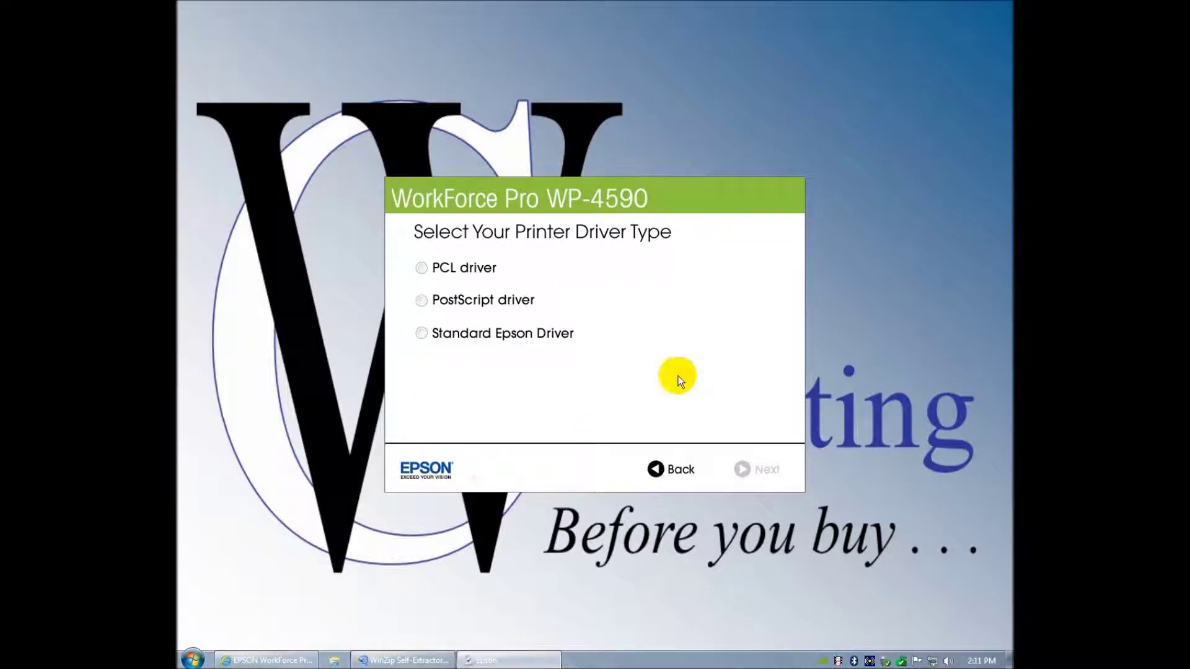
mouse_move(590, 283)
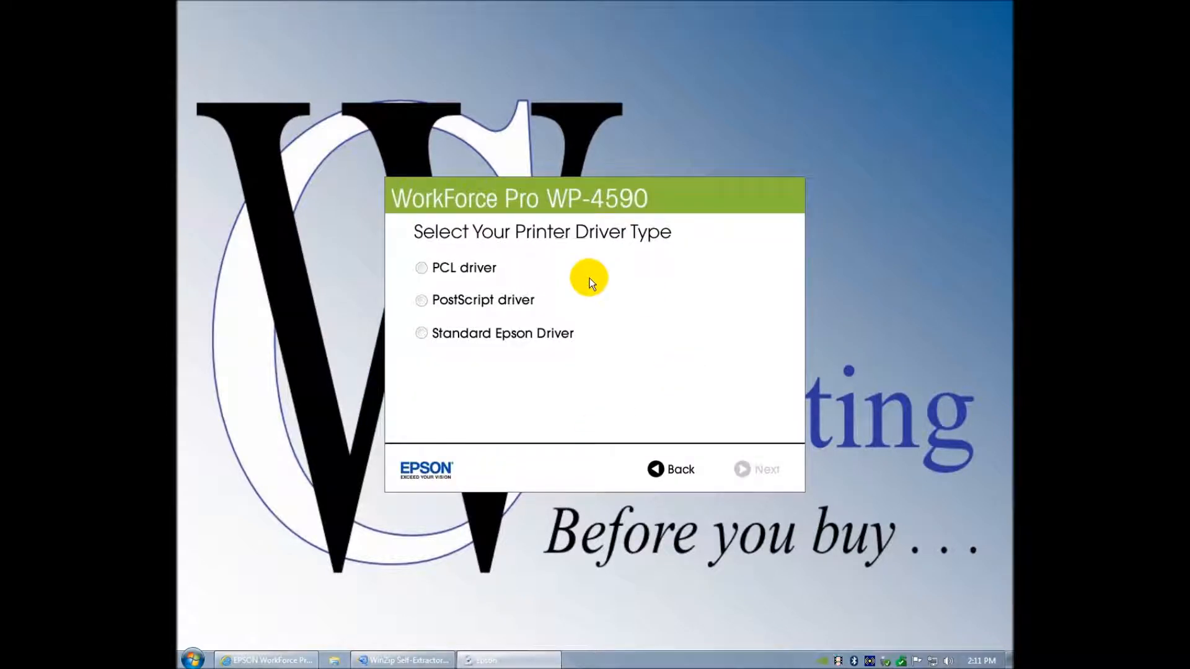
mouse_move(553, 257)
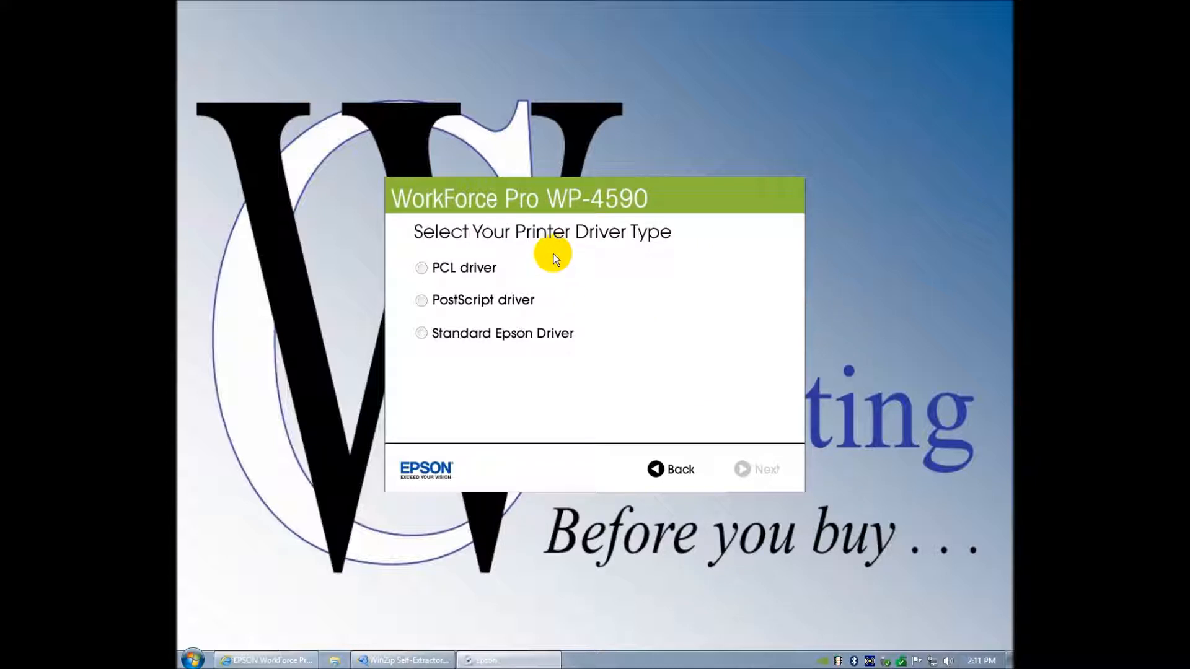
mouse_move(402, 255)
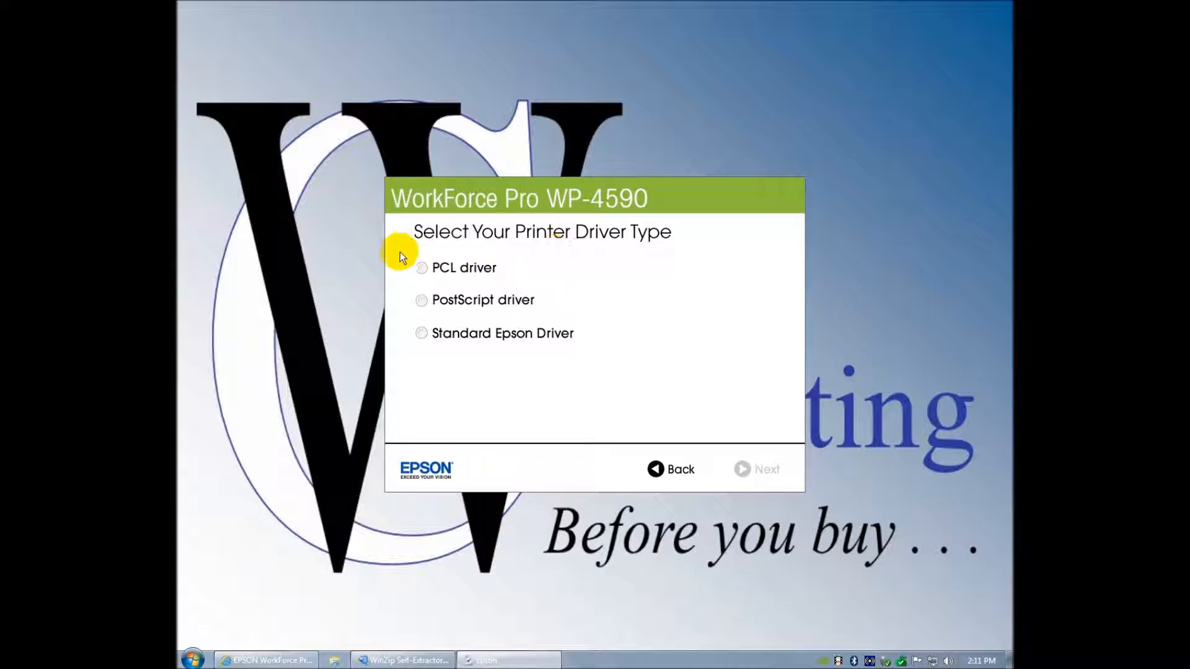
mouse_move(407, 337)
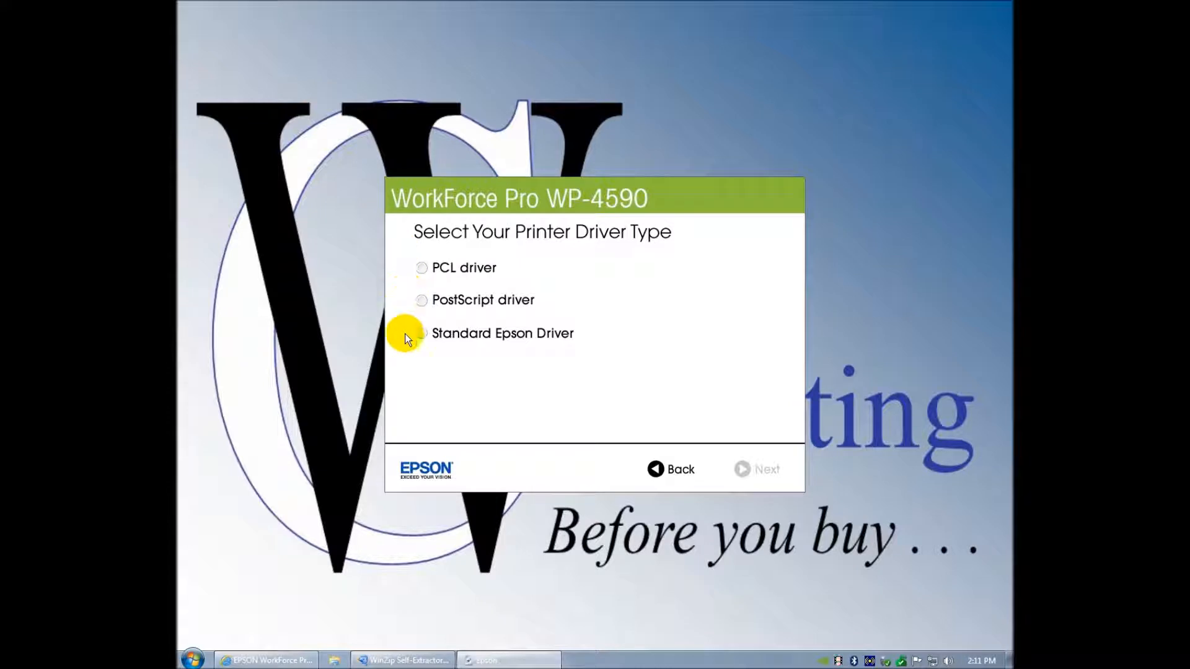
mouse_move(471, 267)
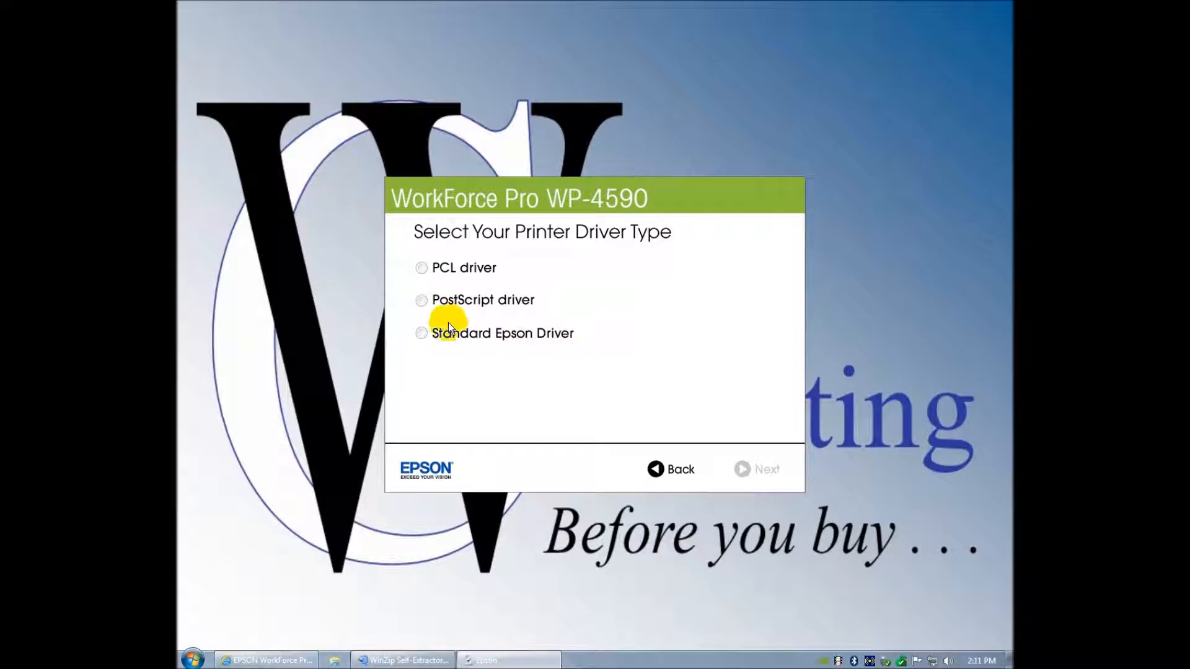
mouse_move(448, 318)
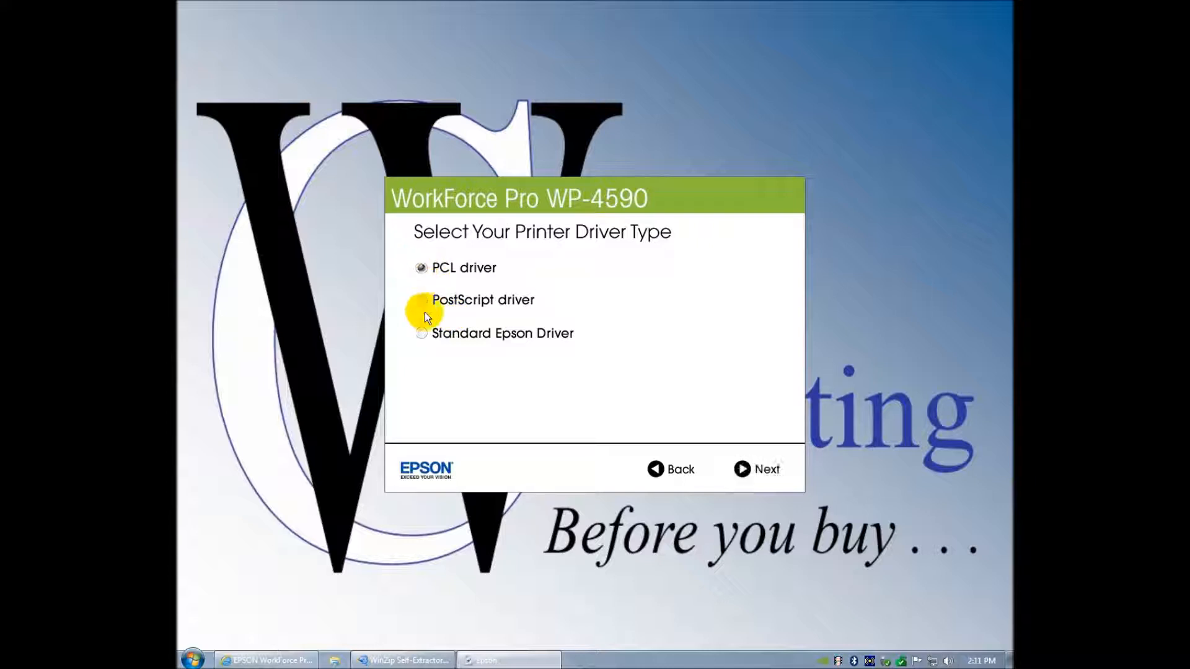
click(421, 299)
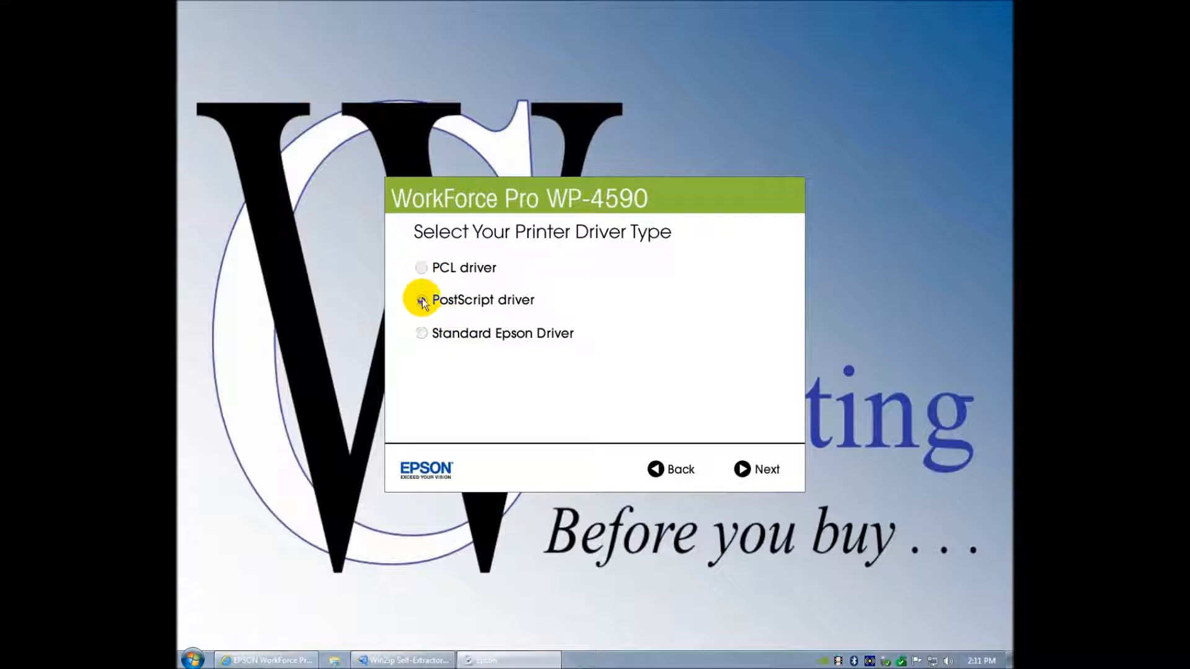
click(421, 267)
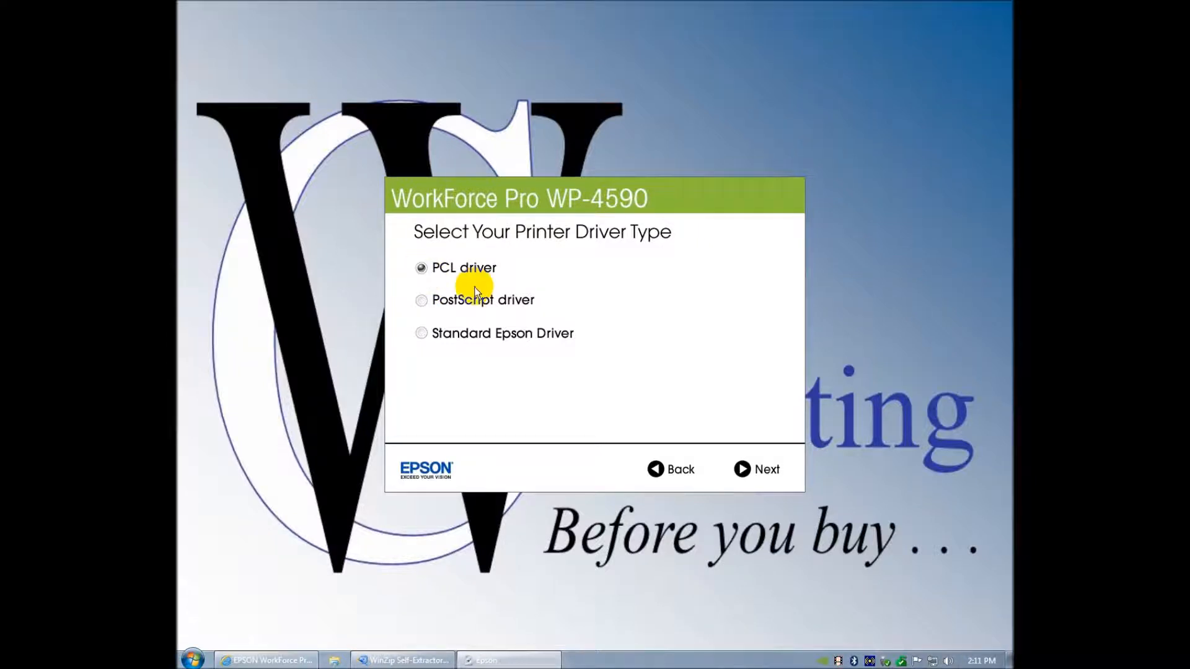
click(420, 300)
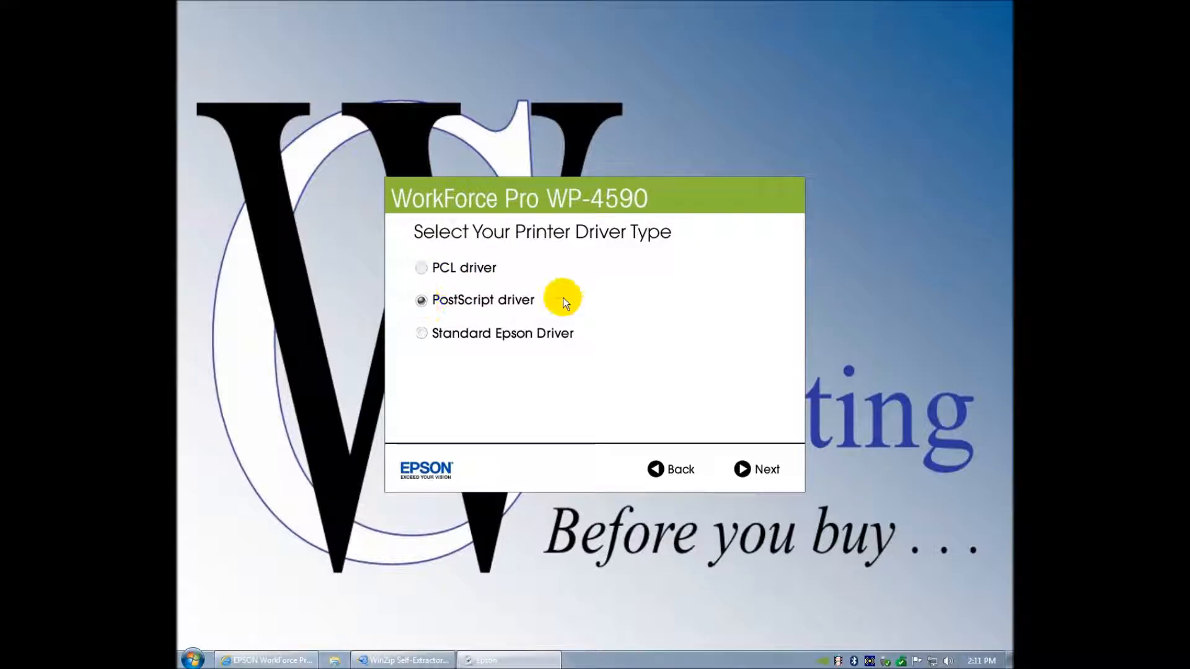
mouse_move(635, 303)
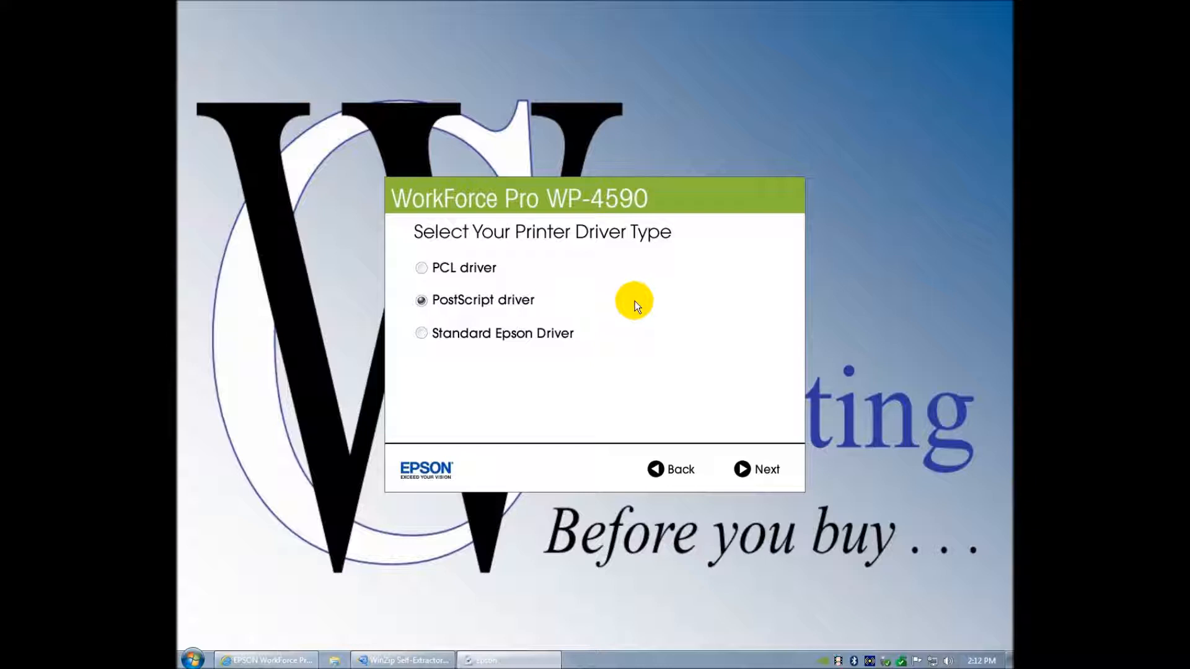
mouse_move(422, 271)
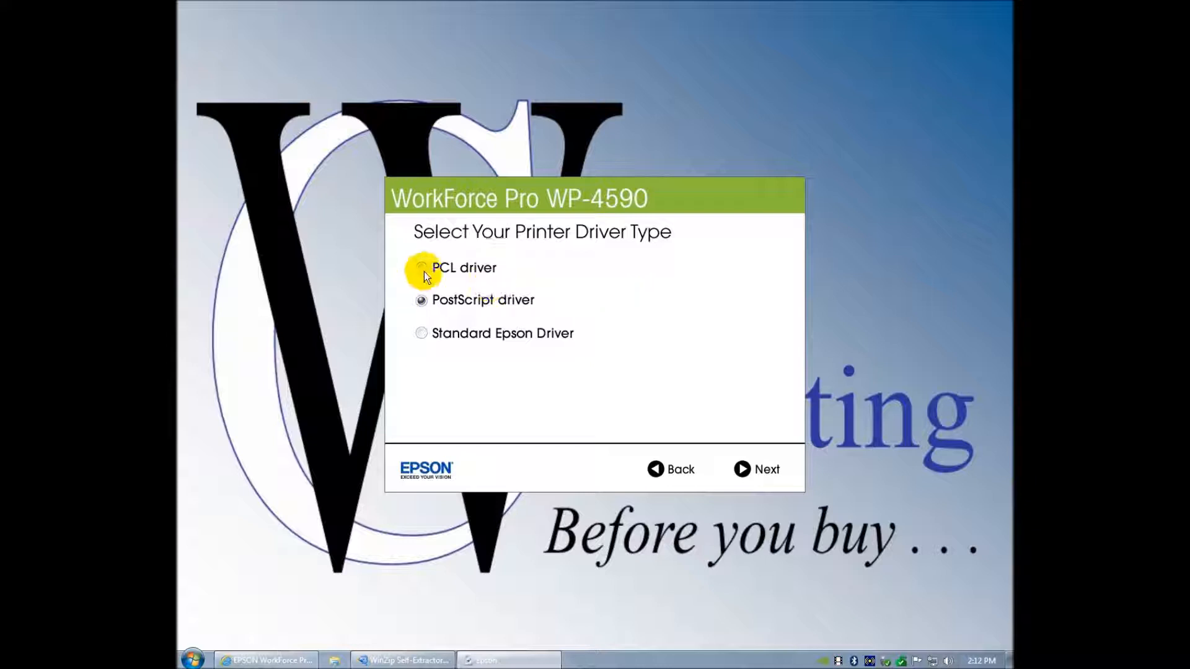
click(421, 267)
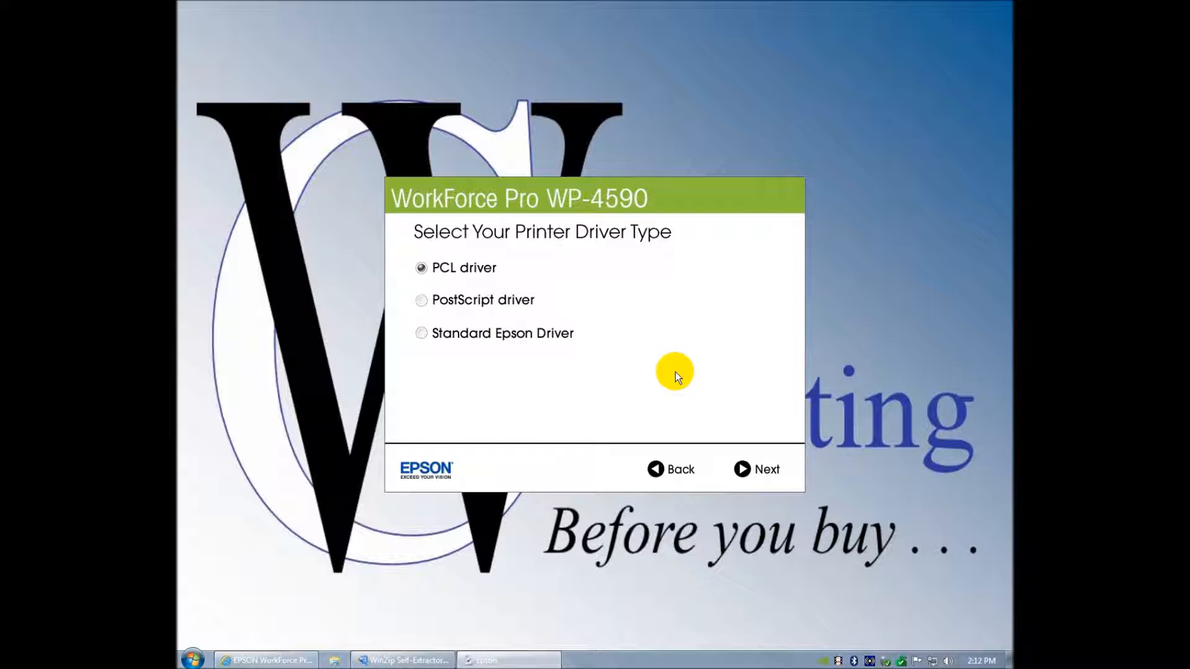
mouse_move(587, 357)
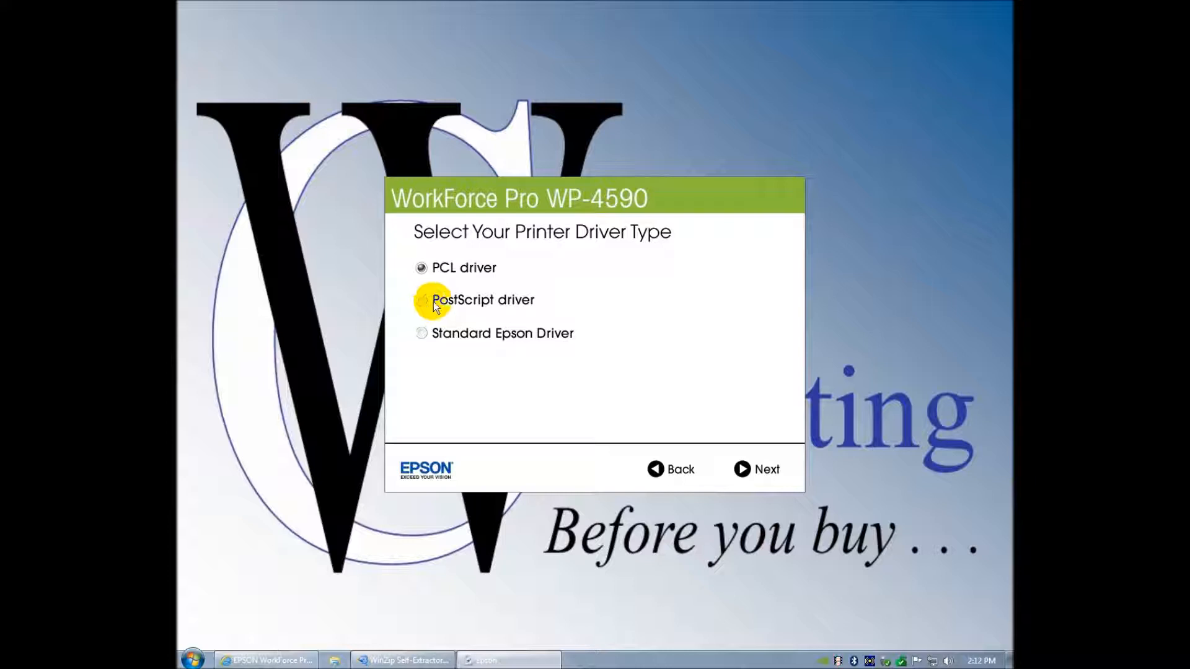
mouse_move(520, 300)
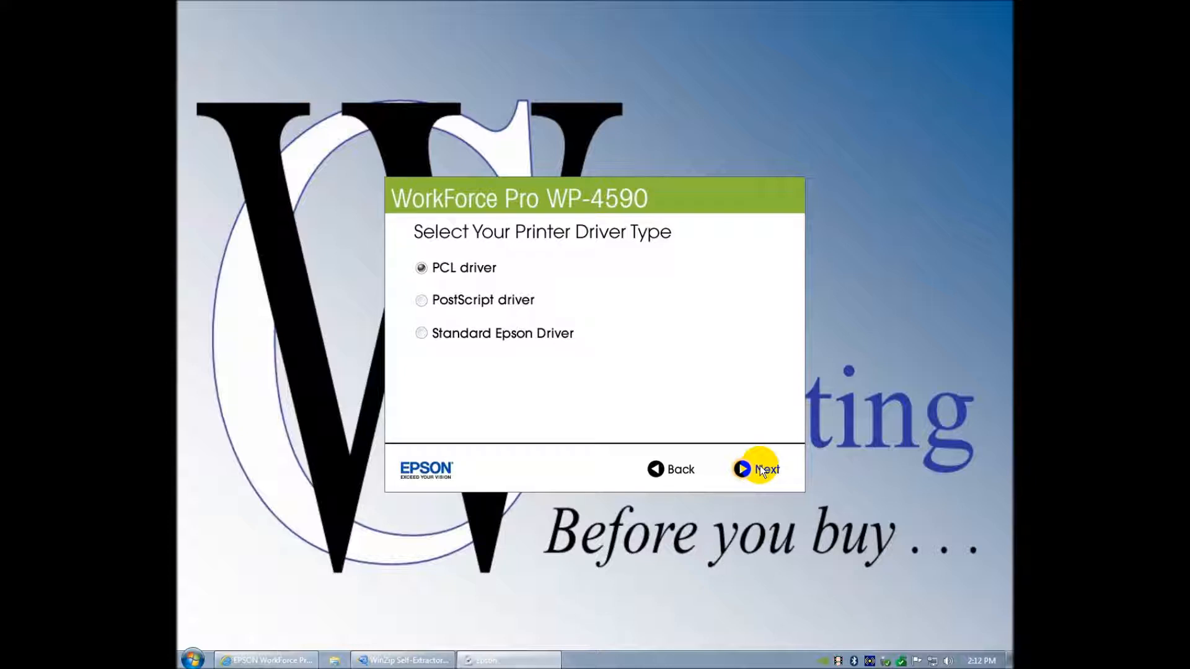
click(756, 468)
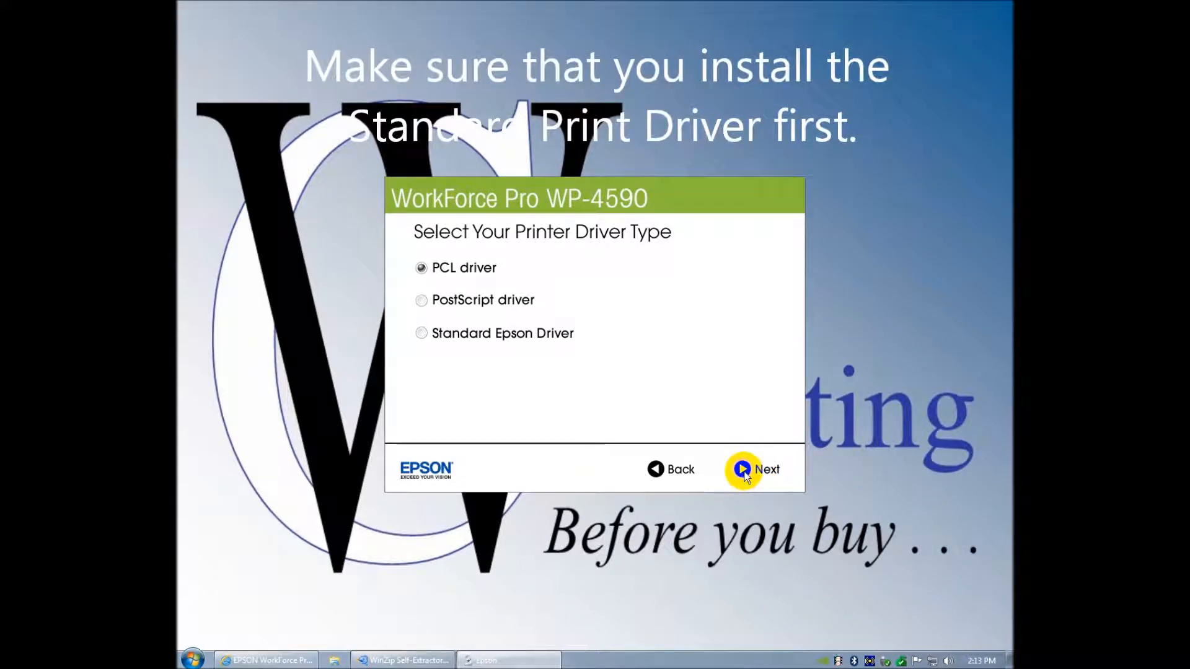
- Acknowledge the 'driver not installed yet' notice and exit the installer
click(766, 469)
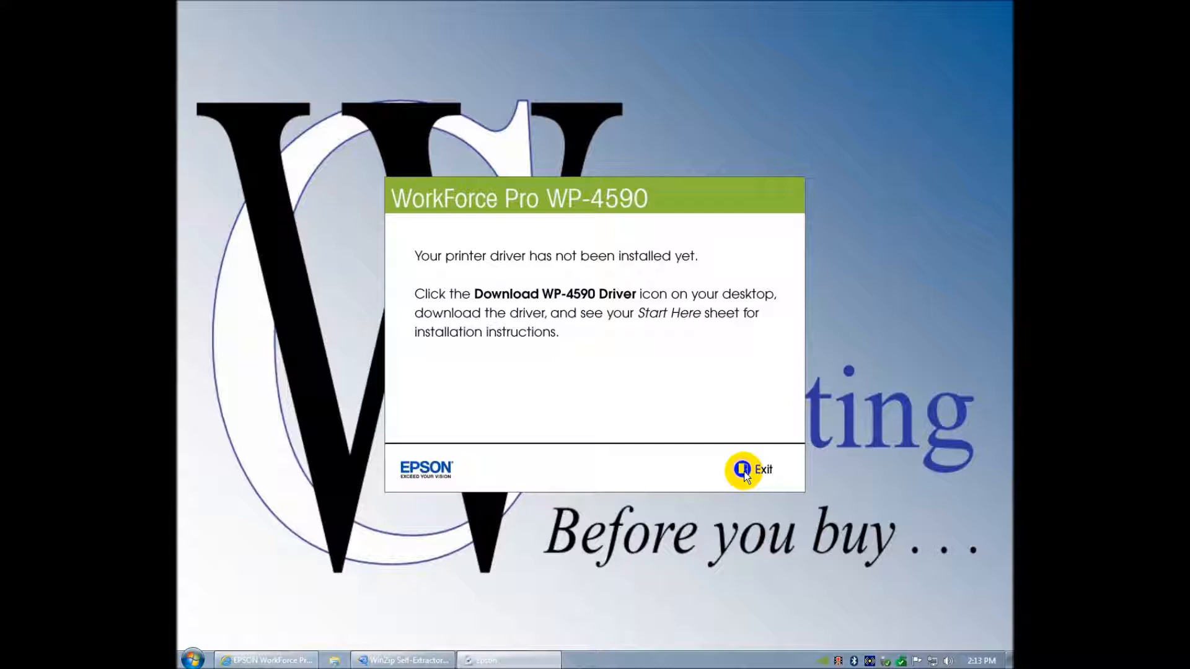
click(762, 469)
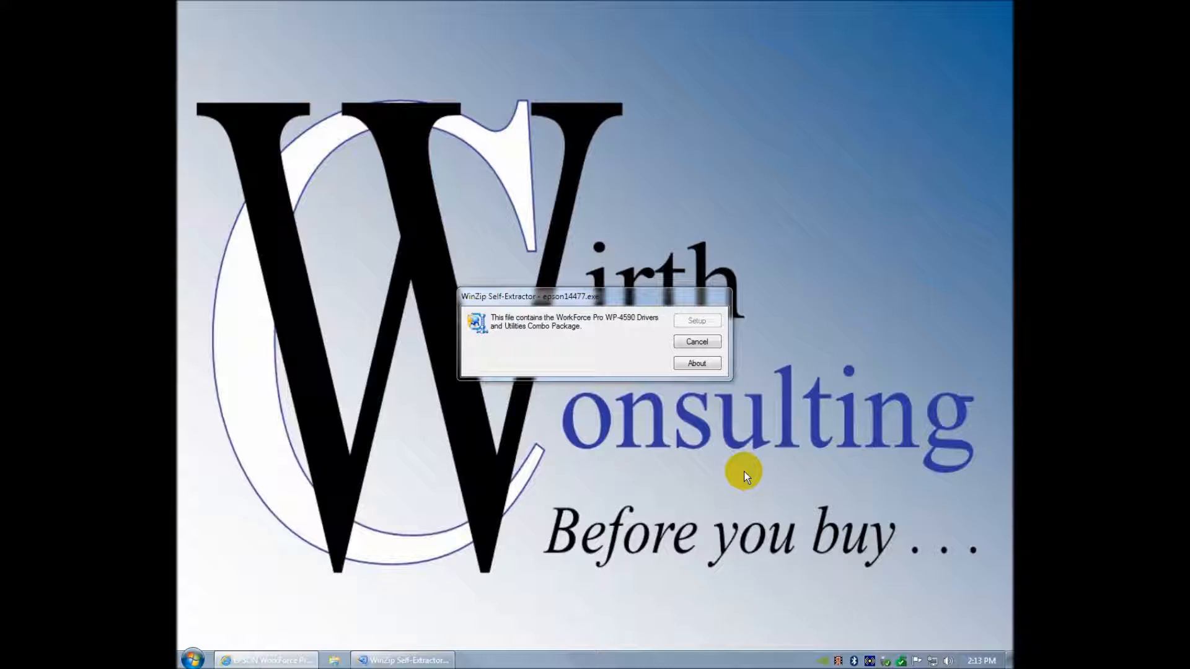
mouse_move(445, 555)
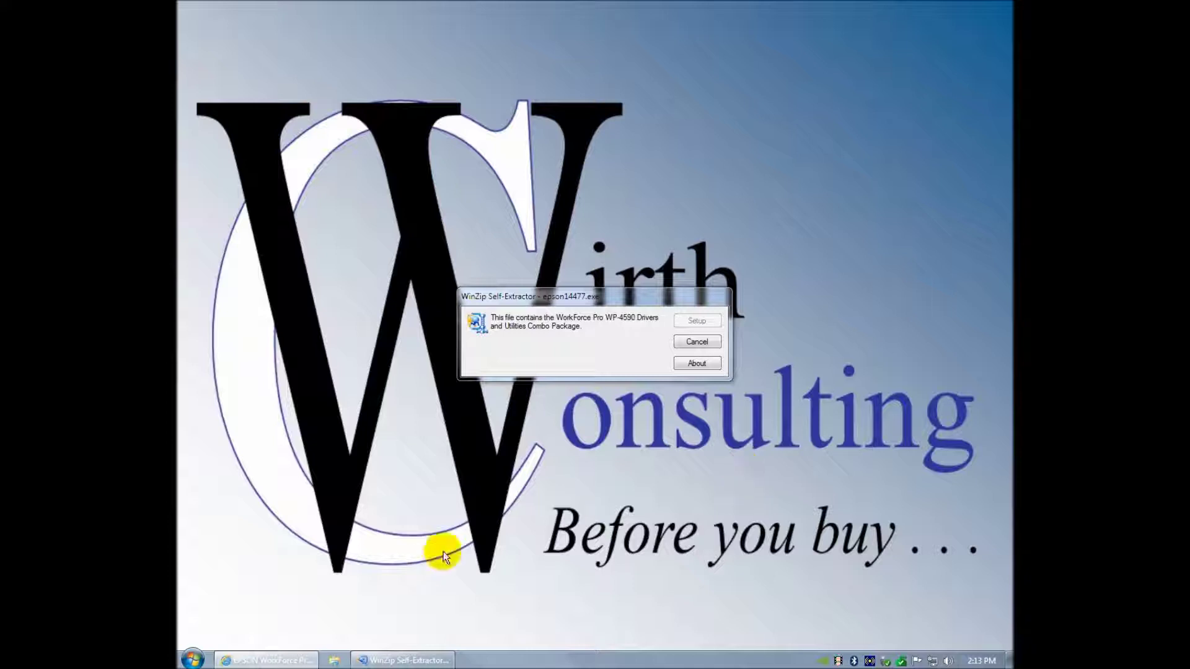
mouse_move(333, 660)
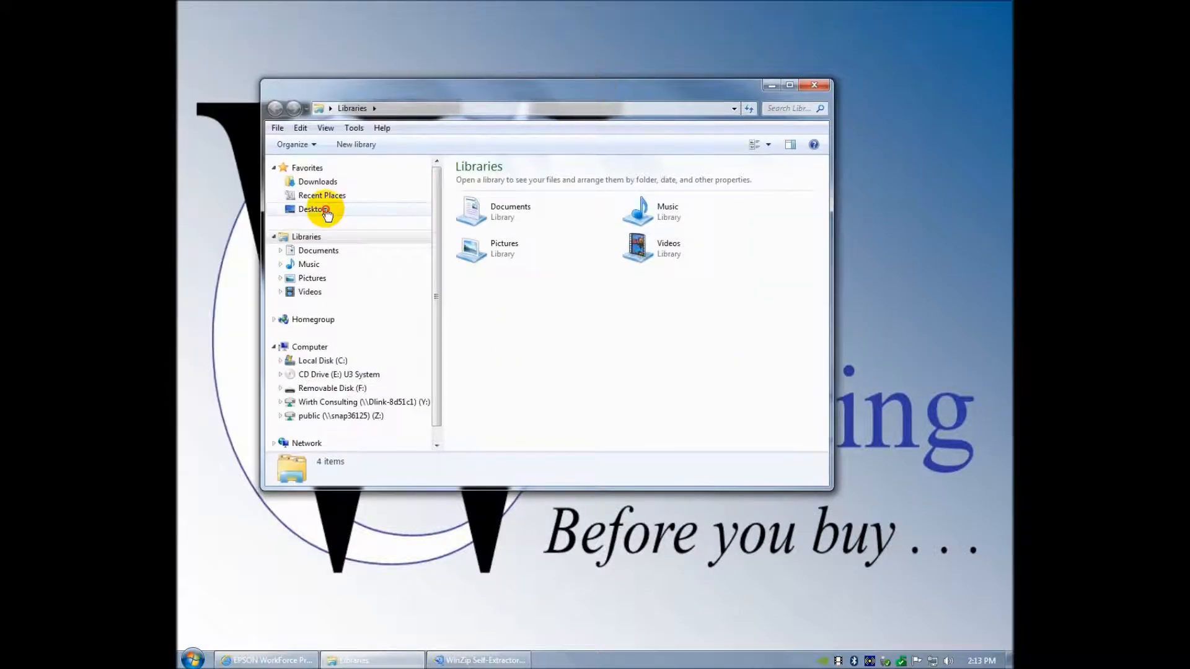
- Launch the Download WP-4590 Driver shortcut from the desktop folder
click(312, 210)
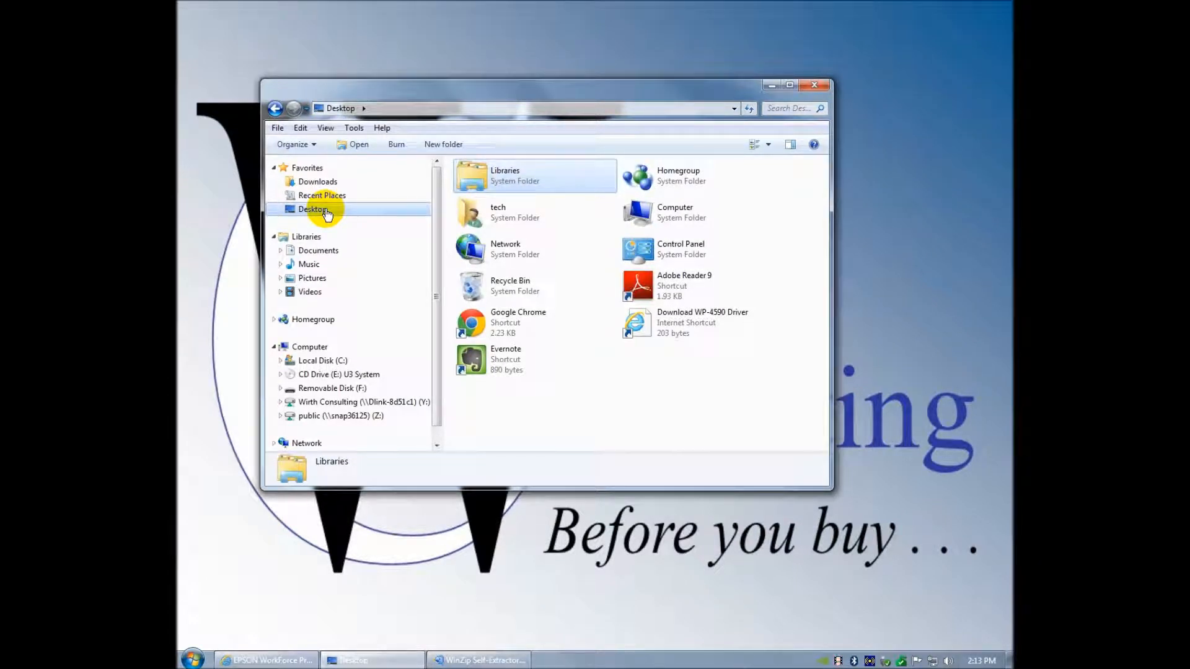
mouse_move(659, 377)
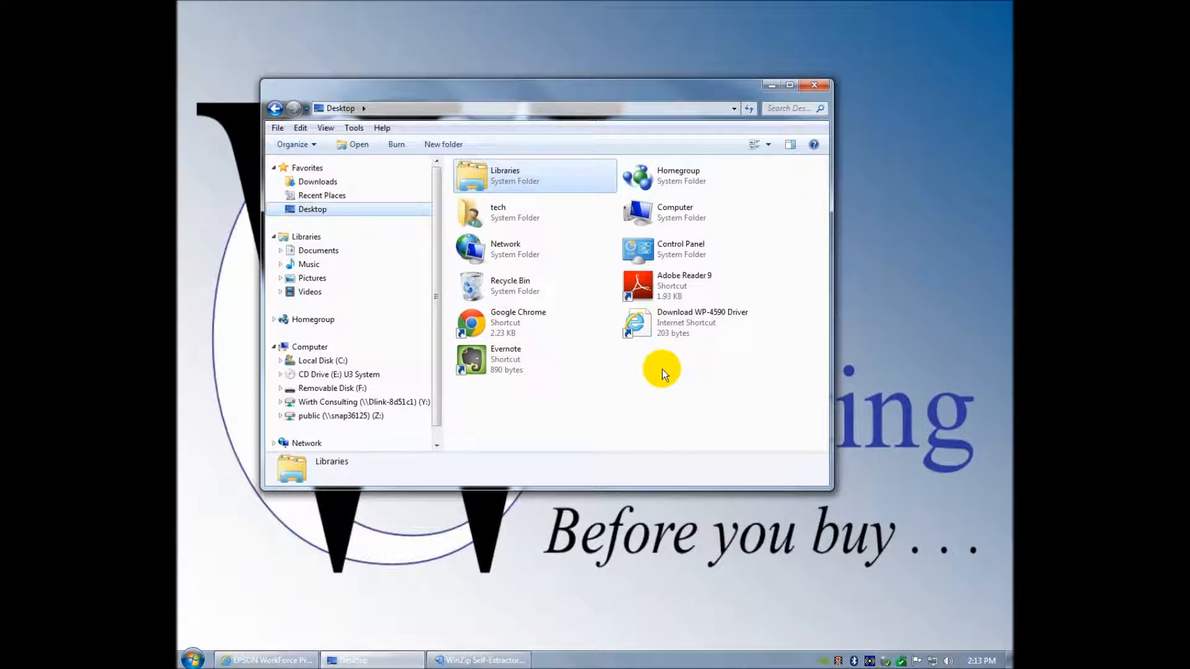
mouse_move(678, 322)
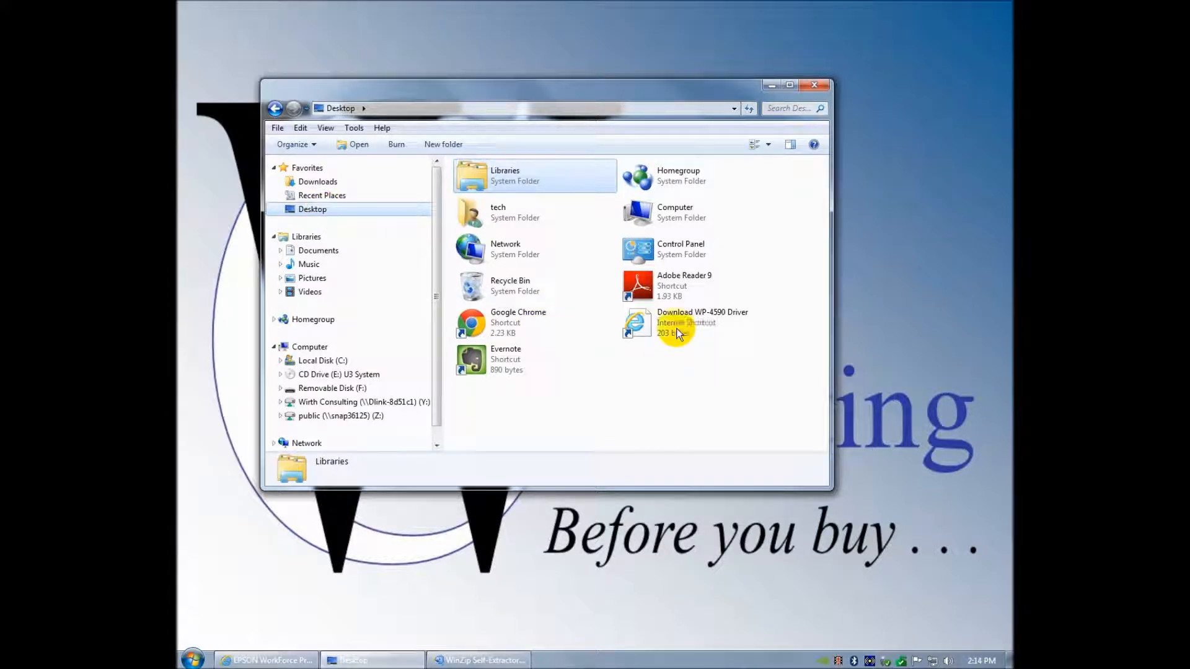
click(701, 323)
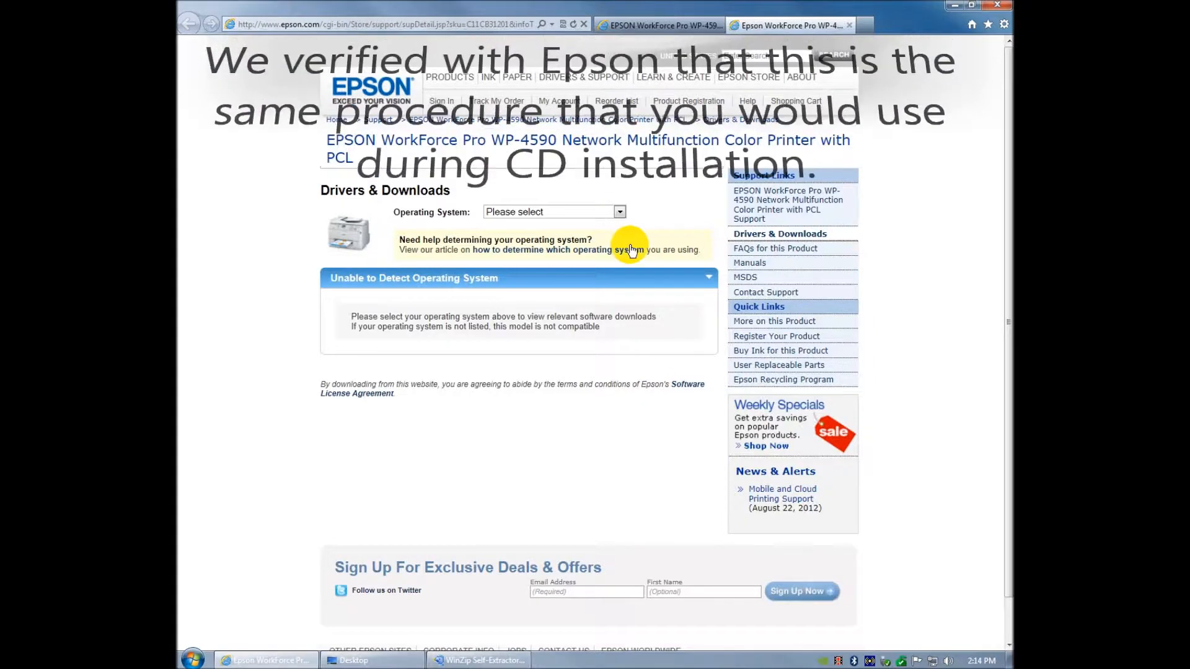
mouse_move(631, 249)
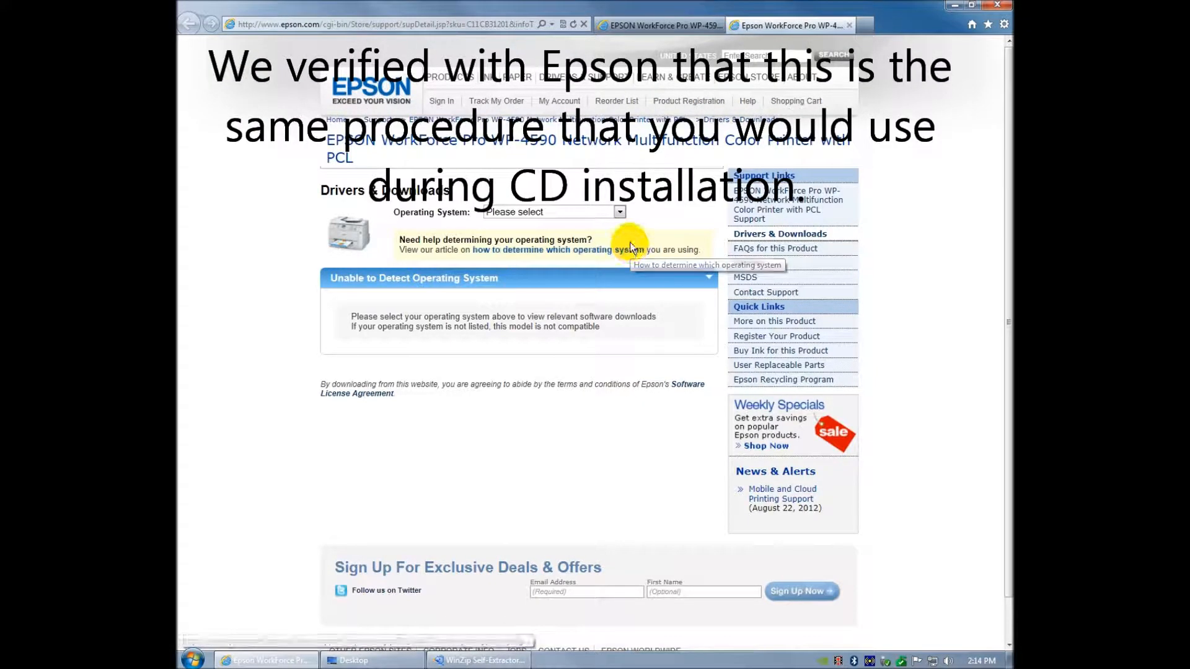
- Choose Windows 7 32-bit as the OS and dismiss the registration and survey prompts
click(619, 212)
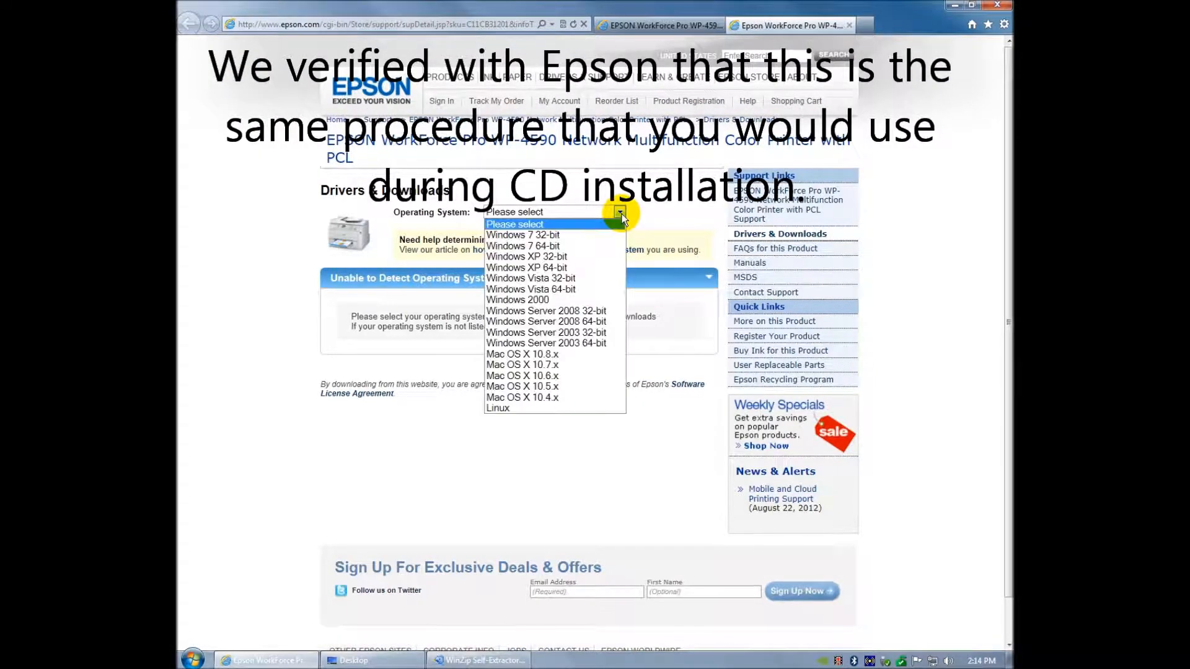
mouse_move(596, 236)
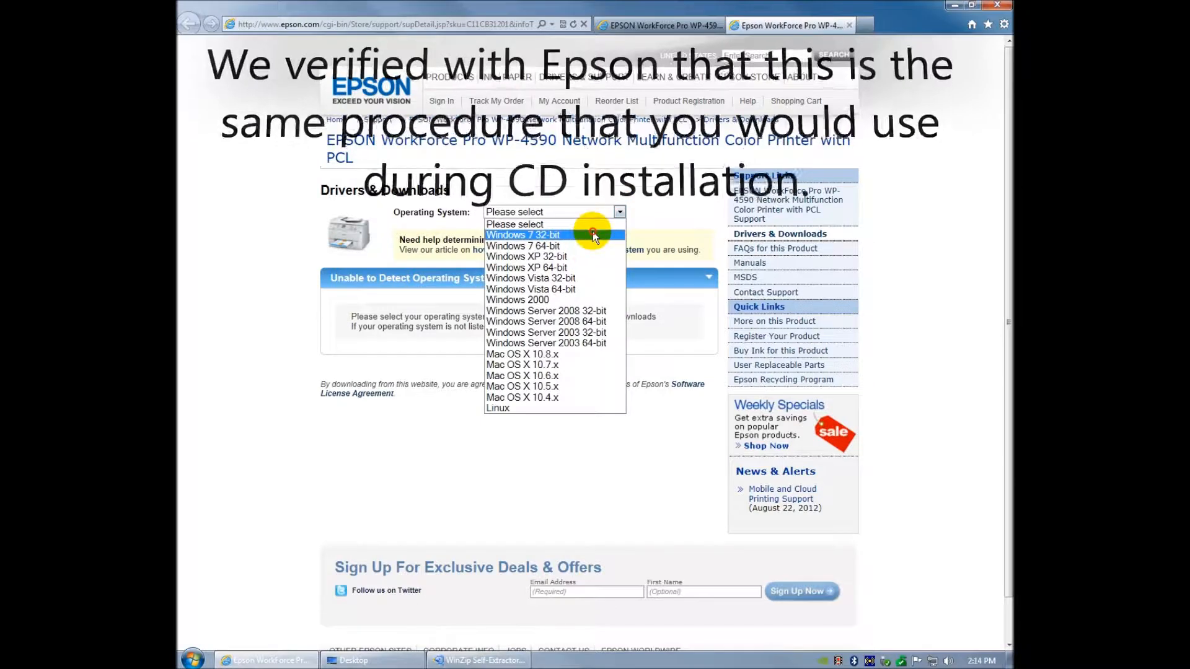
click(523, 234)
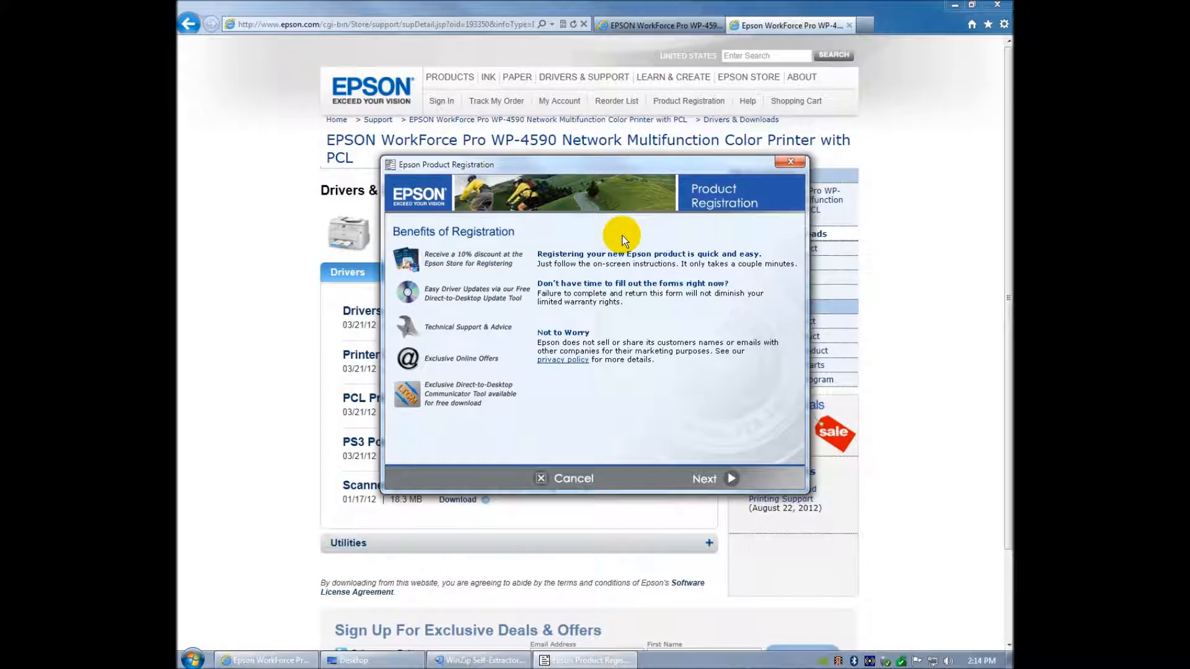
mouse_move(577, 396)
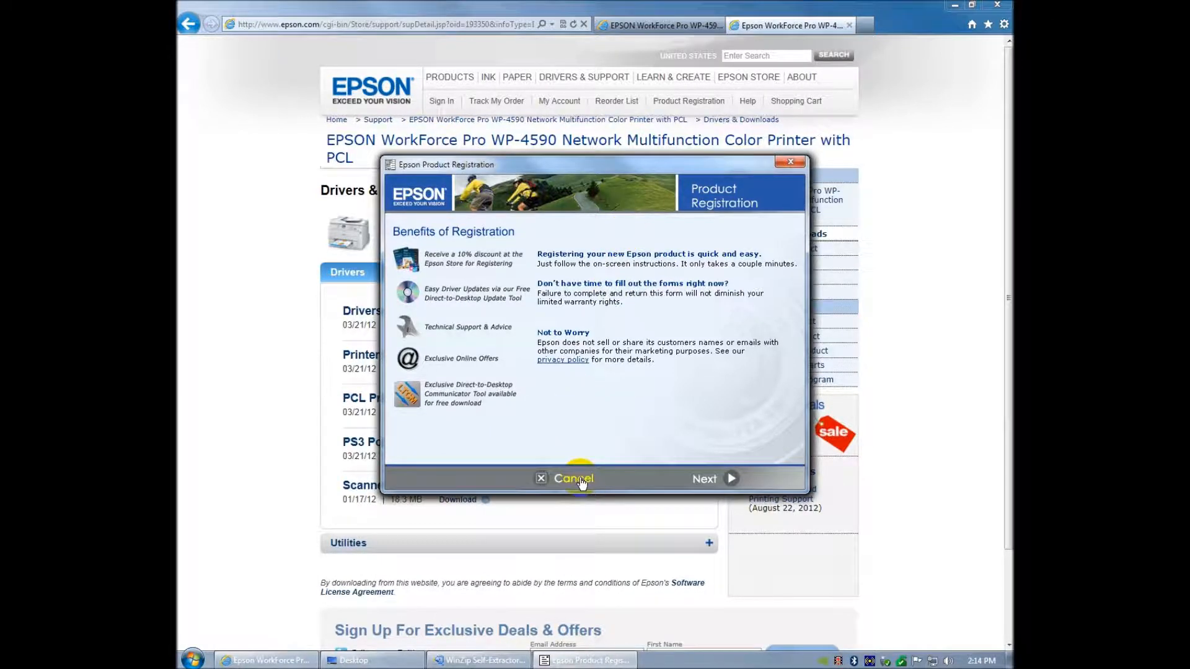
click(573, 478)
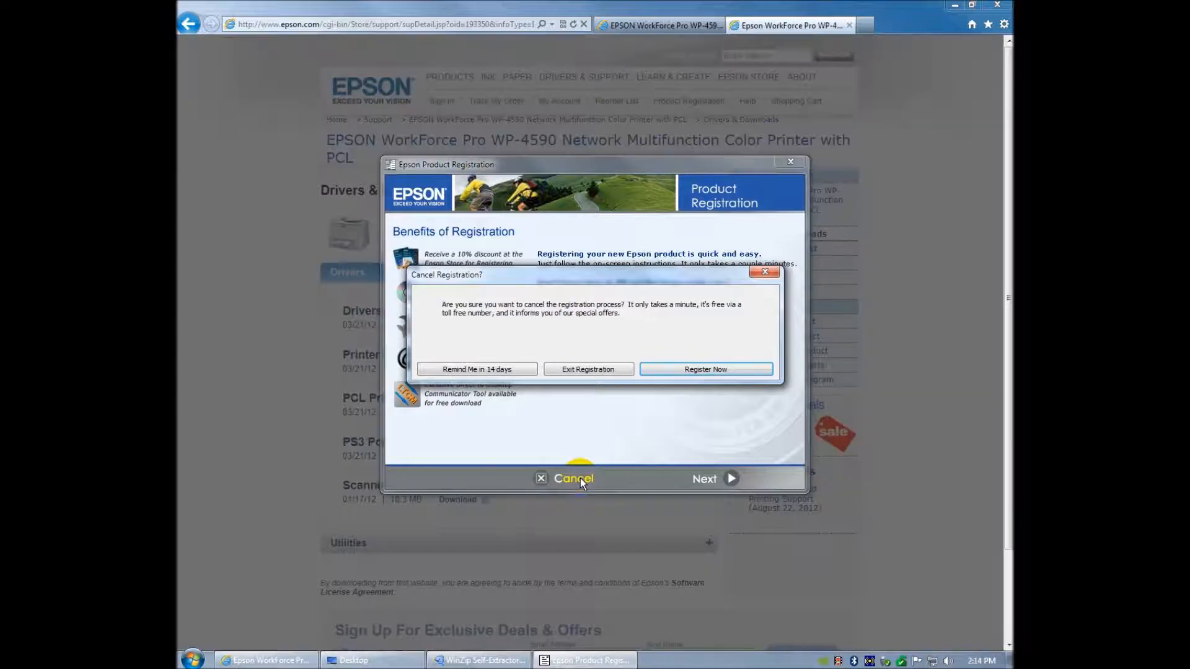
click(587, 369)
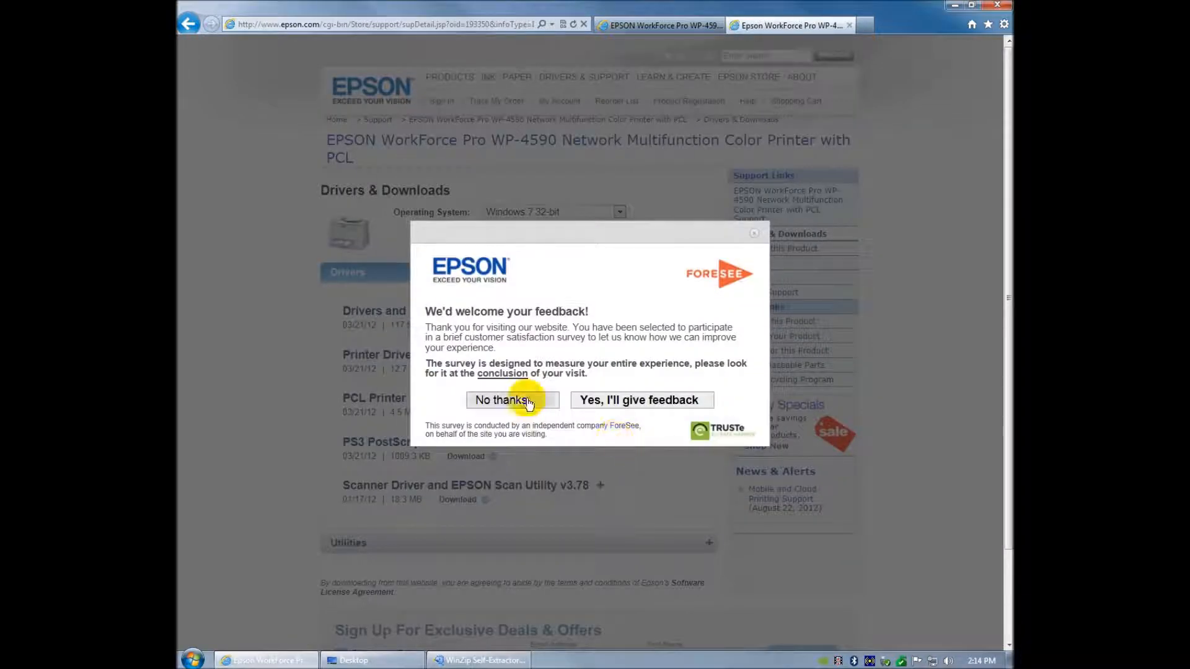
click(507, 401)
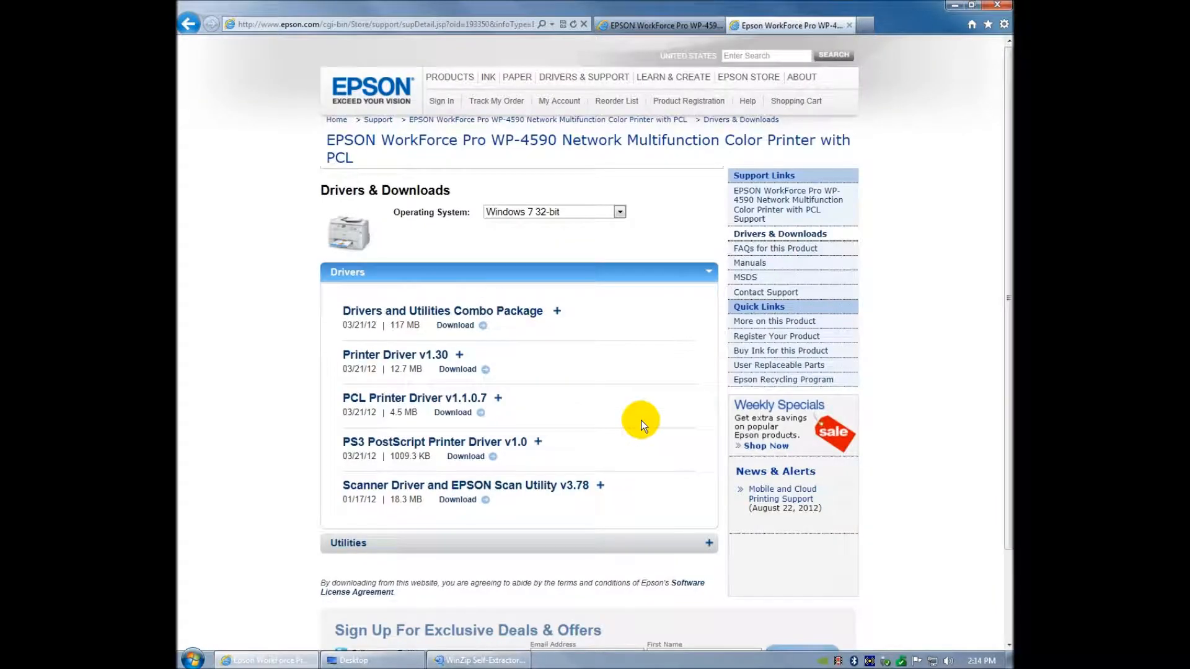
mouse_move(453, 411)
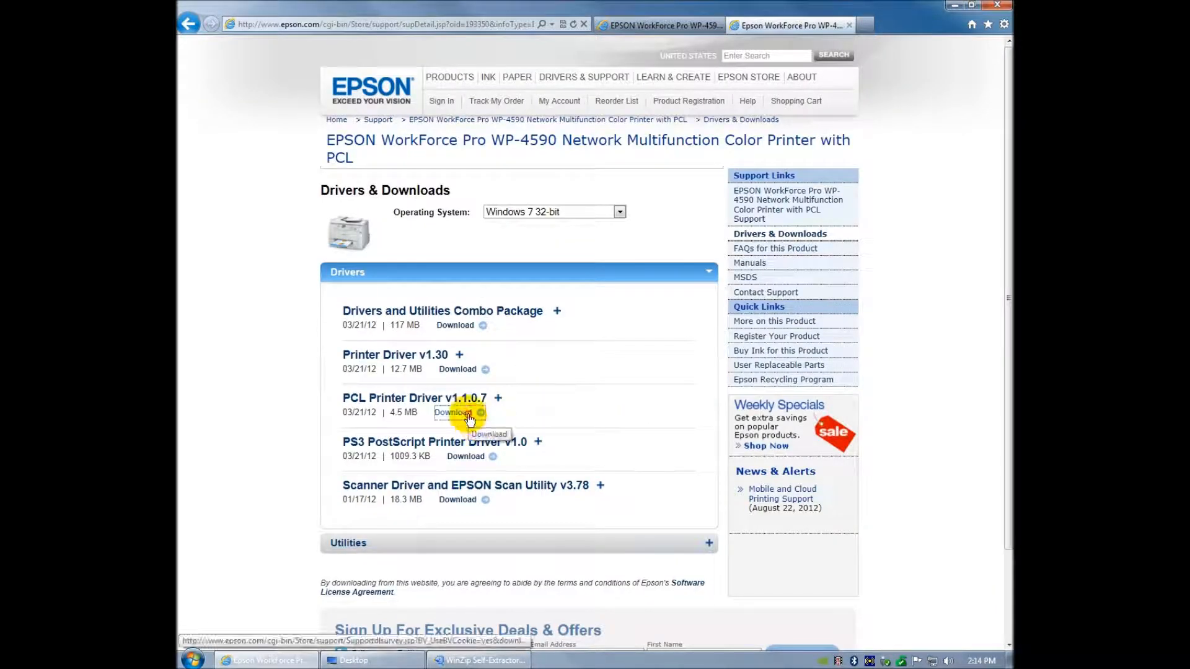
- Download PCL Printer Driver v1.1.0.7 without signing up and run epson14486.exe
click(454, 411)
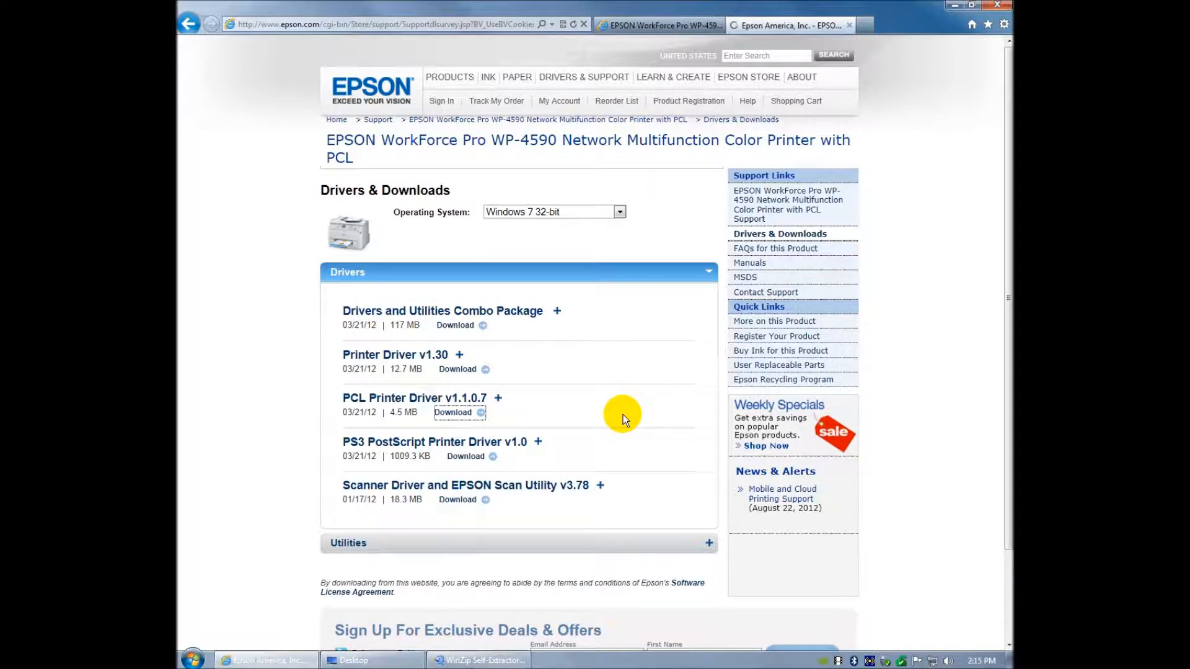
click(454, 411)
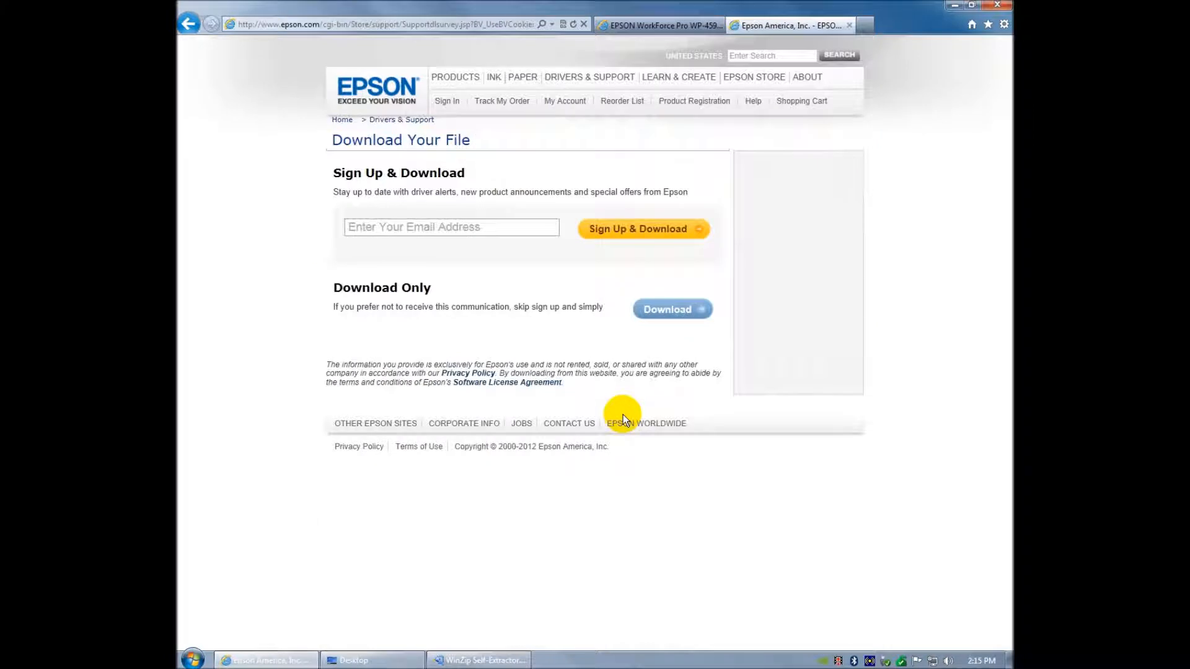
click(672, 309)
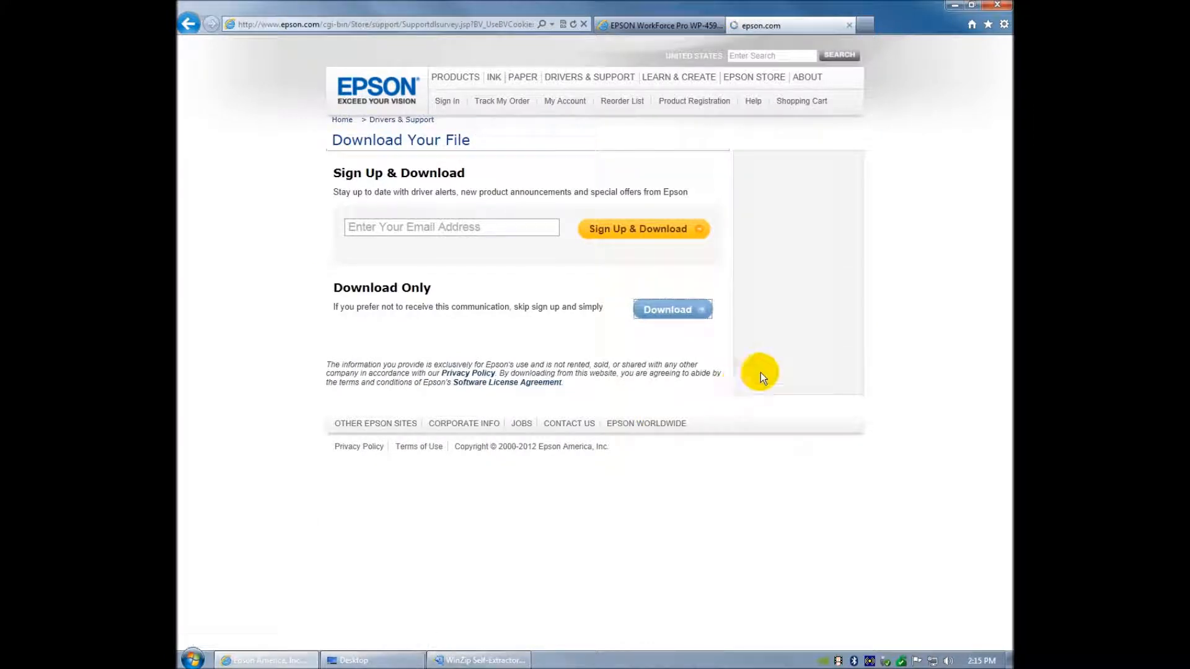
click(671, 309)
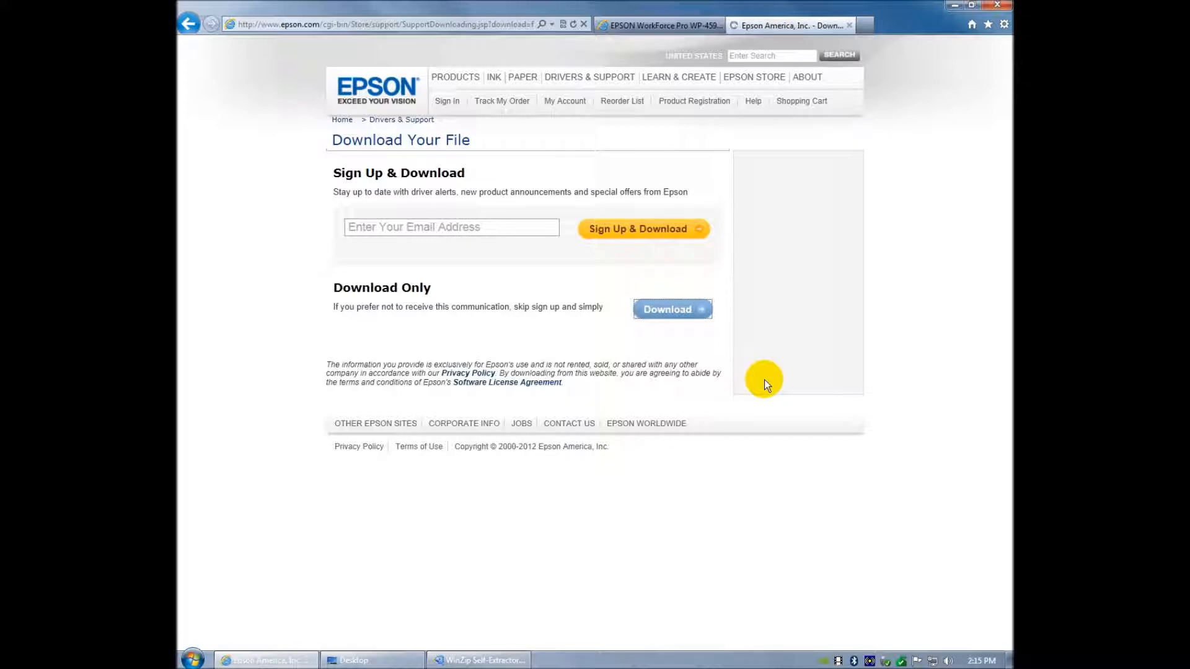
click(670, 309)
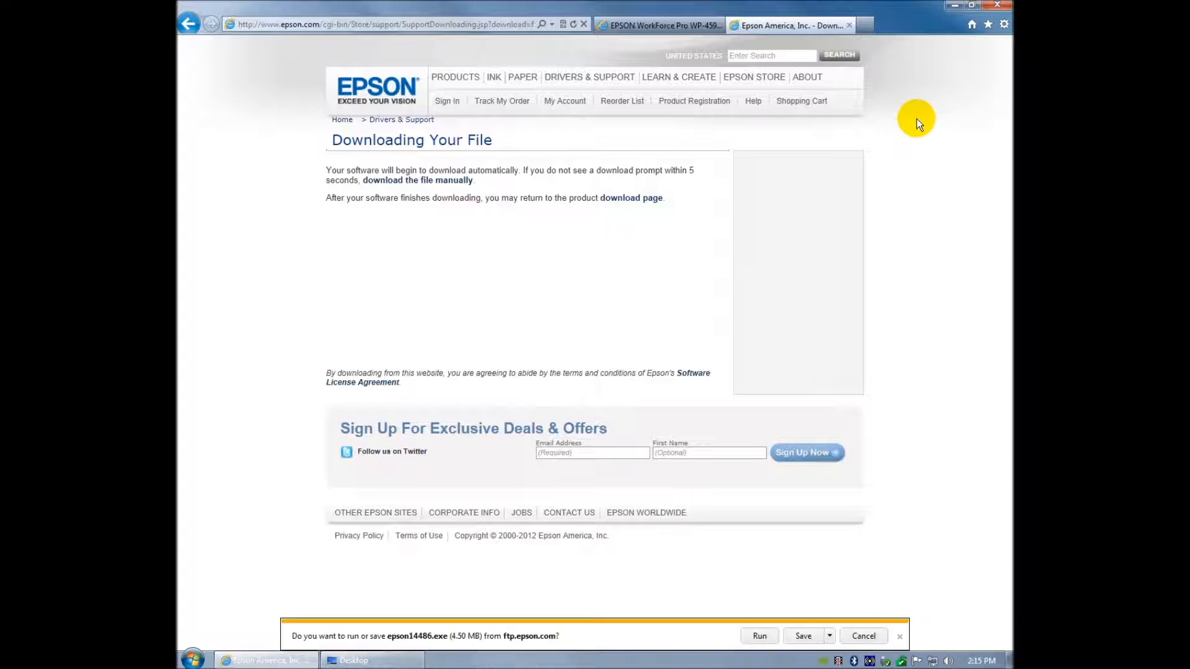
mouse_move(802, 640)
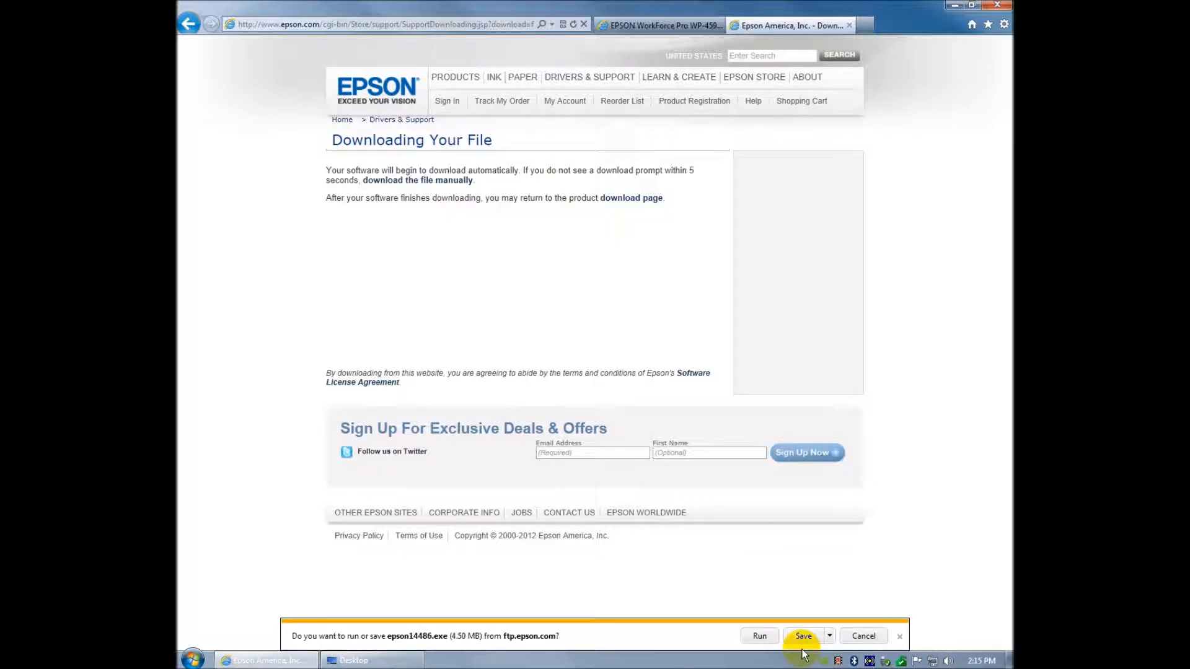
mouse_move(759, 635)
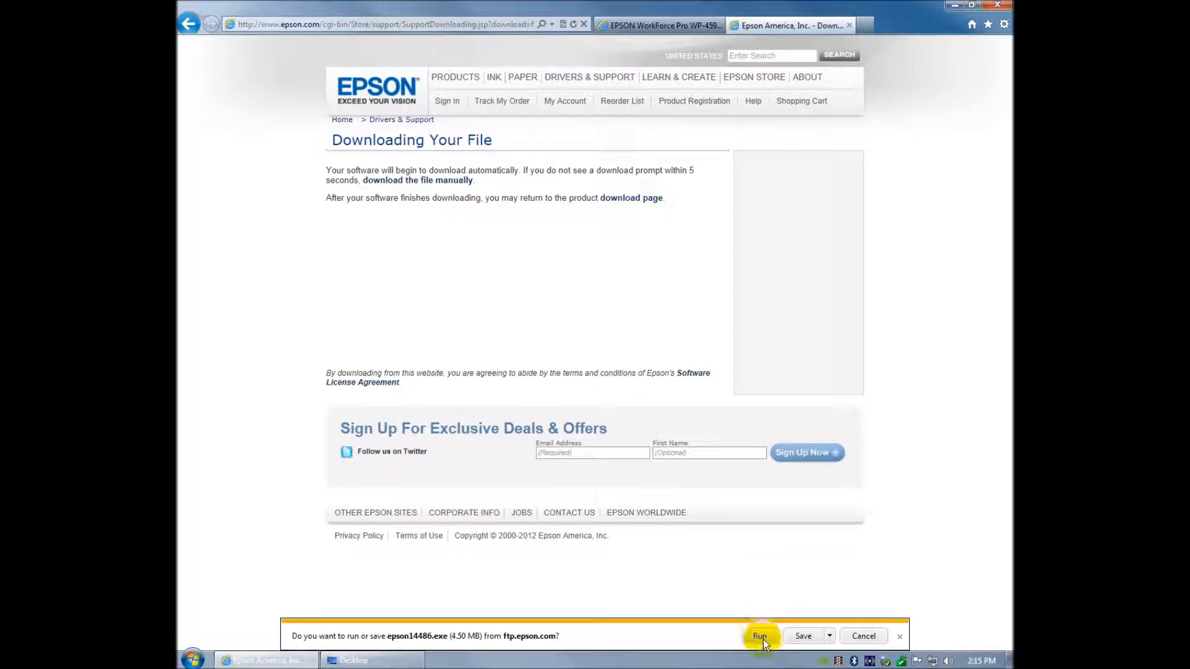
click(758, 636)
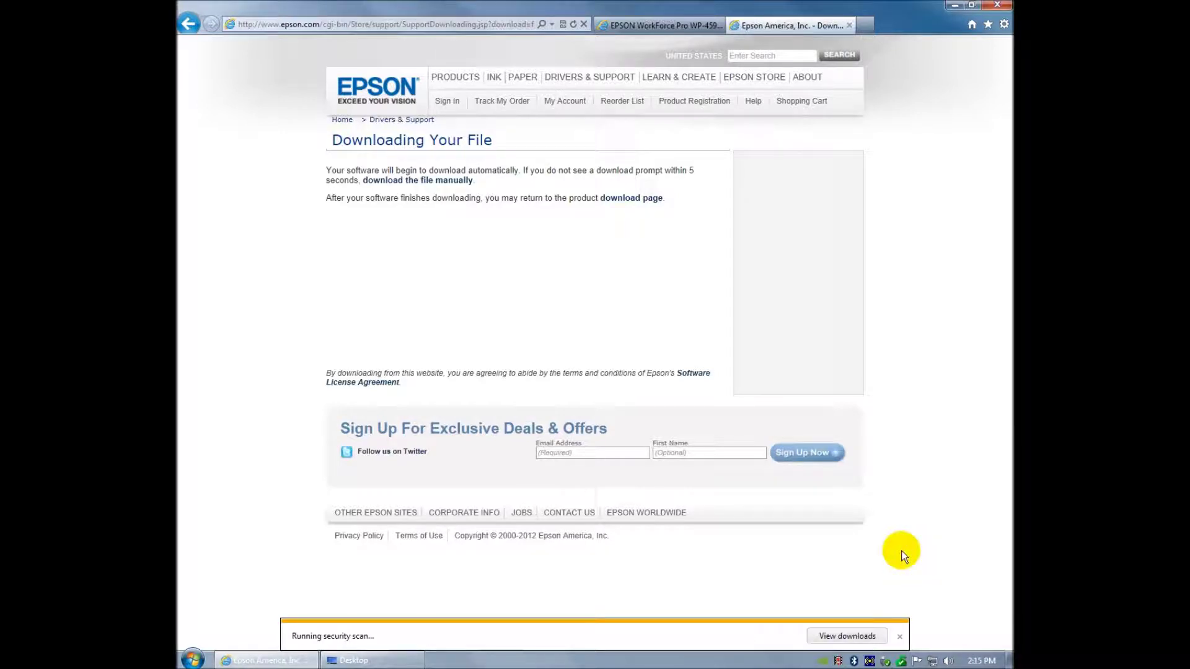
mouse_move(953, 6)
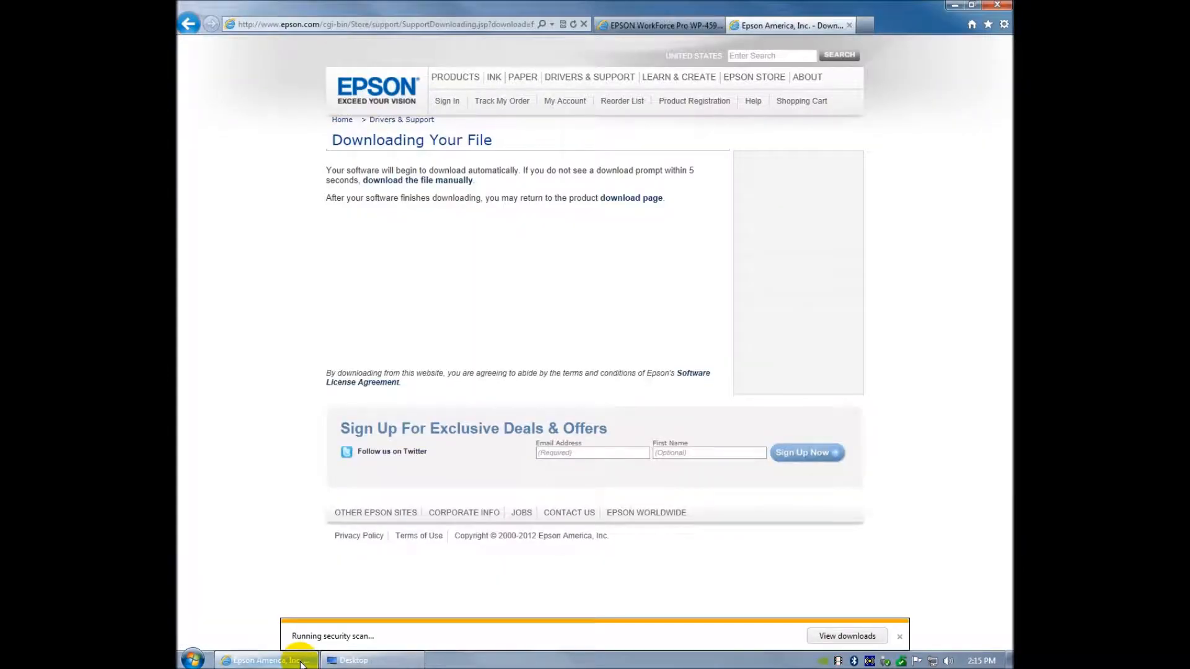
mouse_move(397, 628)
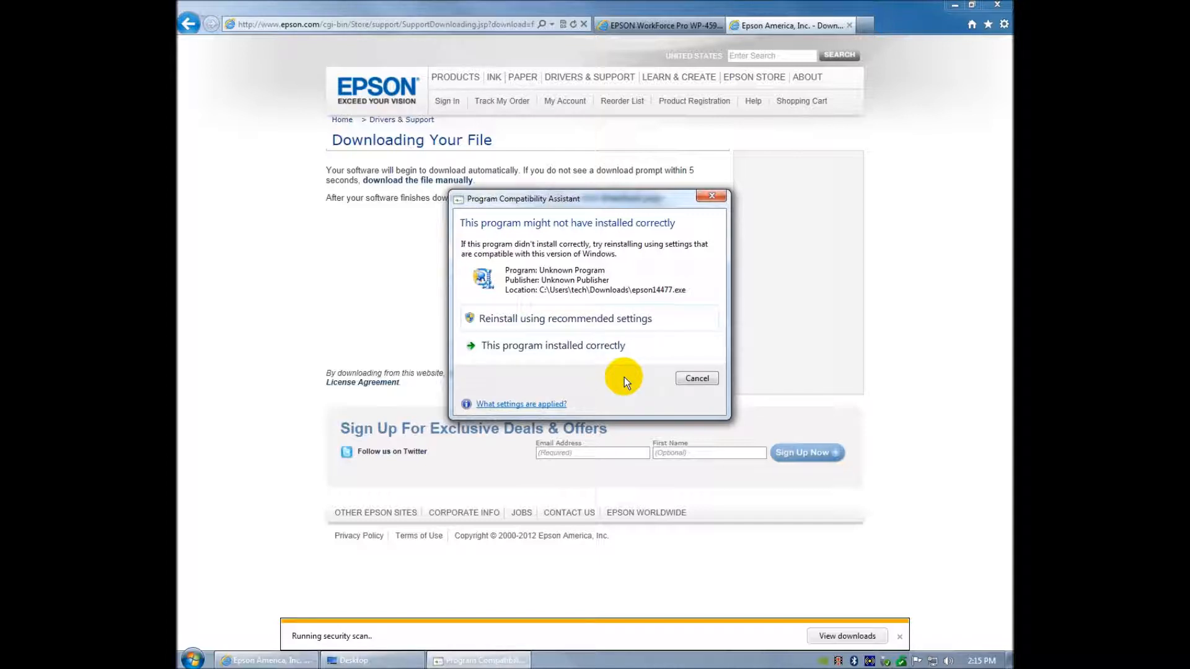
mouse_move(615, 561)
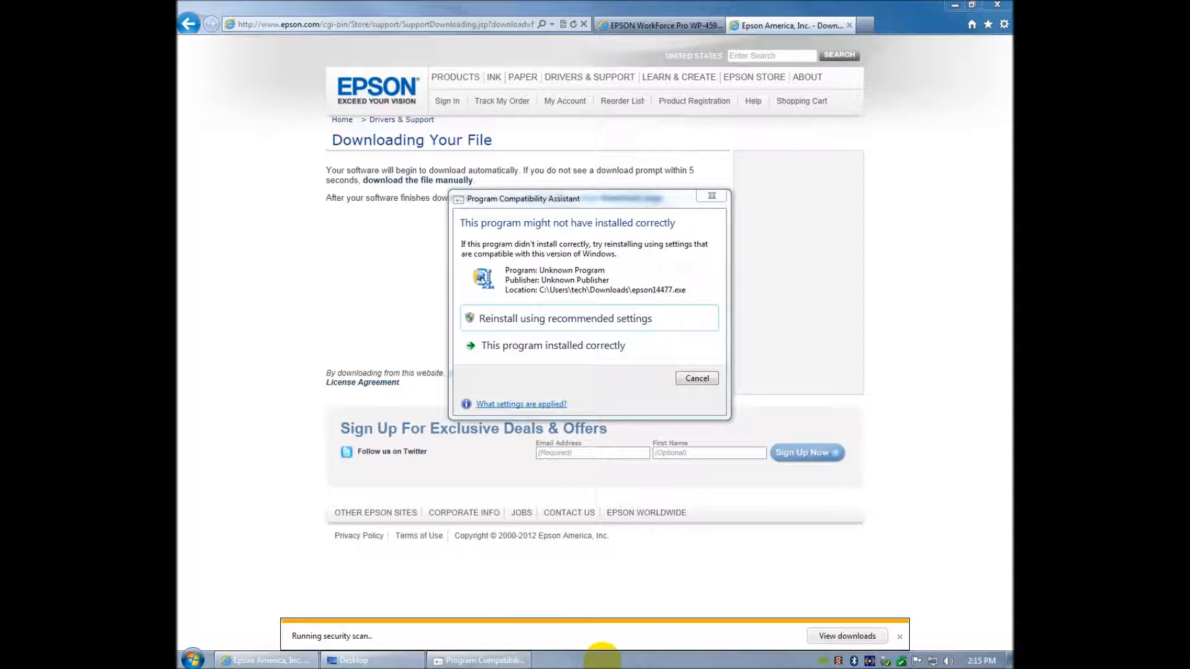
mouse_move(651, 402)
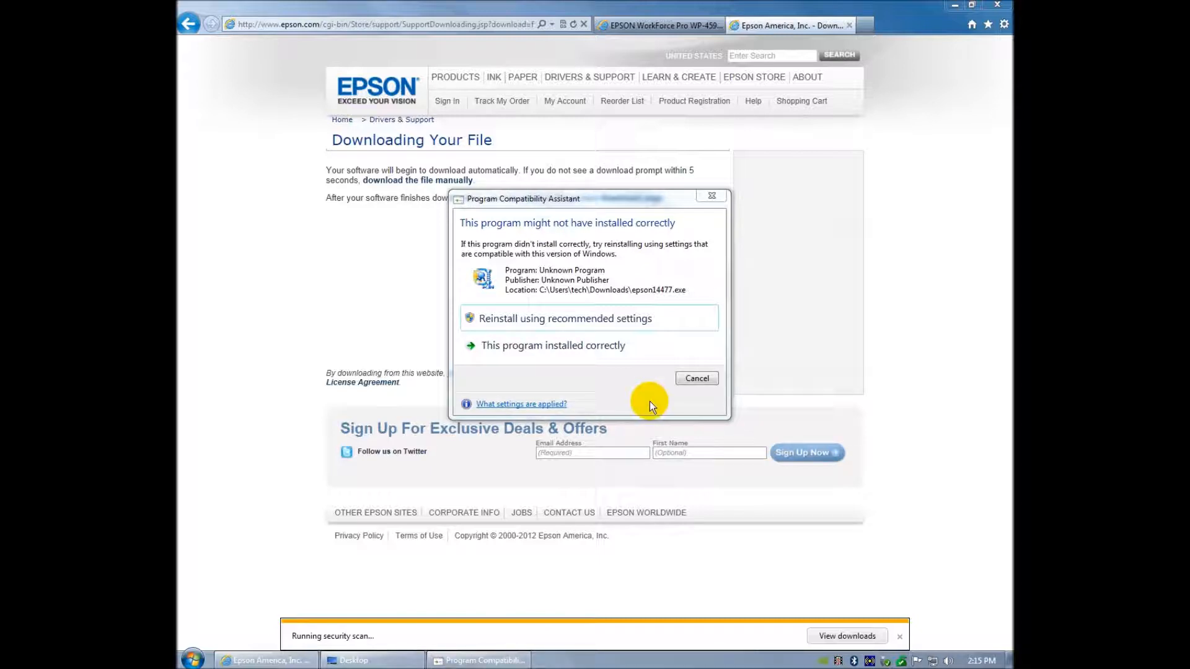
- Extract the driver files to c:\epson and dismiss the Program Compatibility warning
click(552, 346)
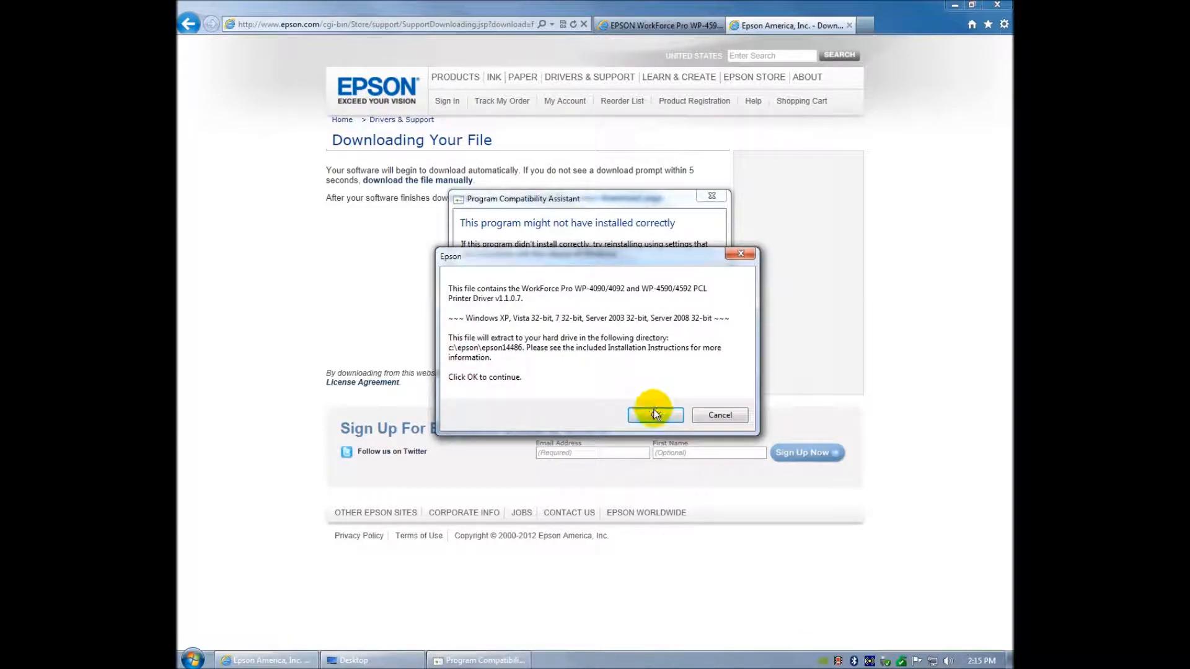
click(654, 415)
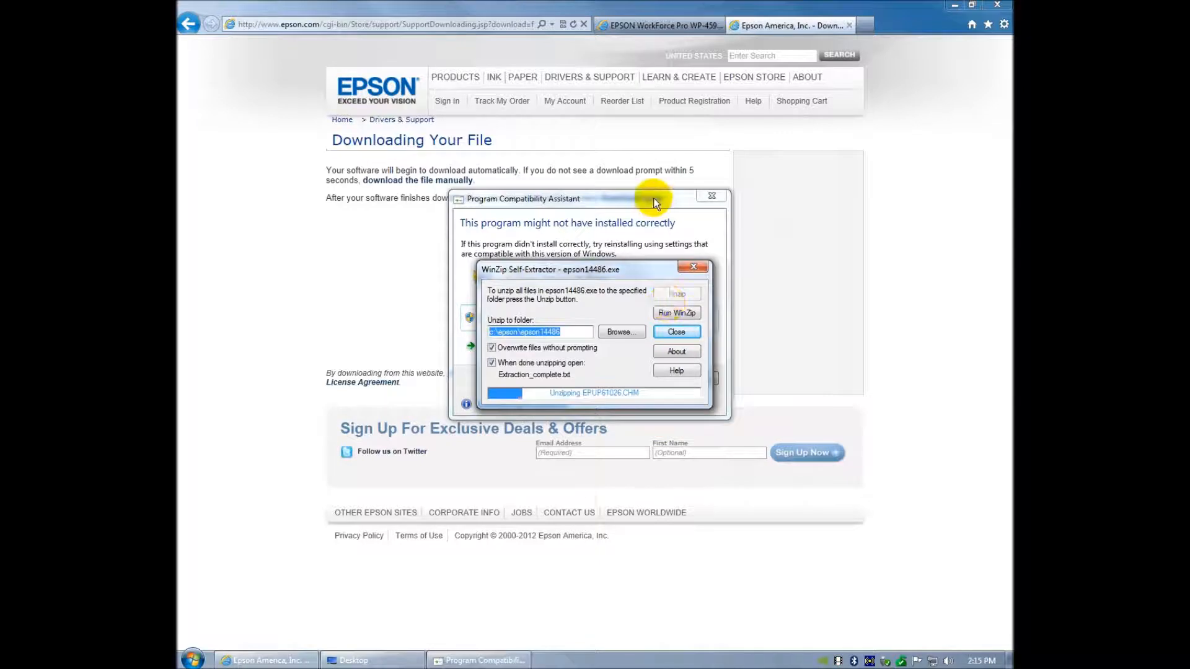
click(675, 333)
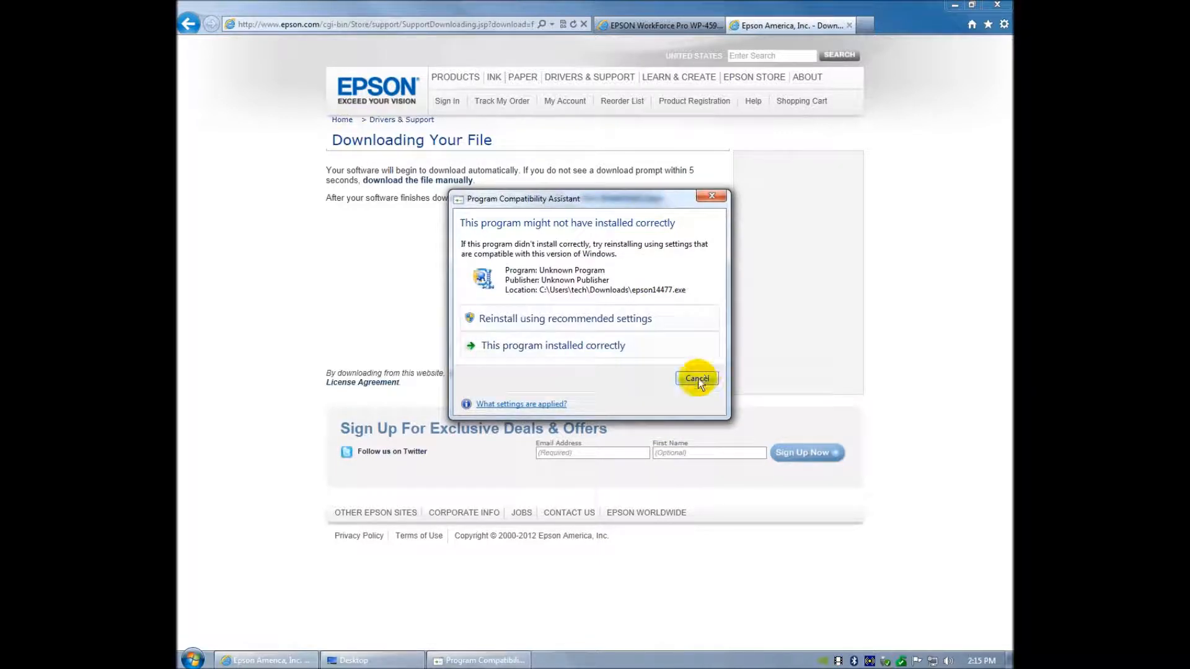
click(696, 378)
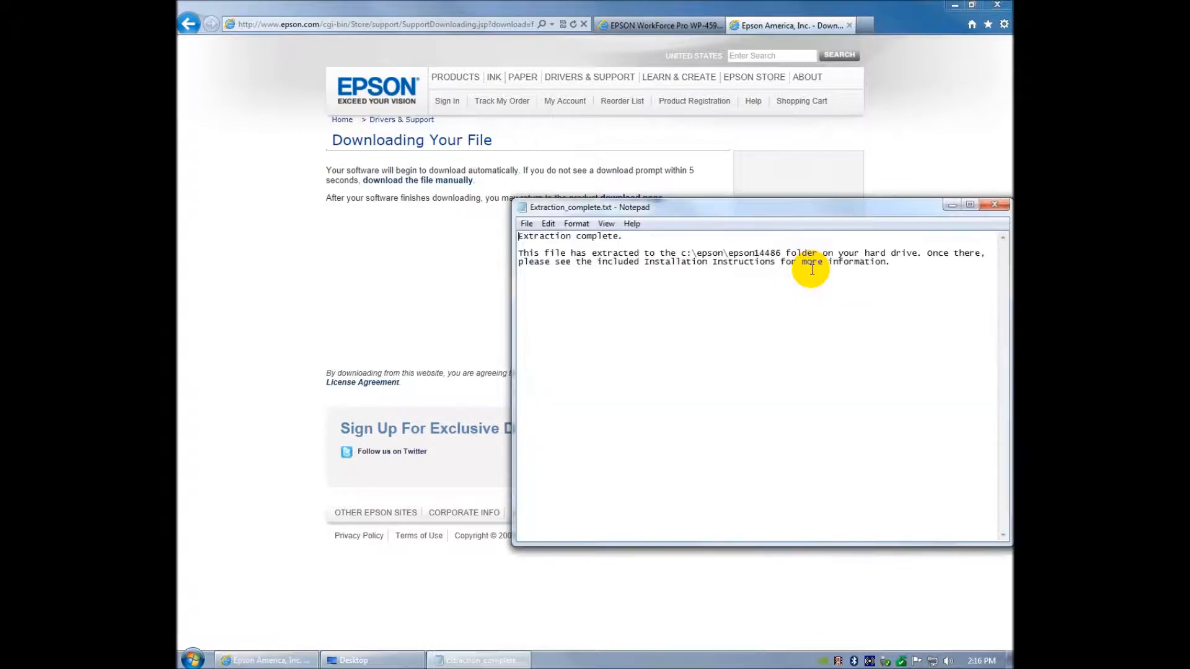
mouse_move(776, 282)
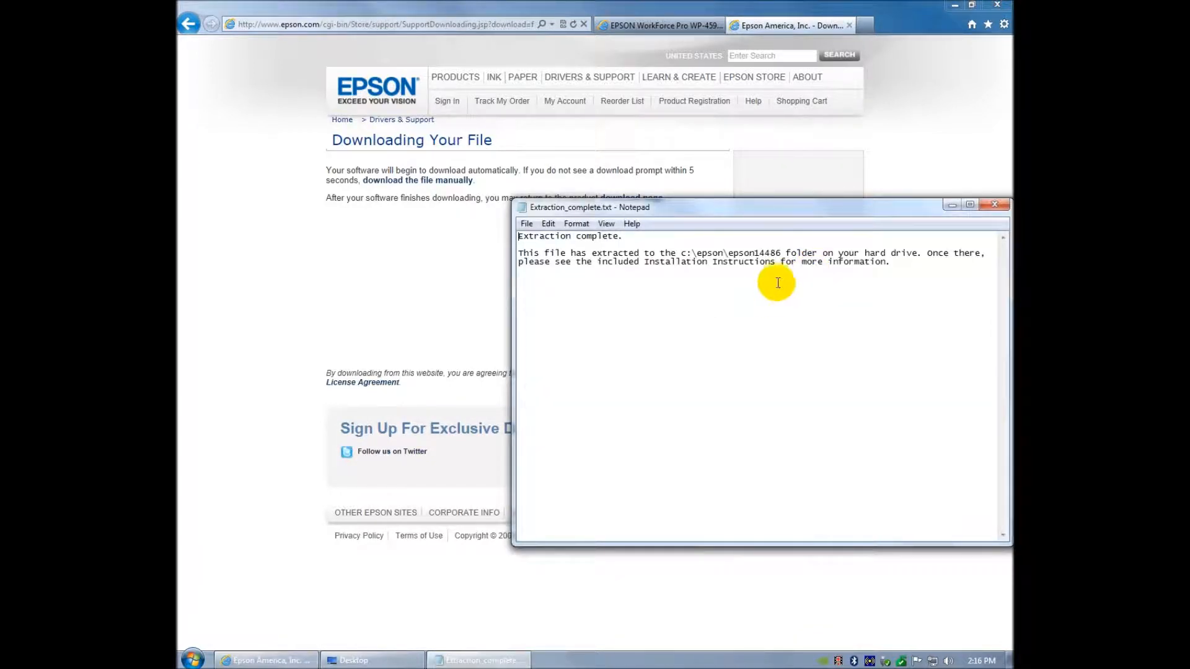
mouse_move(794, 288)
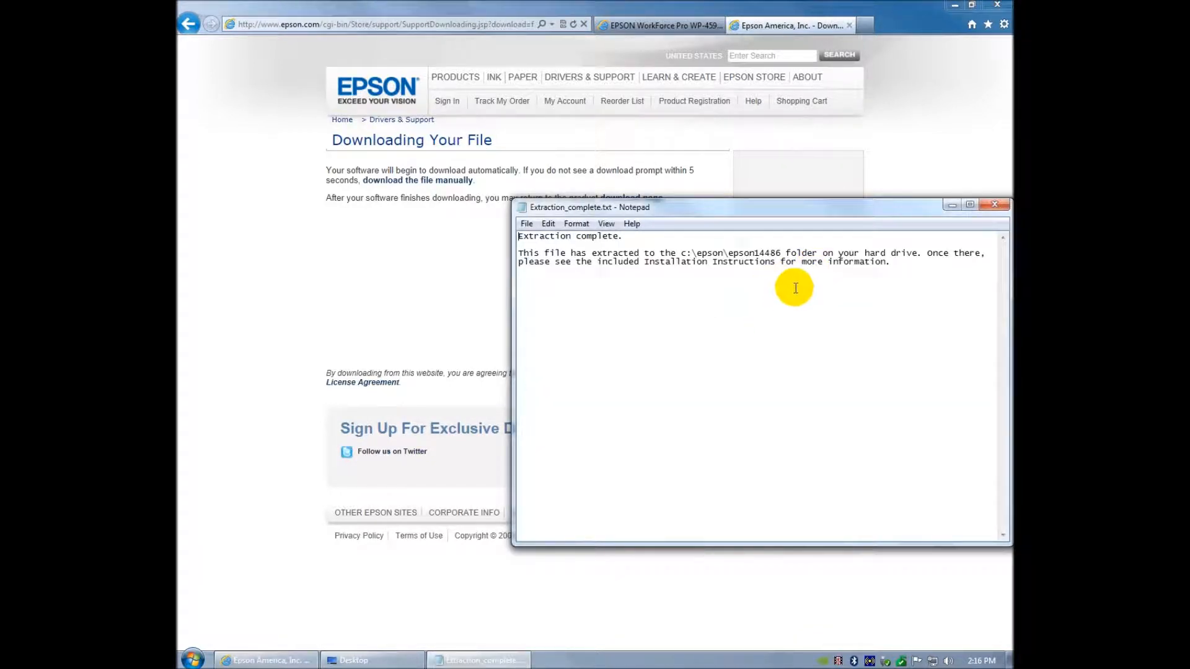
mouse_move(802, 263)
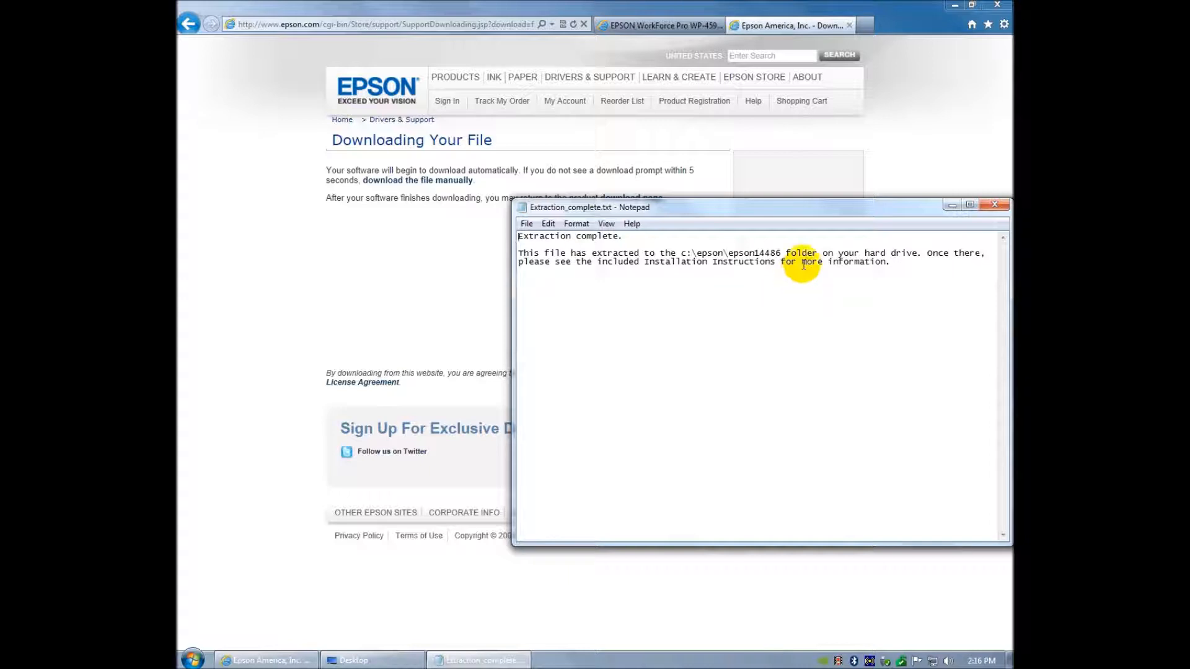
mouse_move(401, 574)
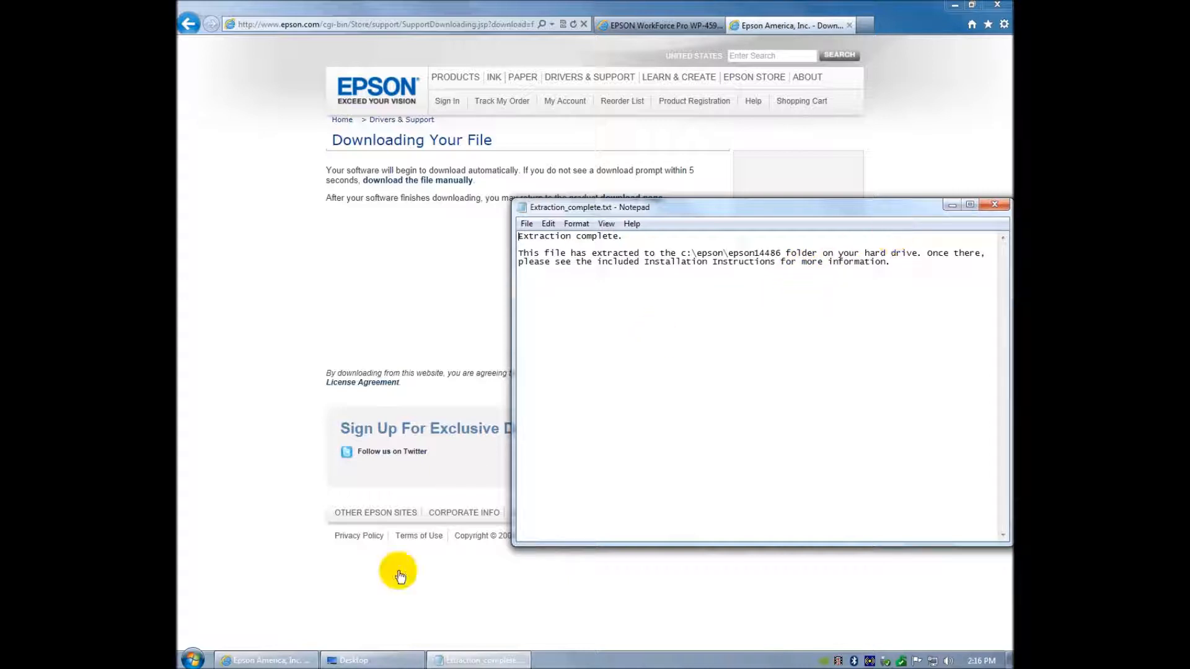
- Browse to c:\epson\epson14486 in Explorer and select Setup.EXE
click(191, 660)
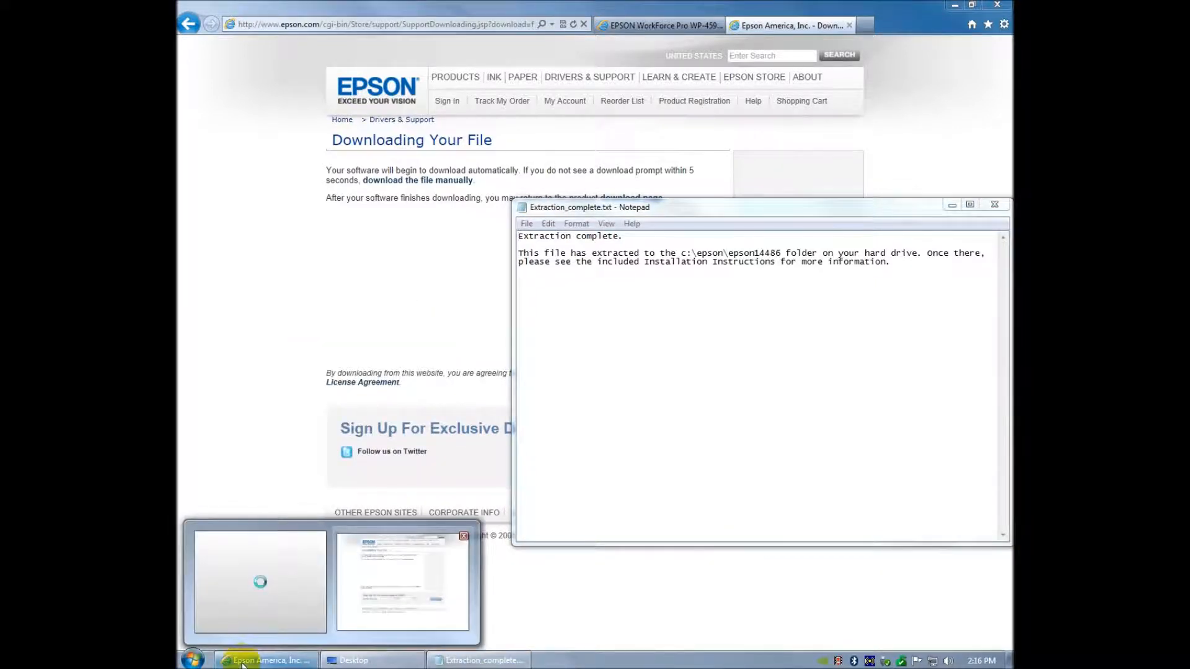
click(192, 659)
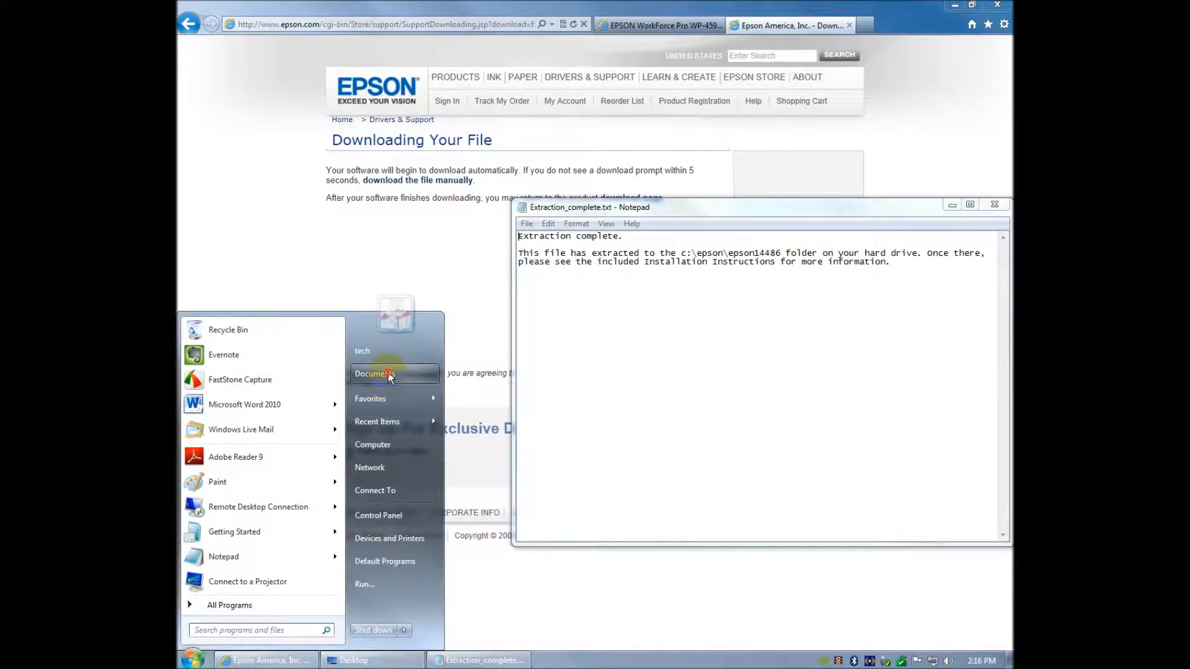
click(373, 373)
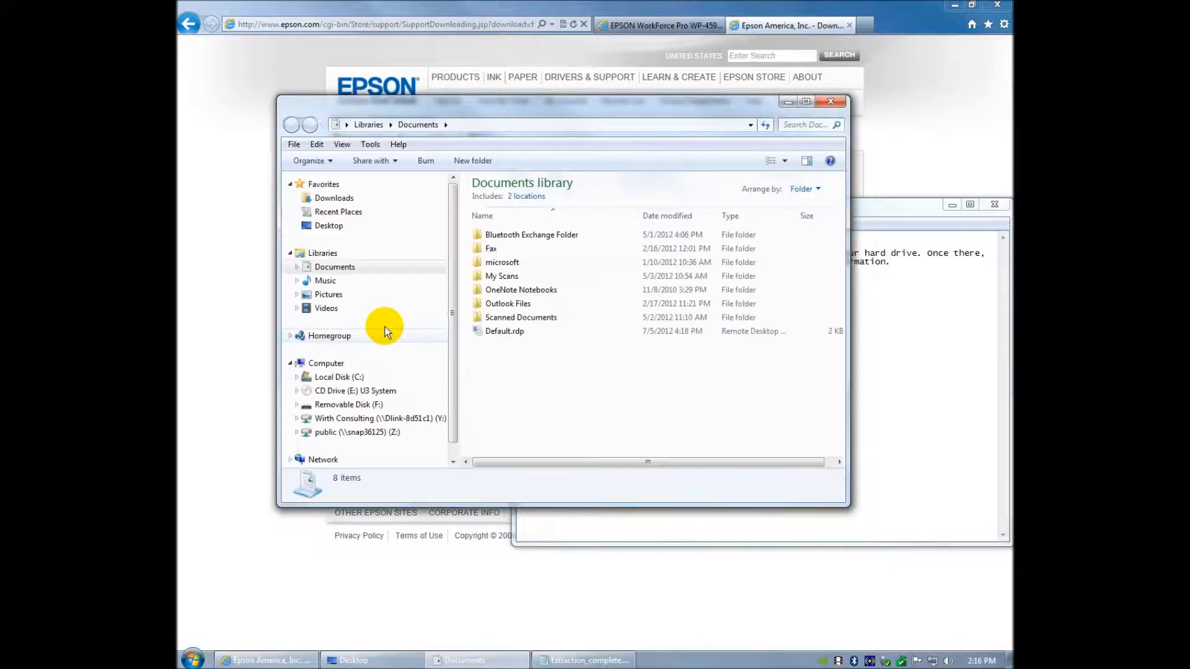
mouse_move(344, 391)
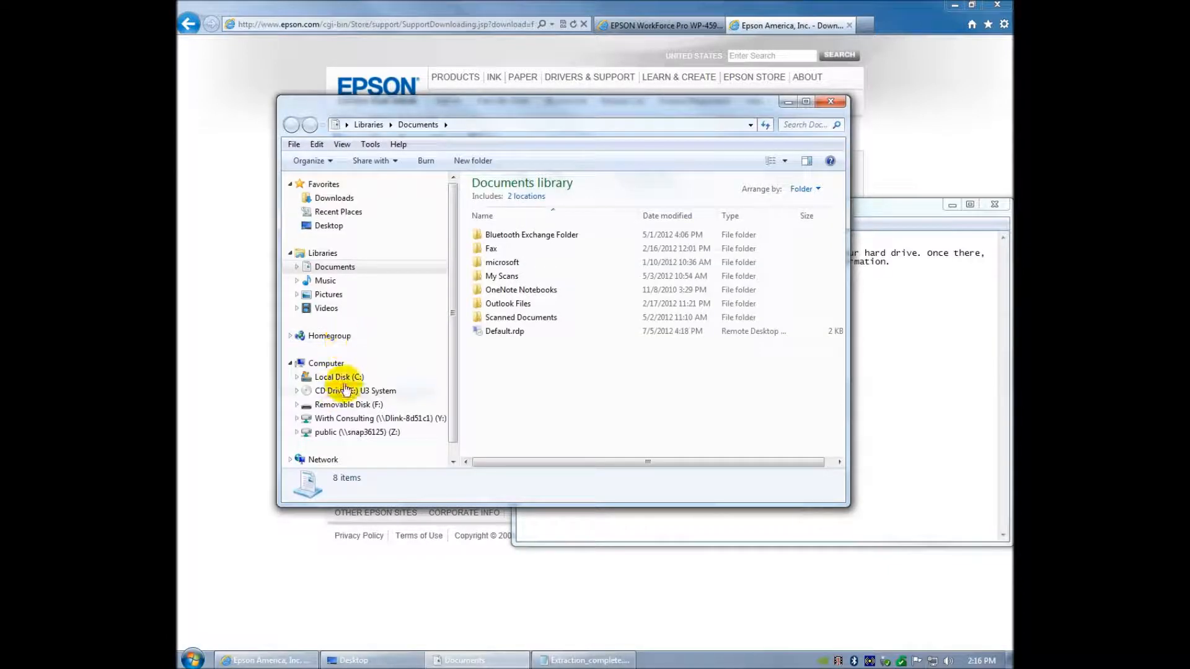
click(338, 377)
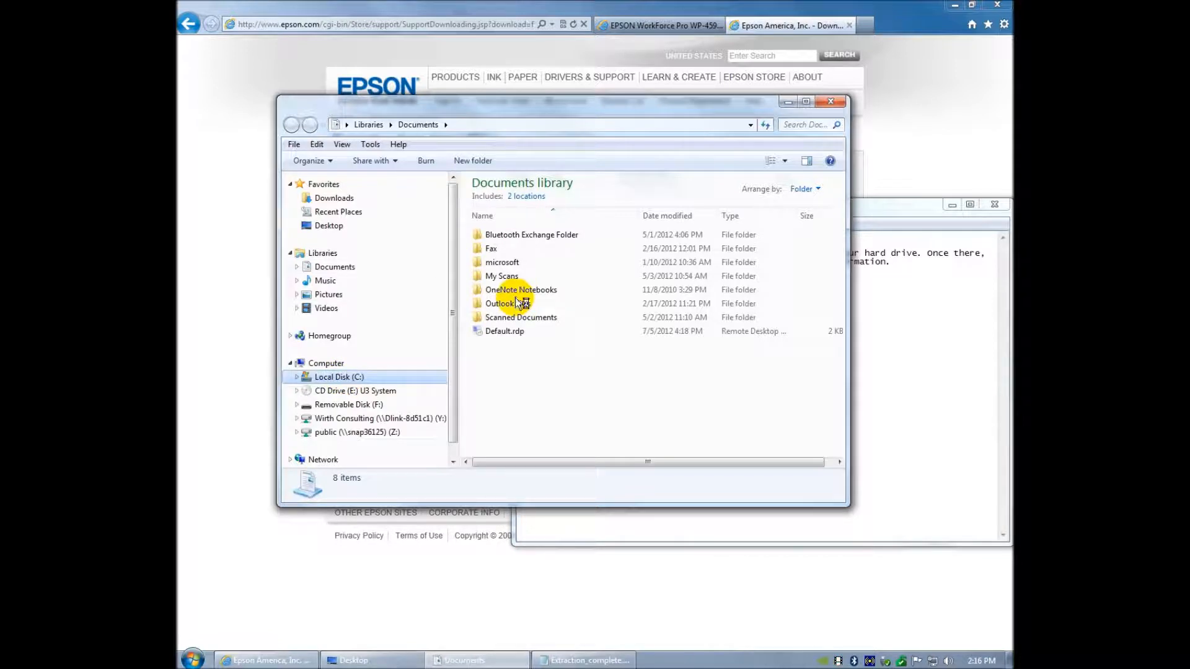
click(339, 377)
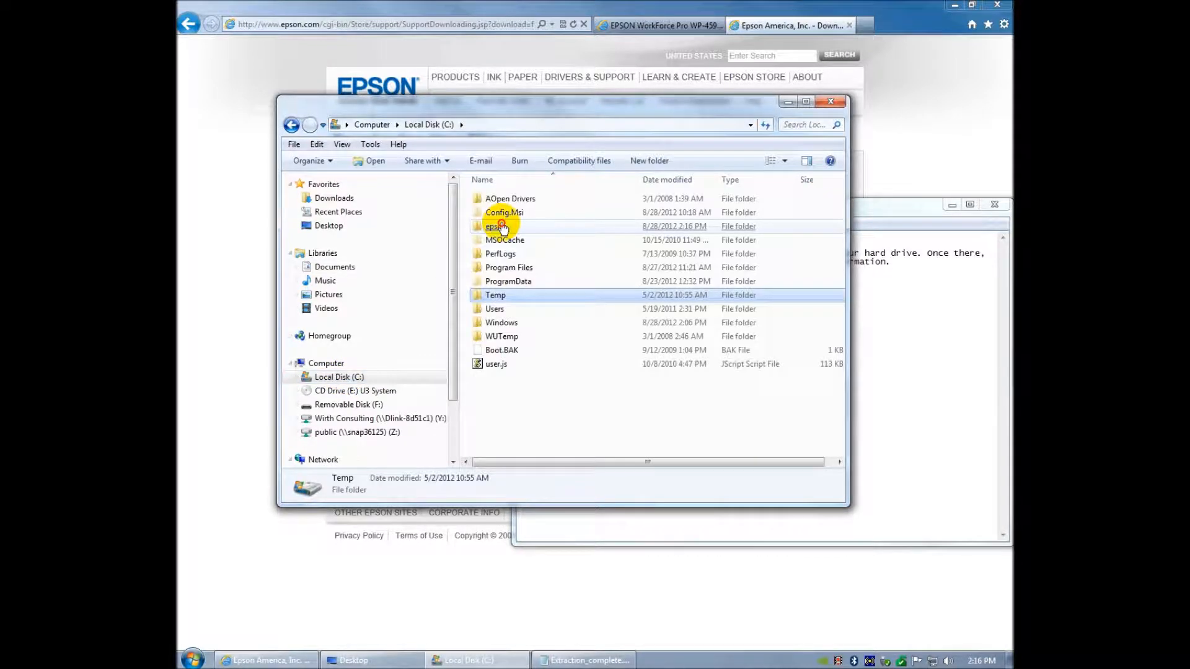
double_click(494, 226)
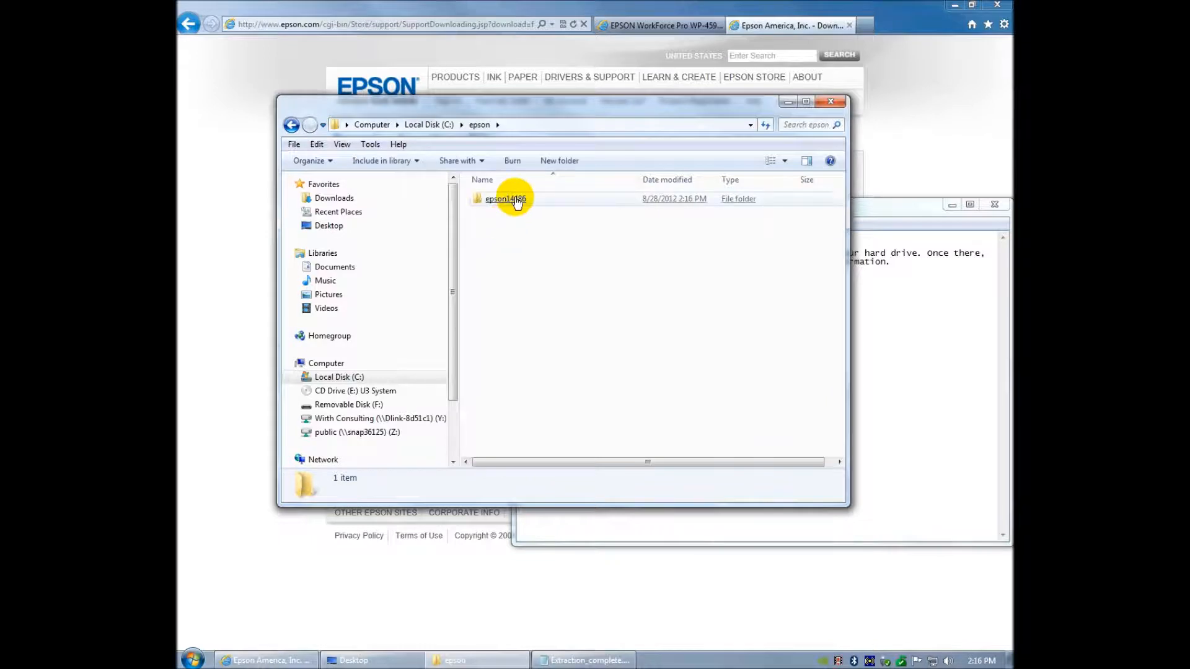
double_click(505, 198)
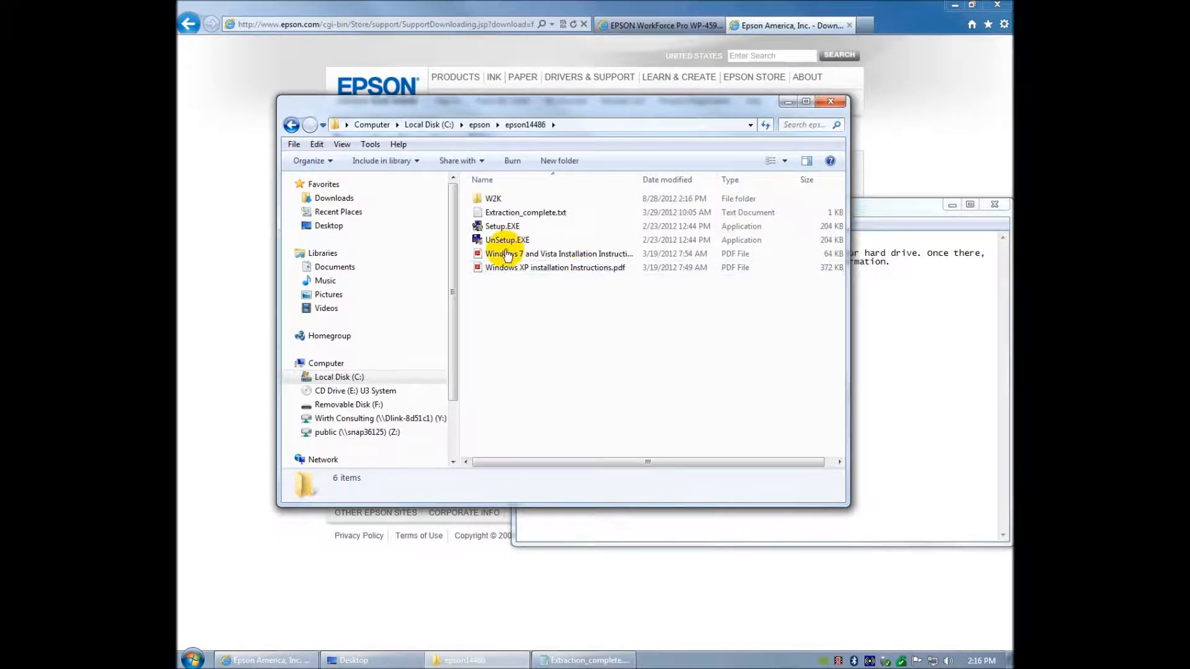
click(502, 226)
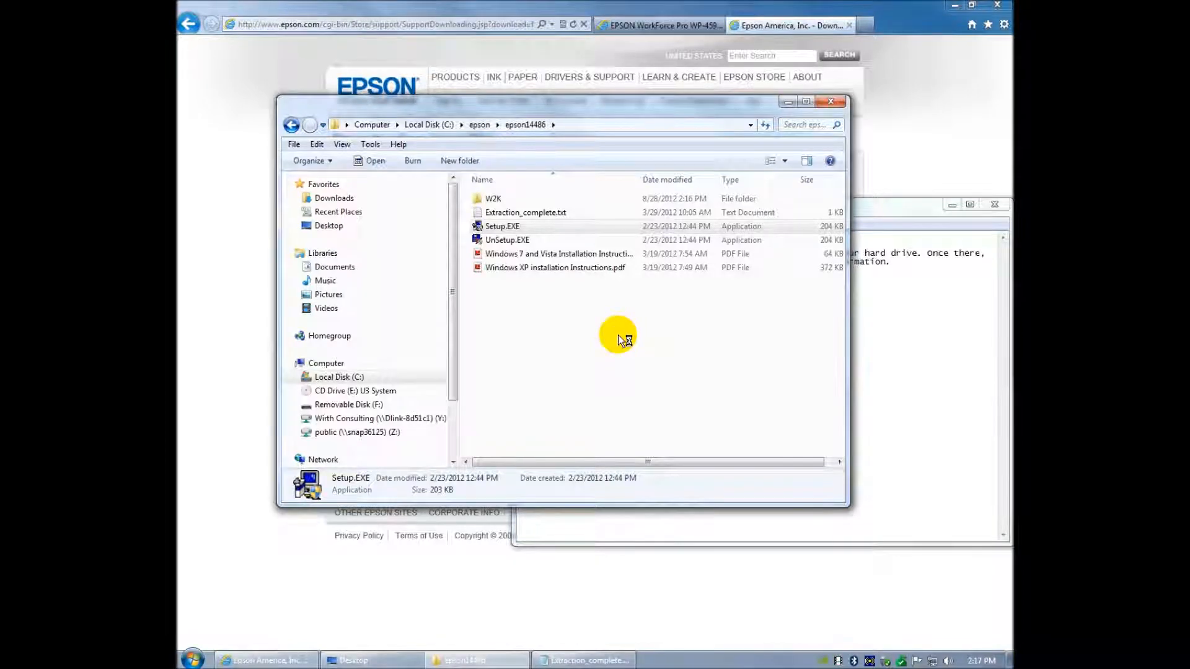
- Launch Setup.EXE for the Universal Laser P6 driver, keeping English as the language
double_click(502, 226)
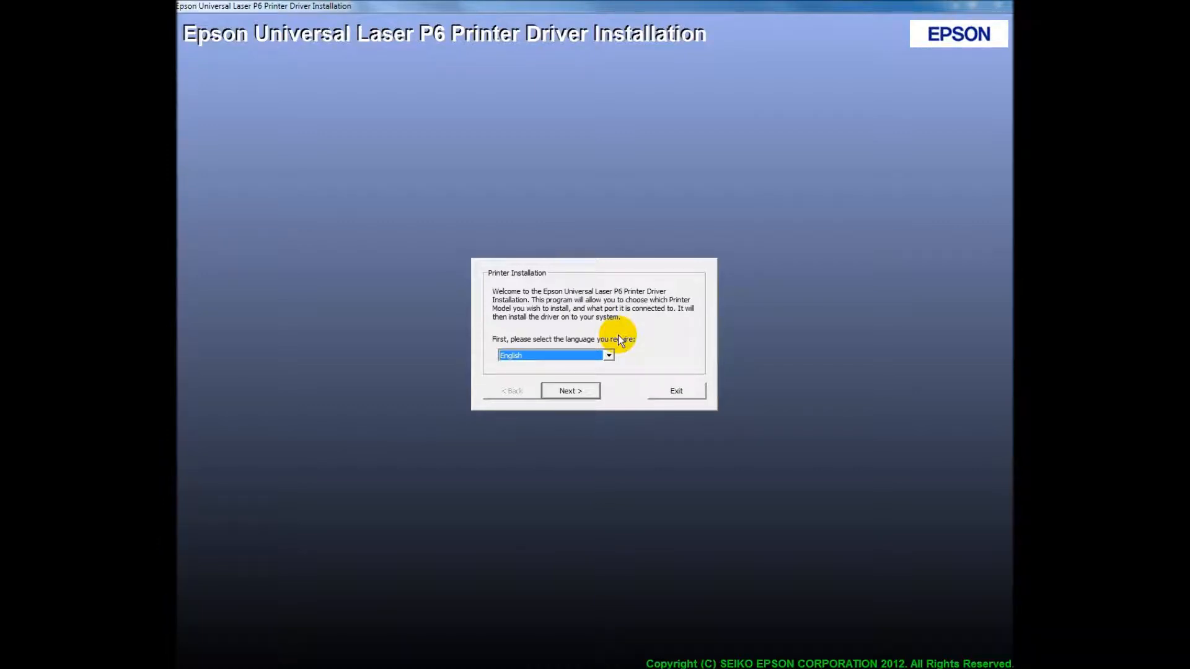
mouse_move(571, 391)
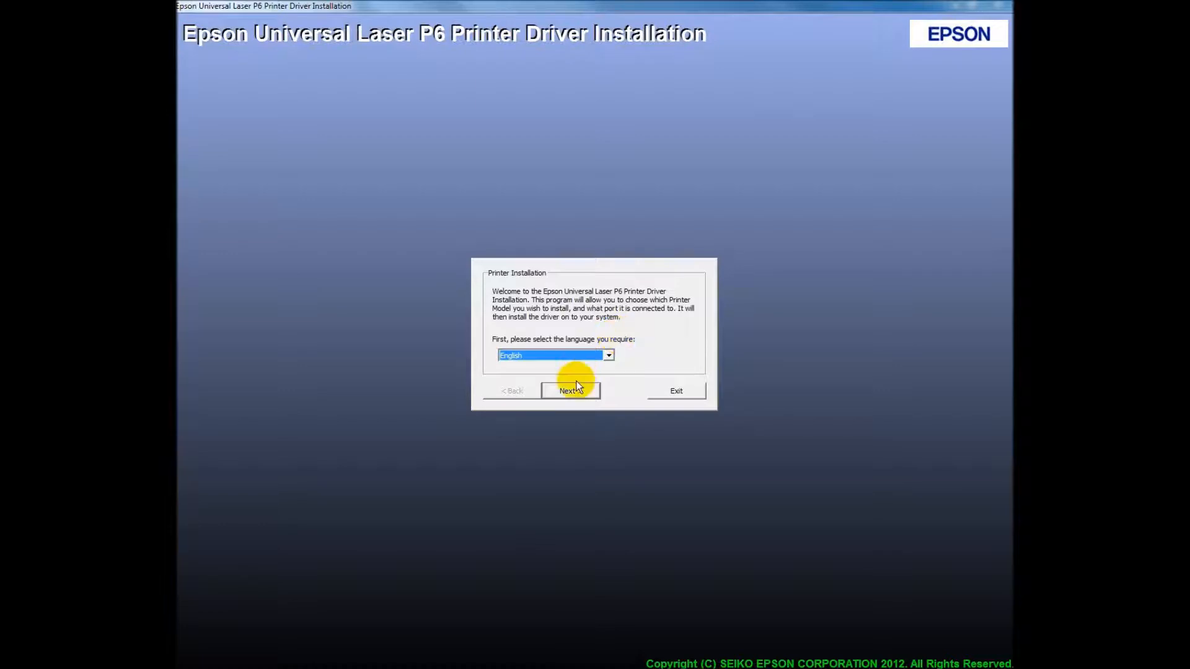
mouse_move(265, 657)
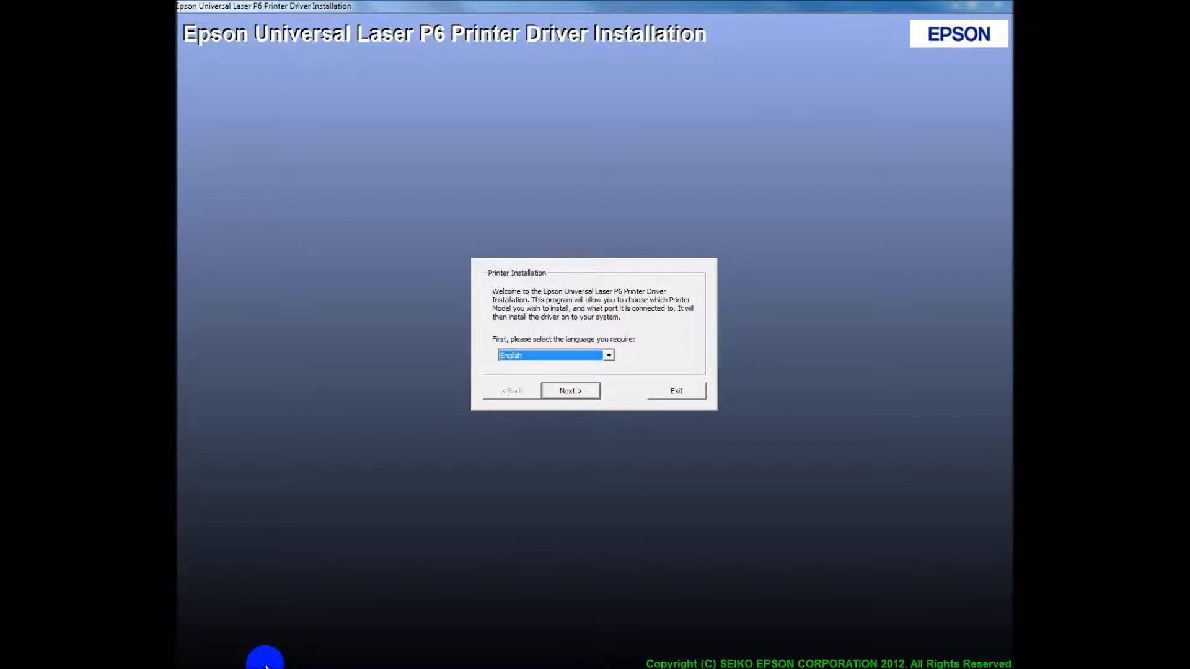
key(alt+tab)
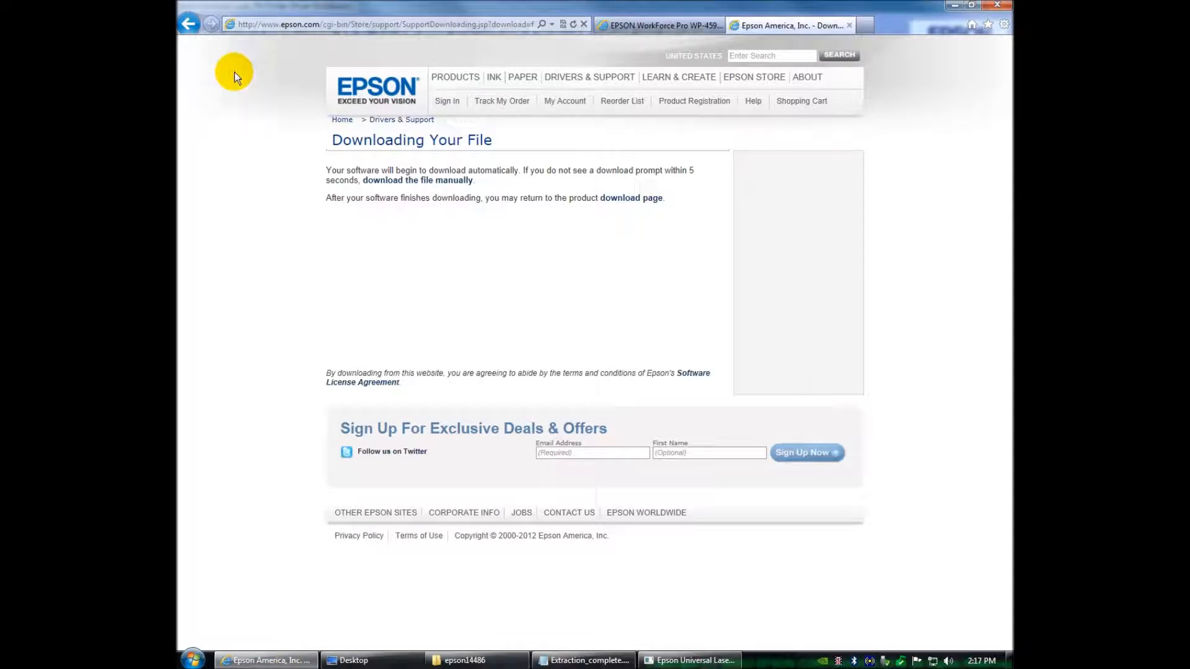
- Go back to the WP-4590 Drivers & Downloads list and move the browser aside
click(187, 23)
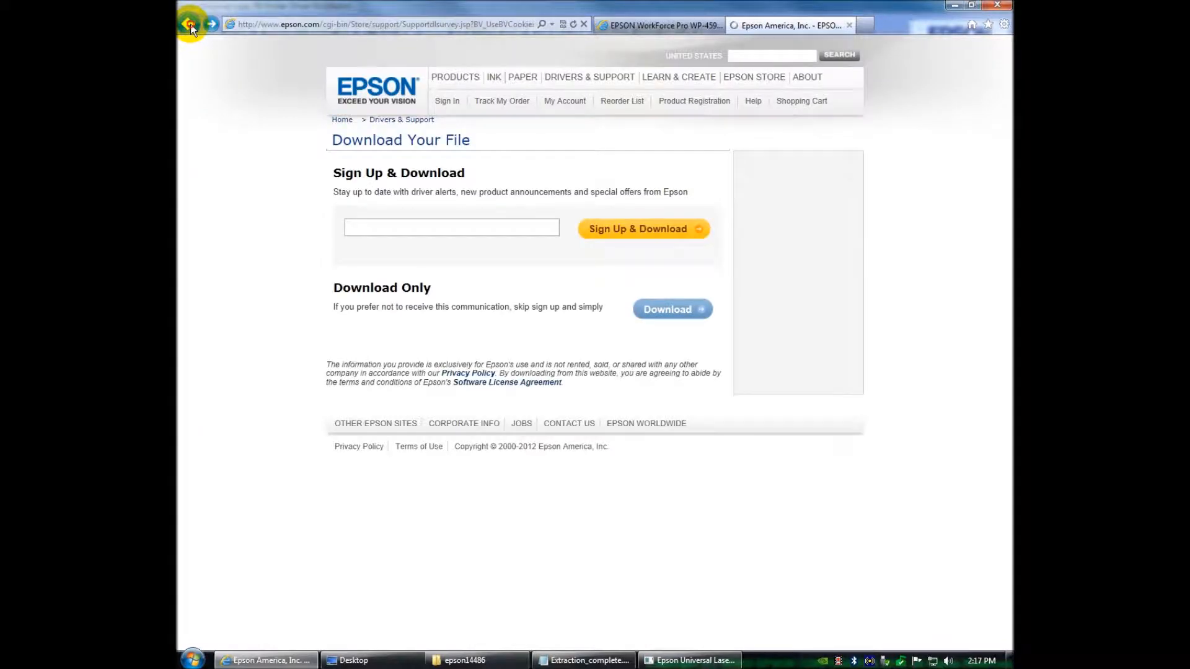
click(191, 24)
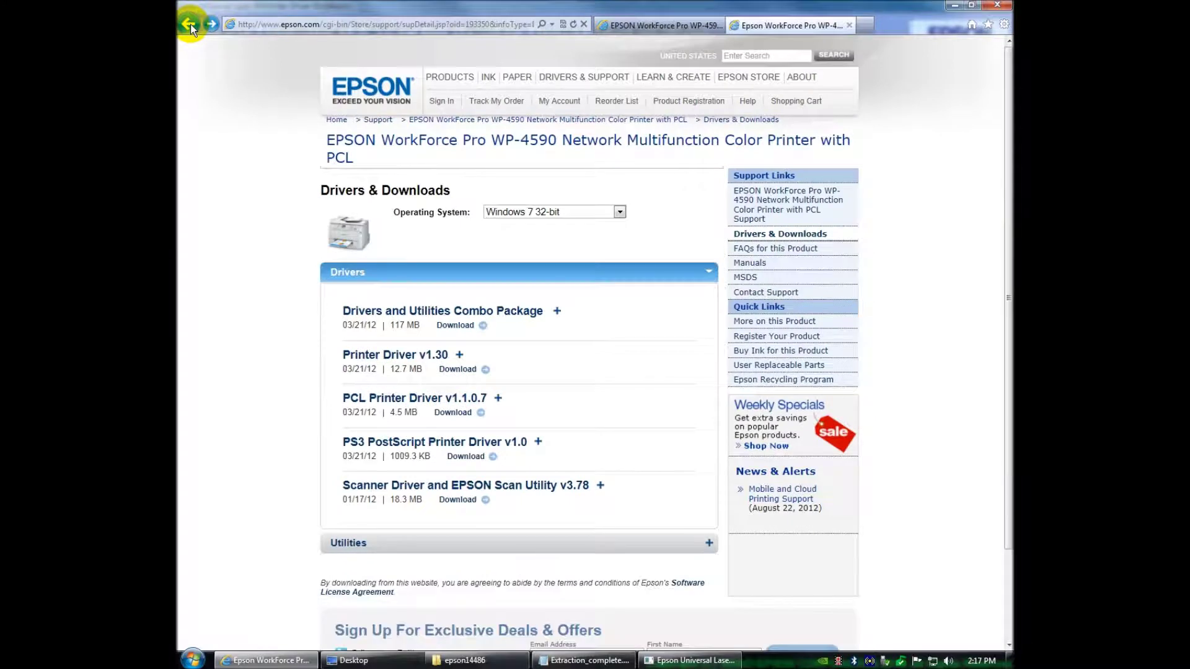
mouse_move(441, 100)
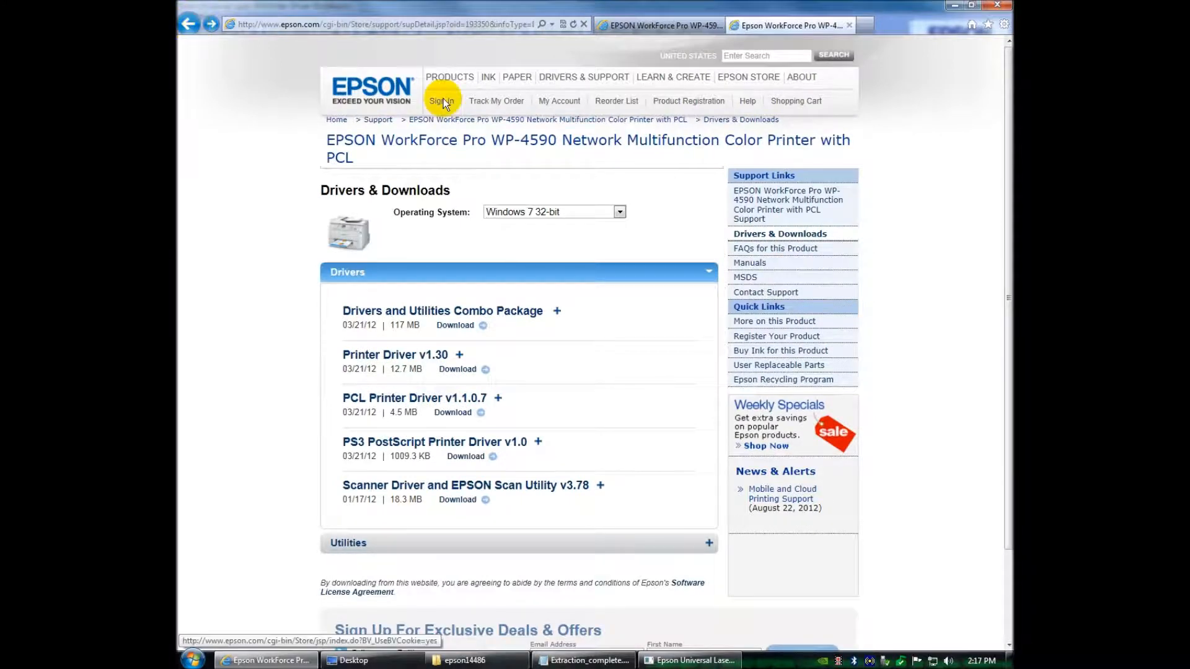
mouse_move(904, 8)
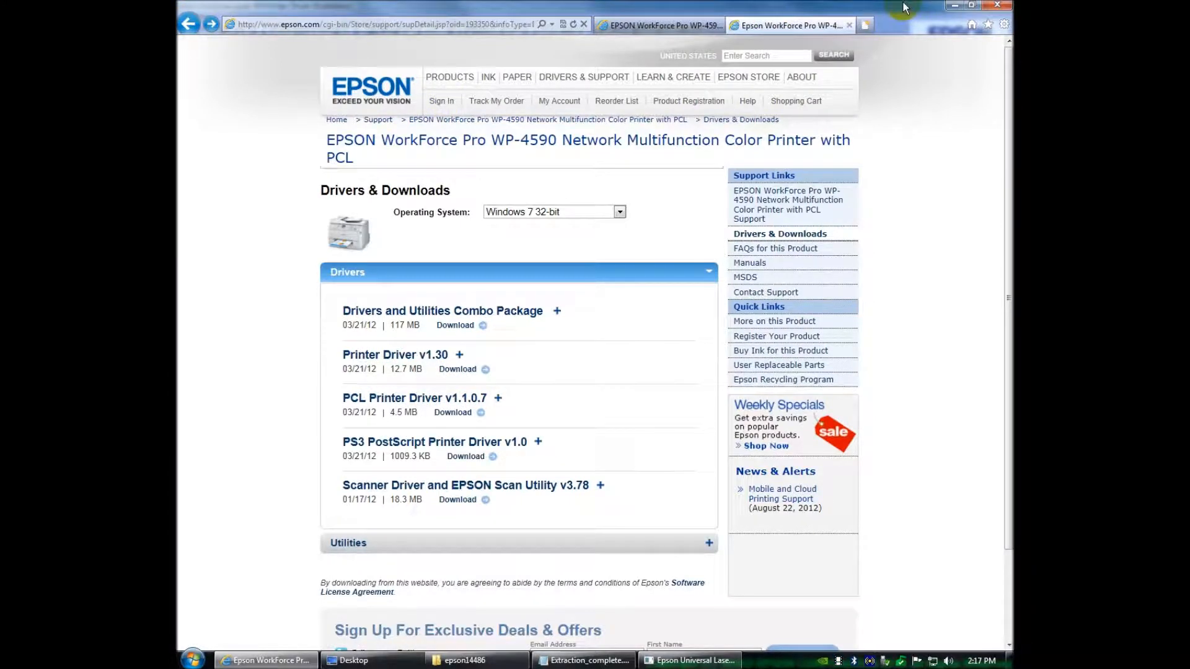
click(690, 660)
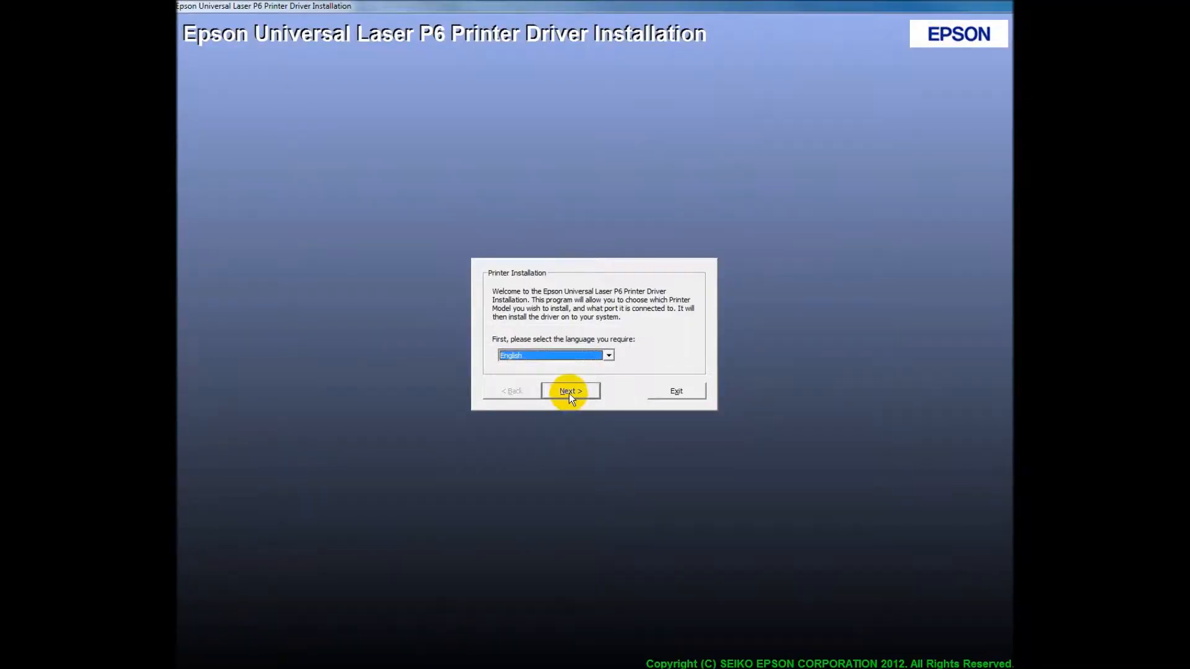
- Continue in English, accept the license agreement and answer the printer sharing question
click(569, 391)
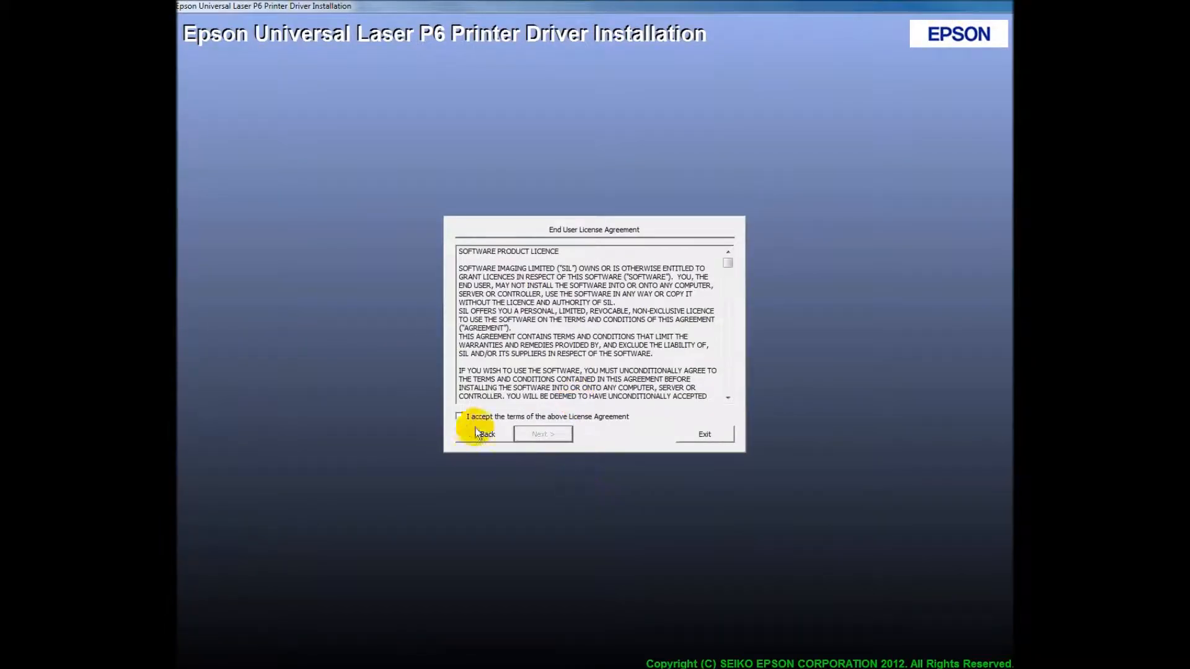
click(458, 416)
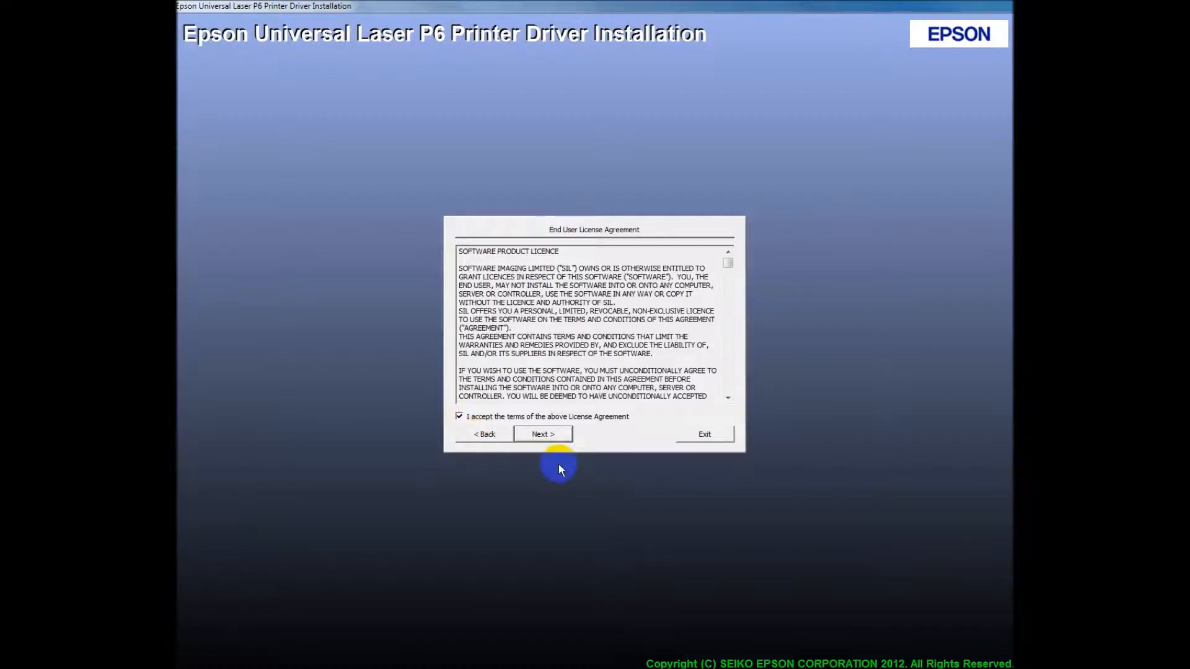
mouse_move(542, 434)
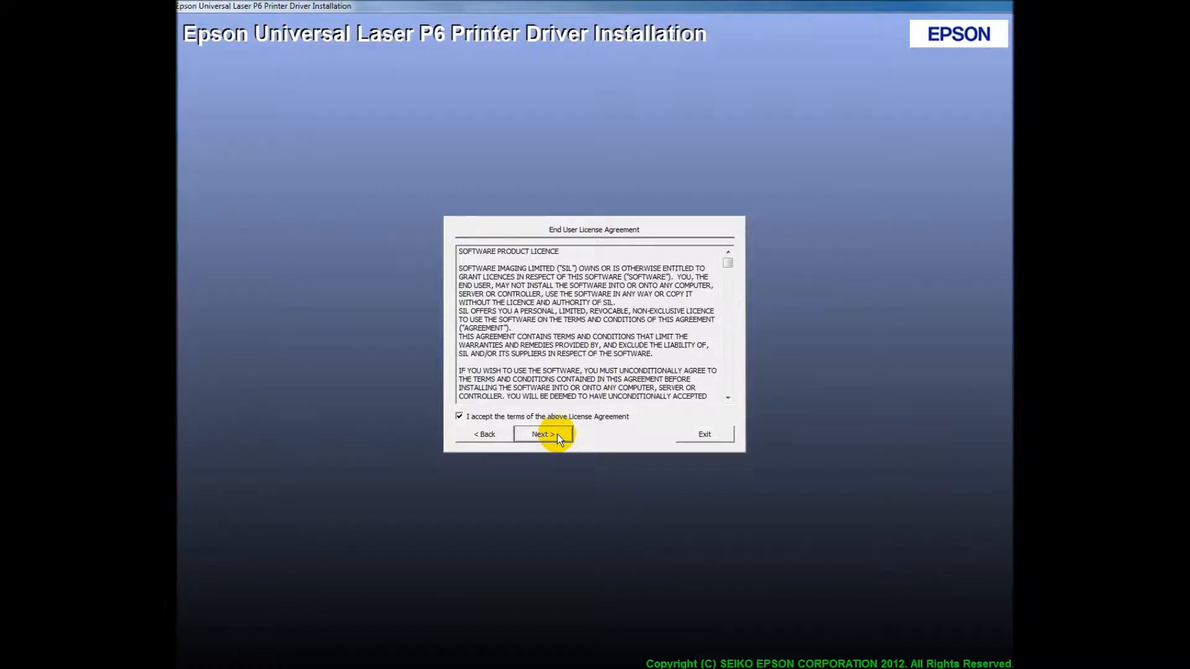
click(543, 434)
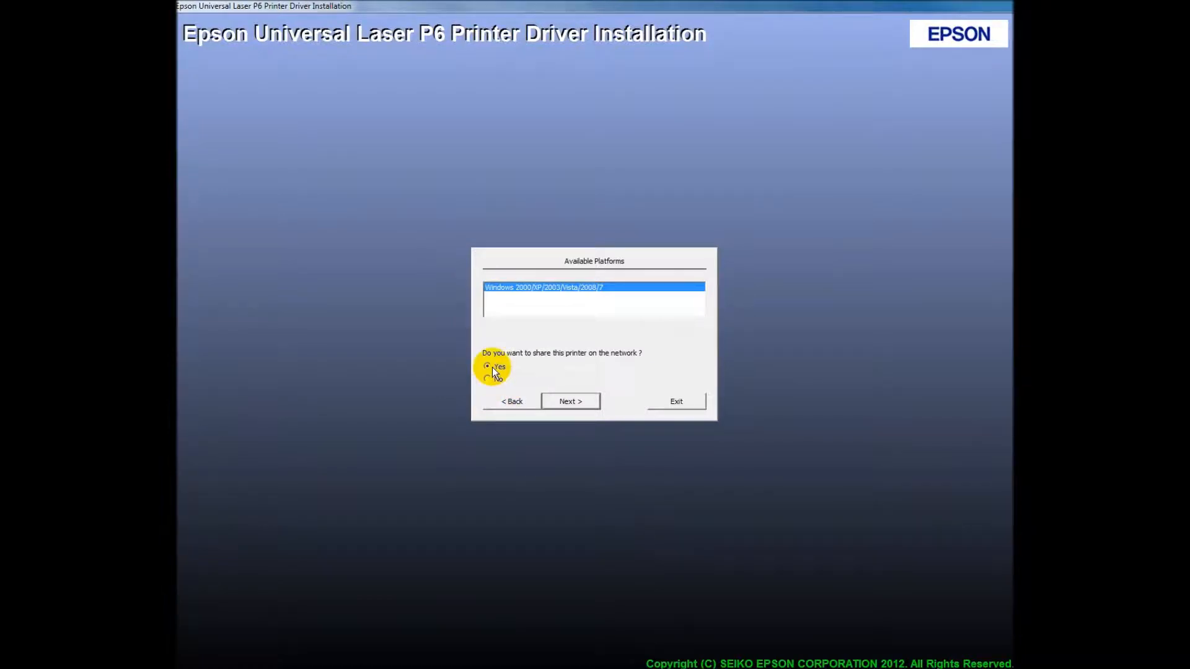
click(487, 379)
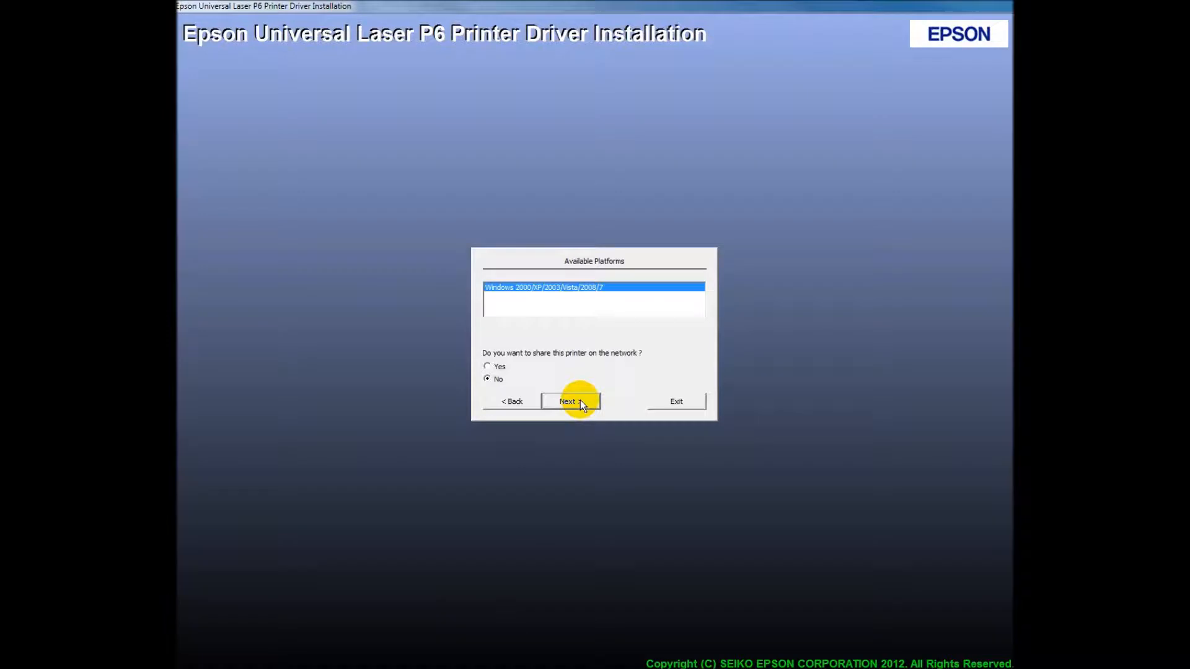
click(570, 400)
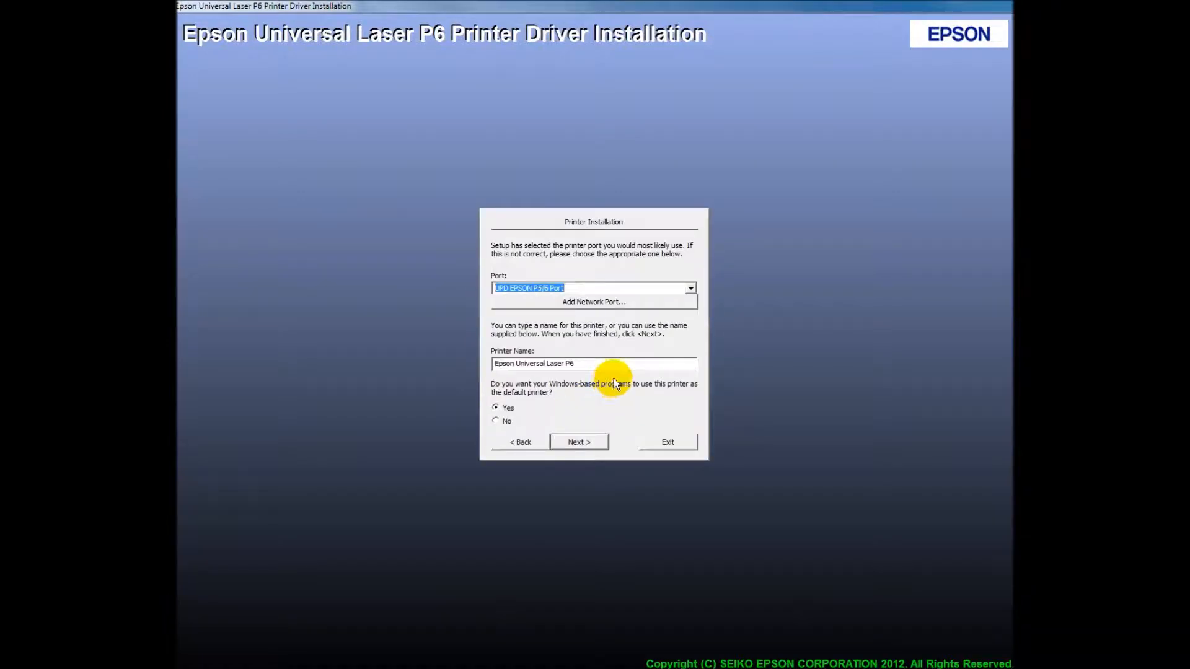
mouse_move(690, 289)
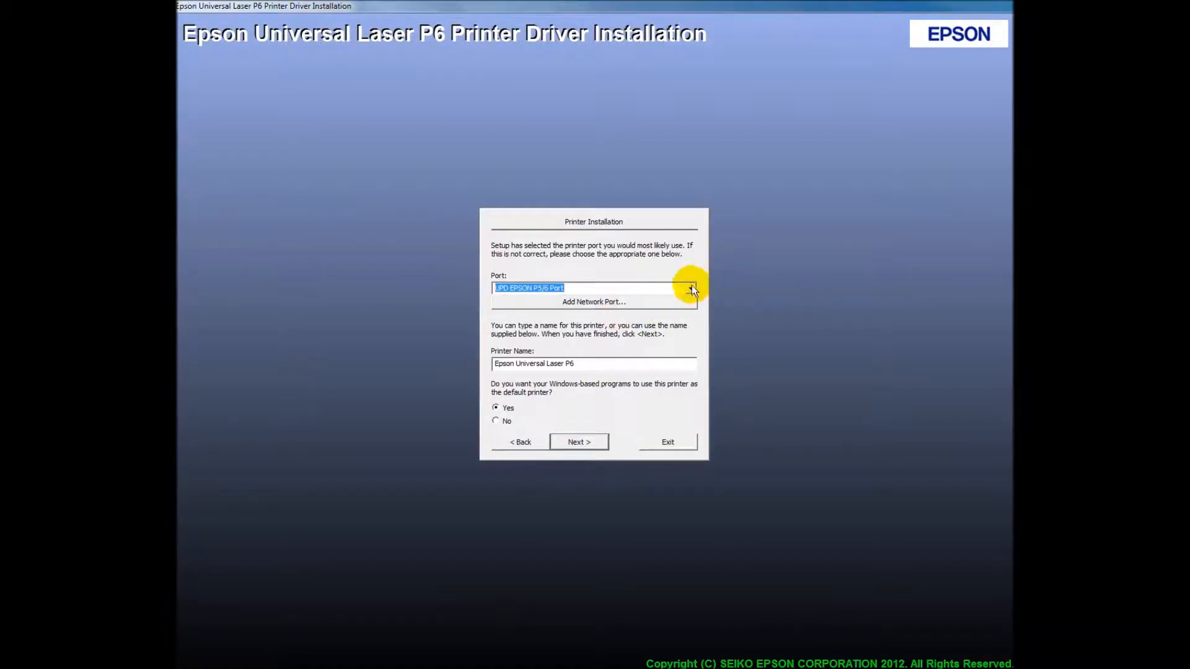
- Keep the suggested P5/6 port and printer name, then start copying the driver files
click(690, 288)
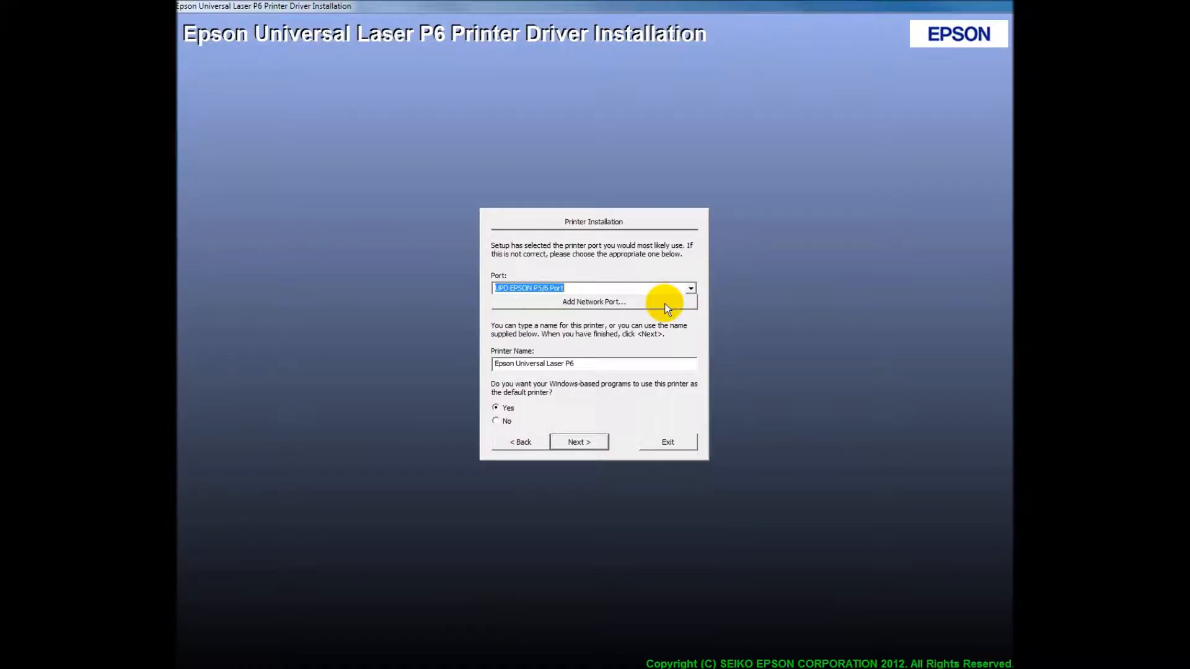
click(594, 301)
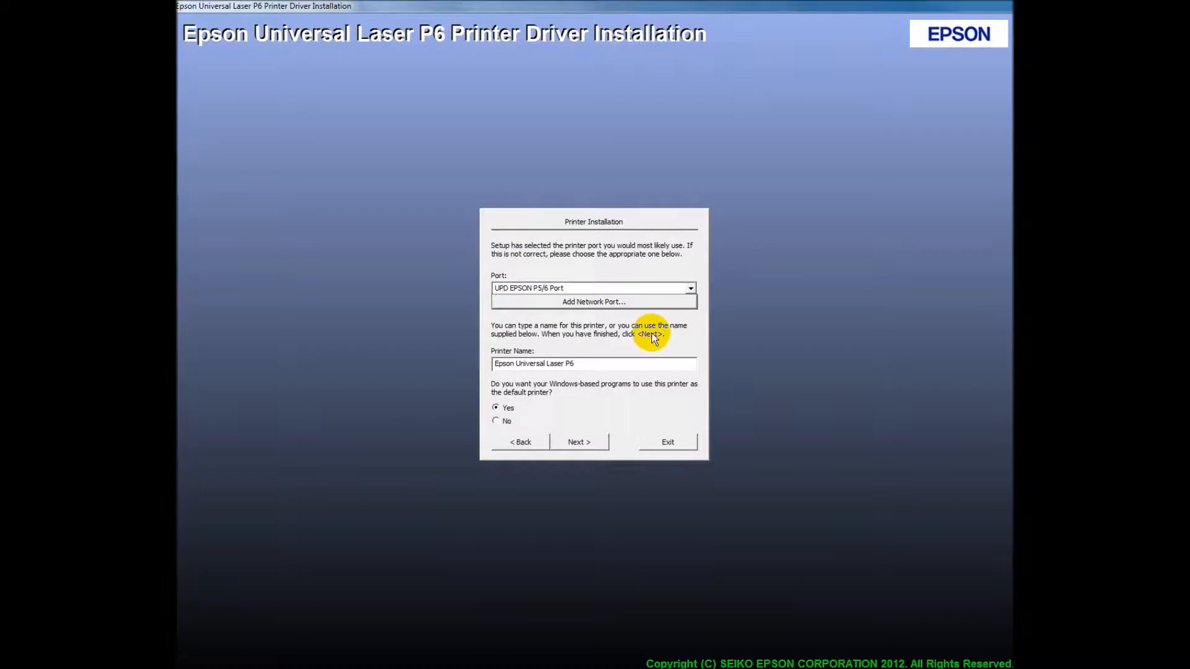
mouse_move(583, 416)
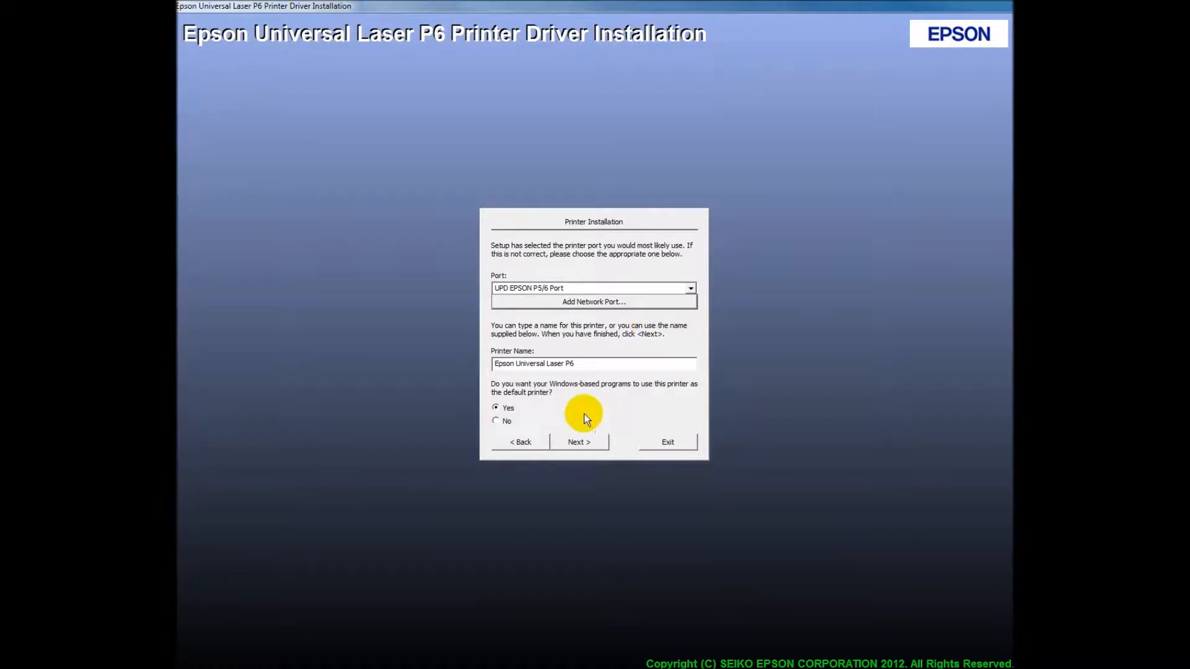
click(579, 441)
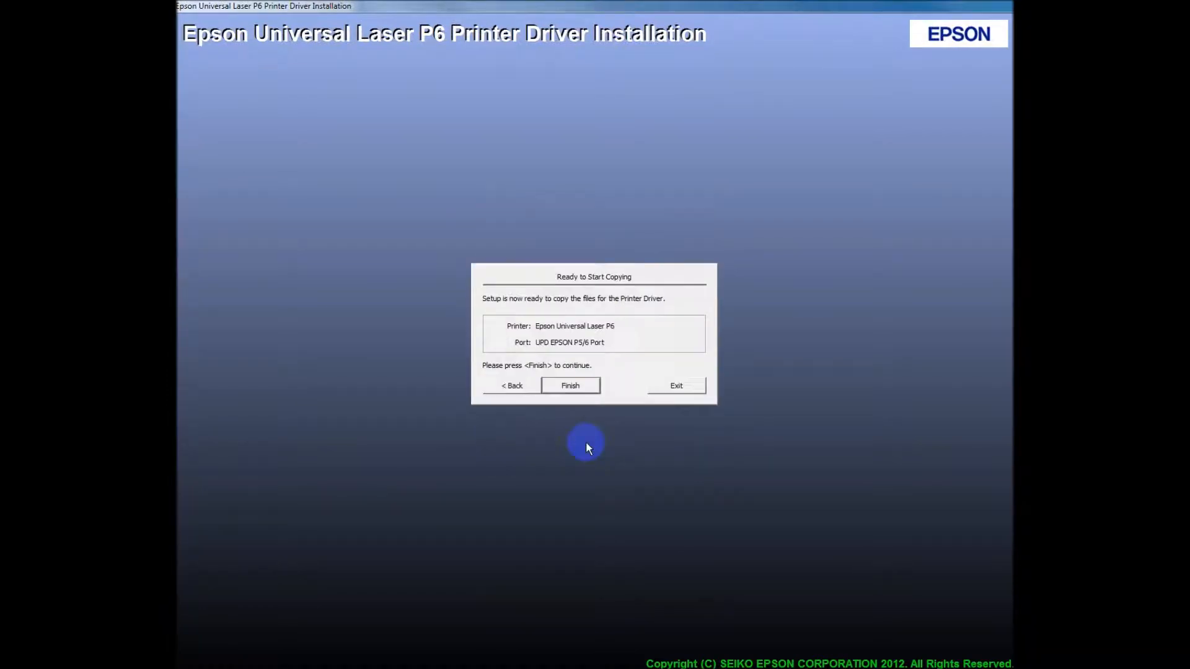
click(570, 385)
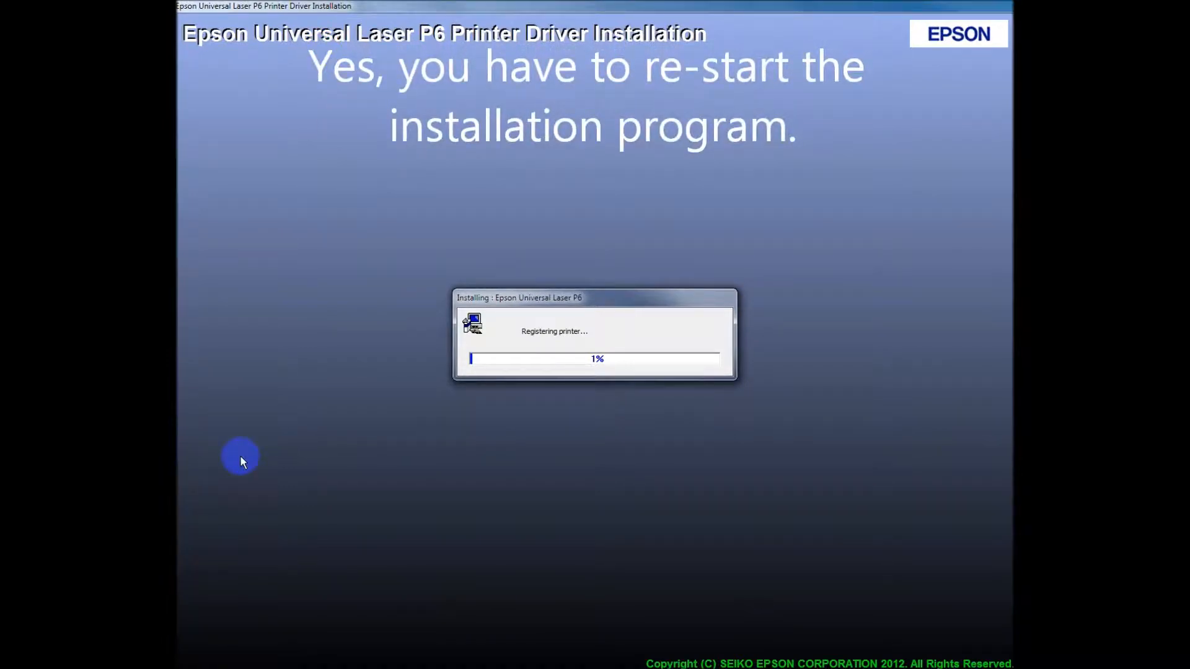
mouse_move(290, 332)
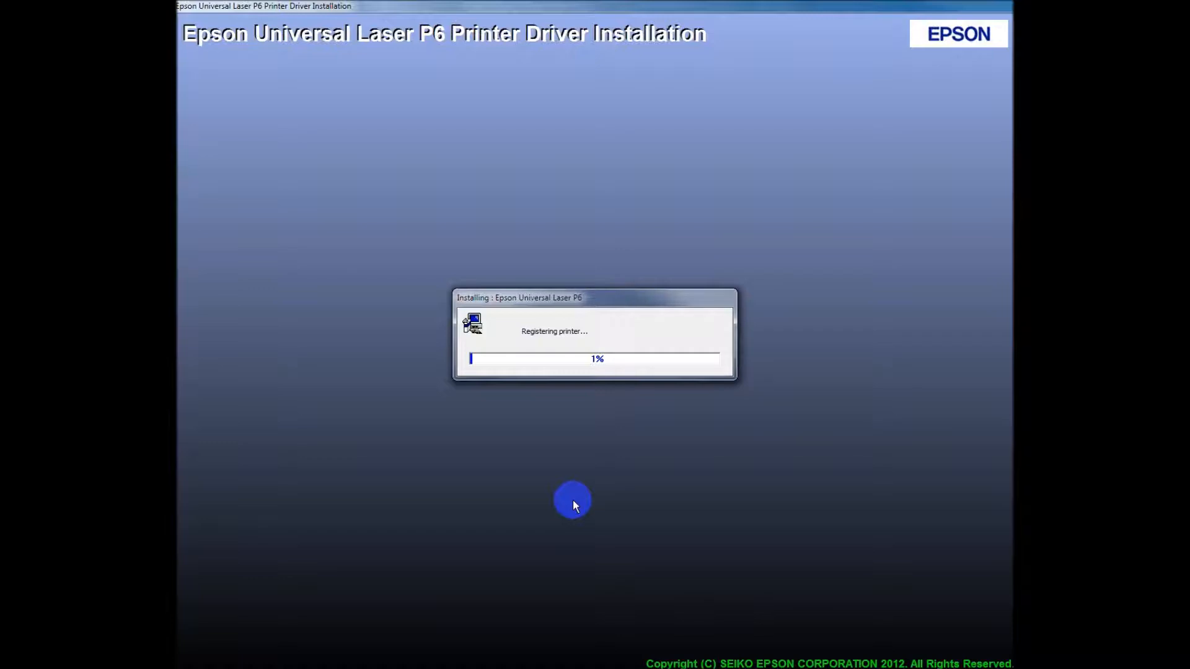
mouse_move(496, 502)
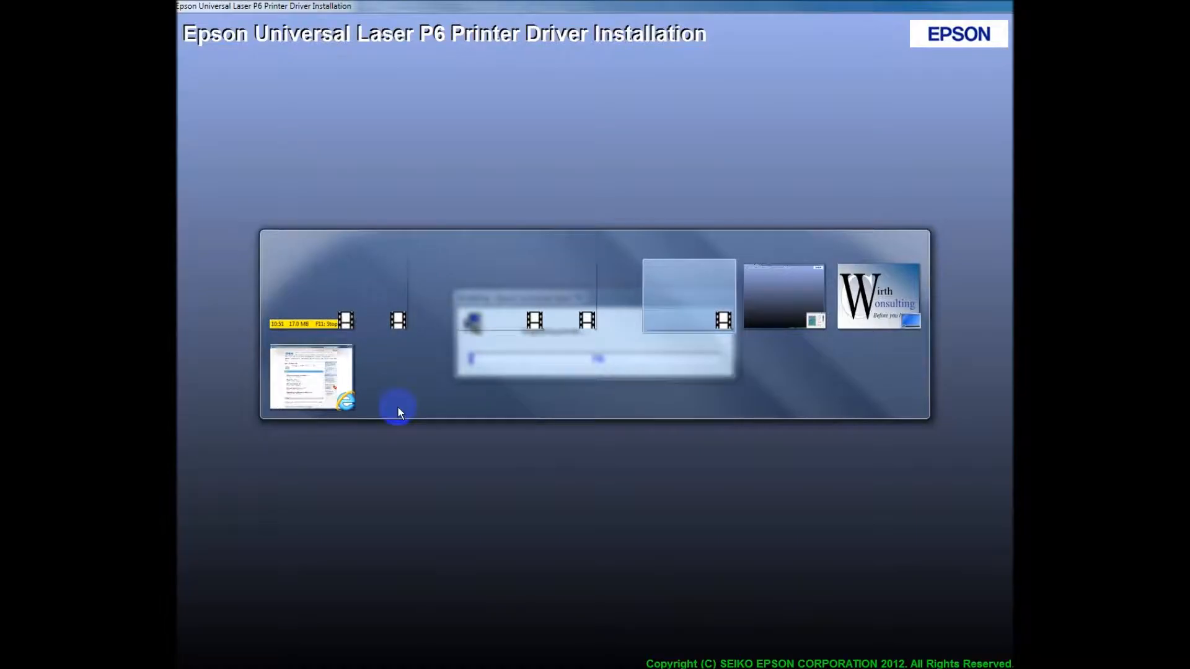
- Switch between open windows while the printer registration progress completes
click(877, 295)
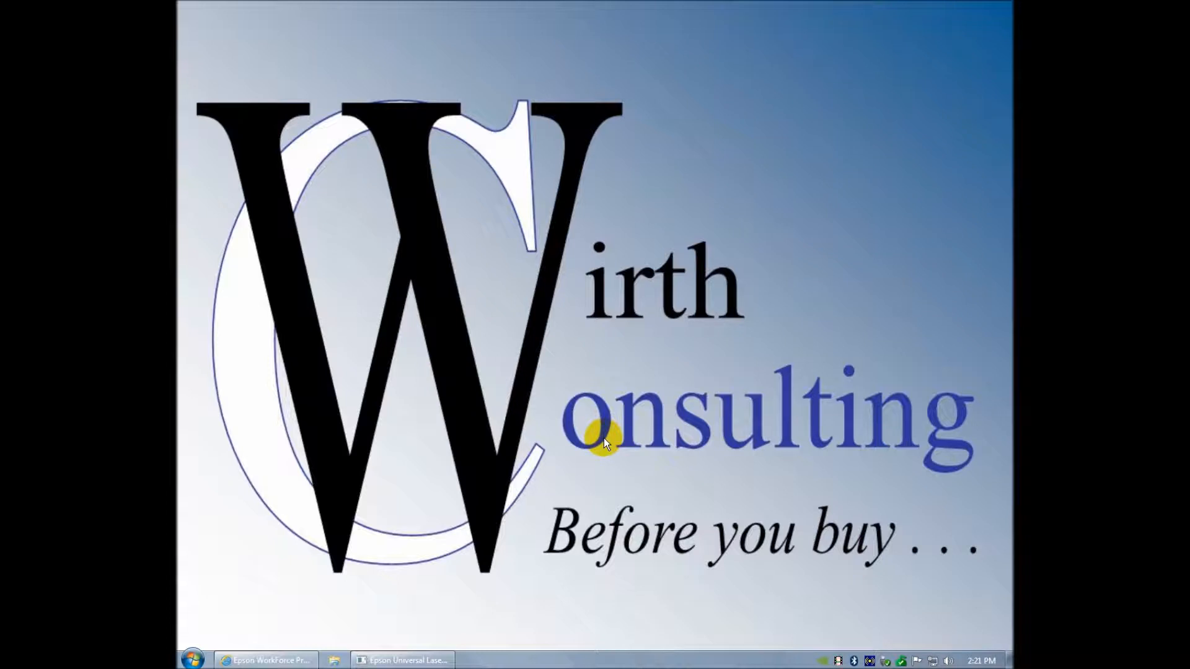
key(alt+tab)
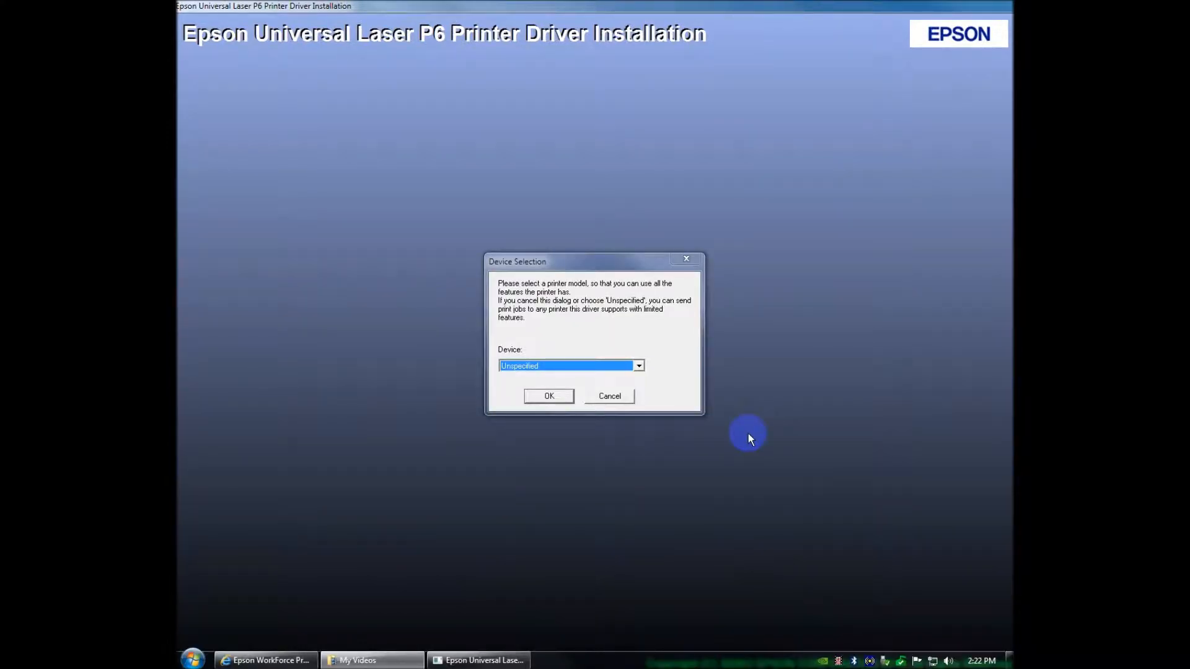
mouse_move(586, 444)
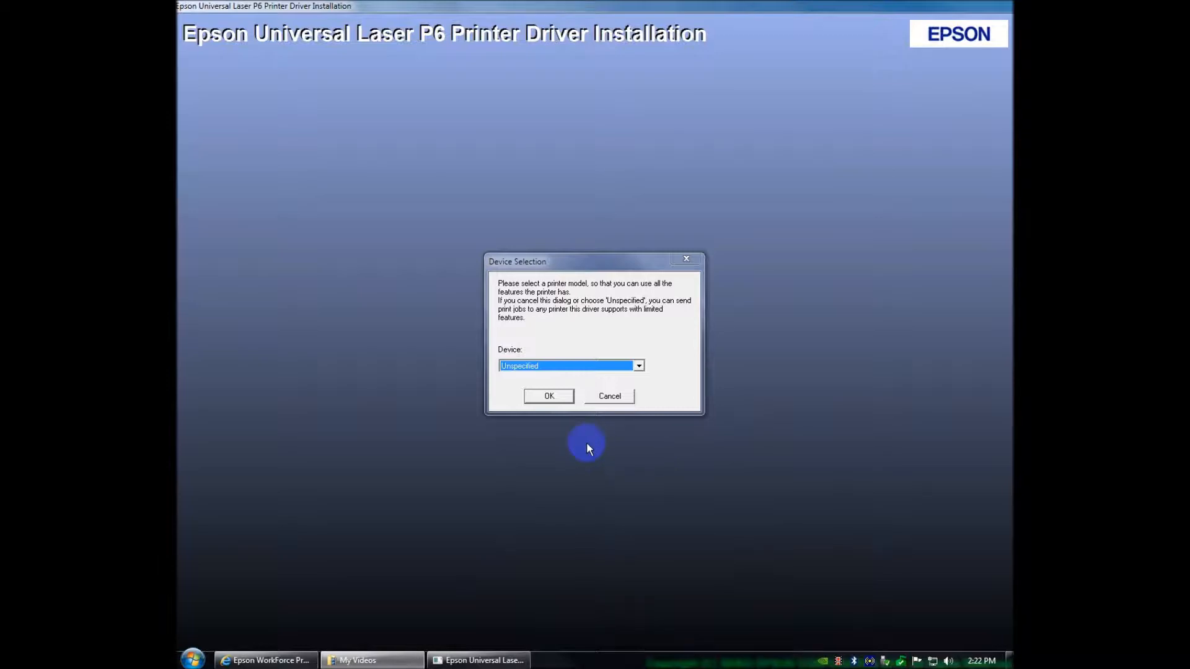
mouse_move(643, 370)
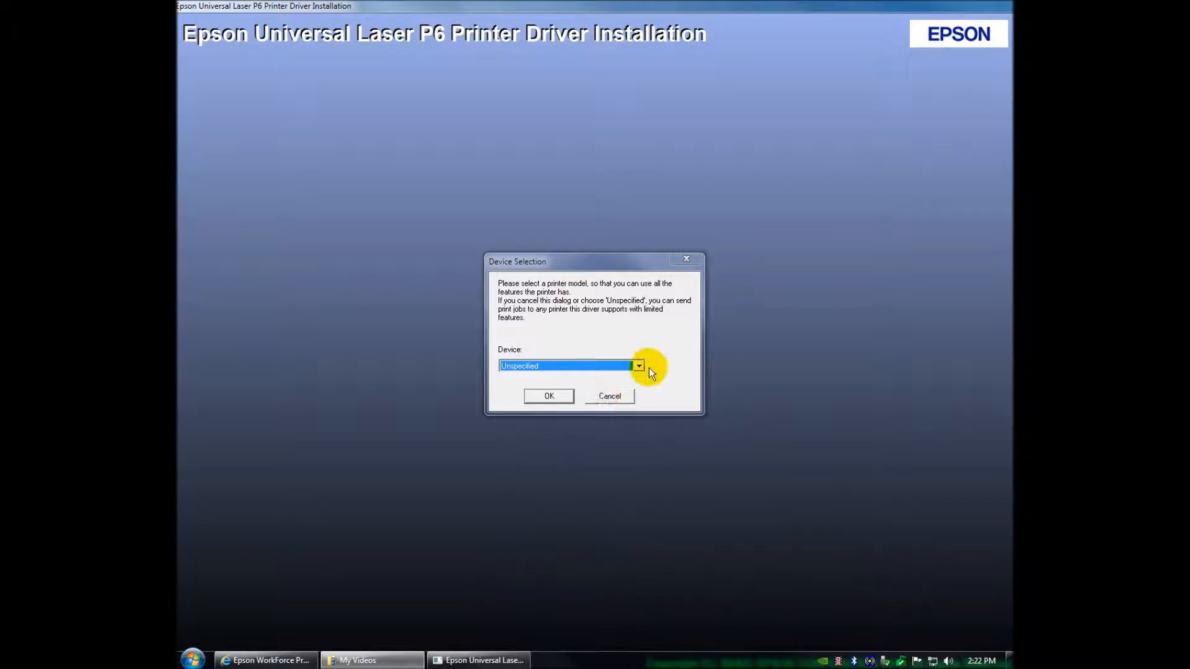
- Choose the WP-4590 series as the device model and confirm it
click(638, 365)
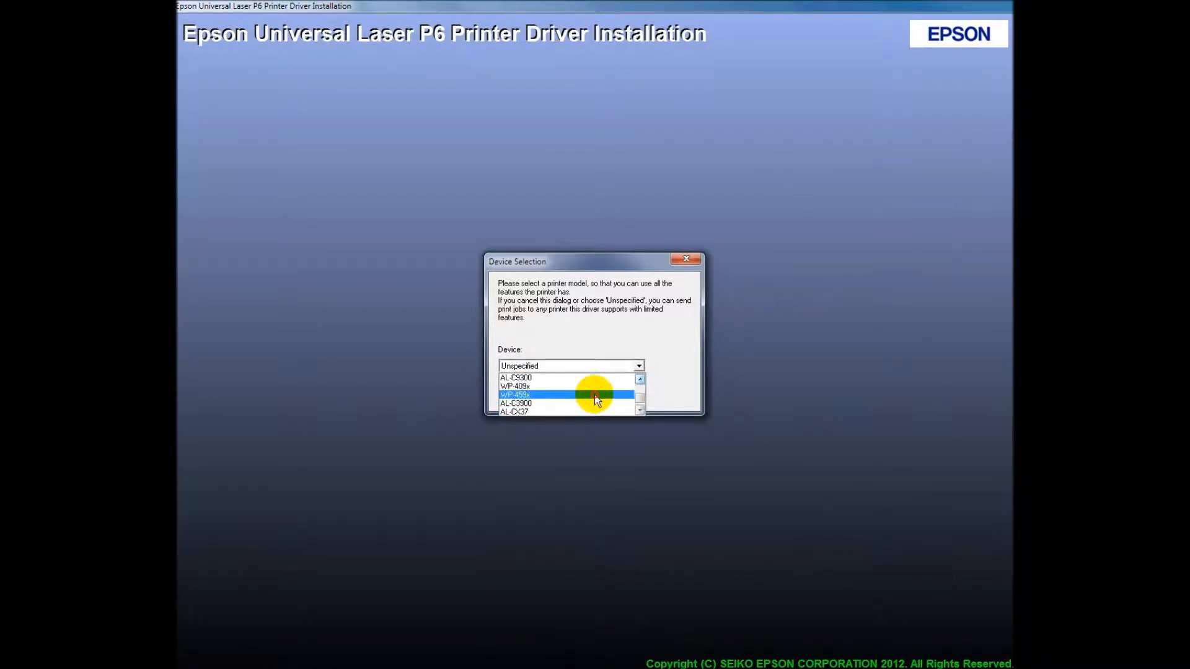
click(515, 394)
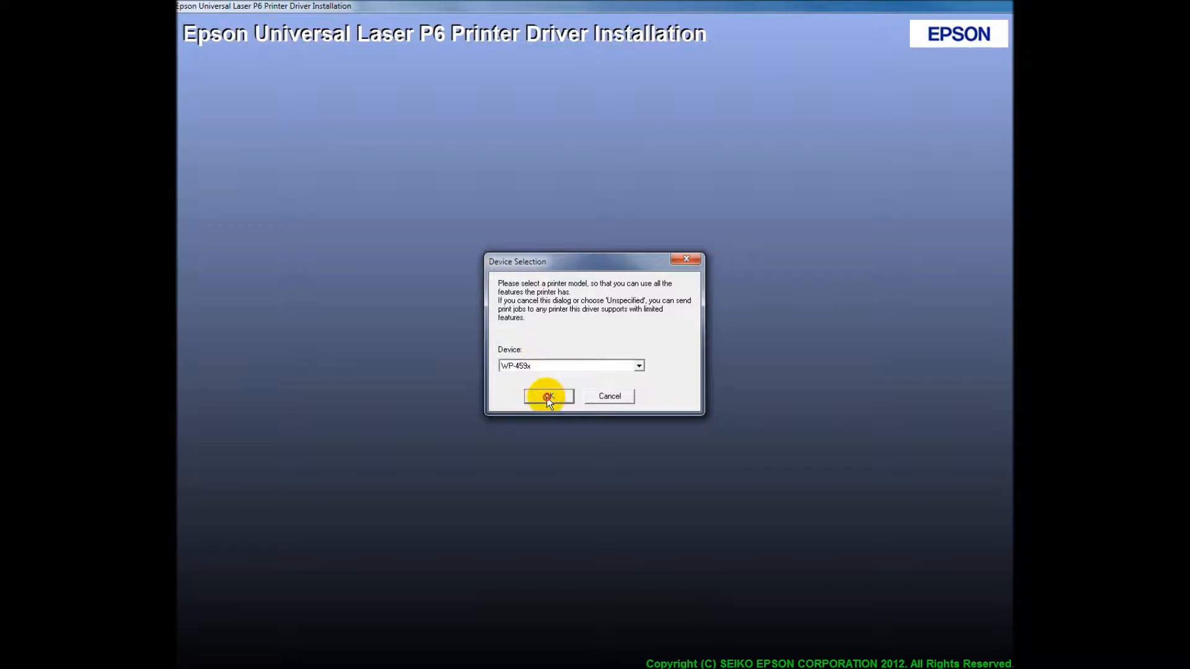
click(547, 396)
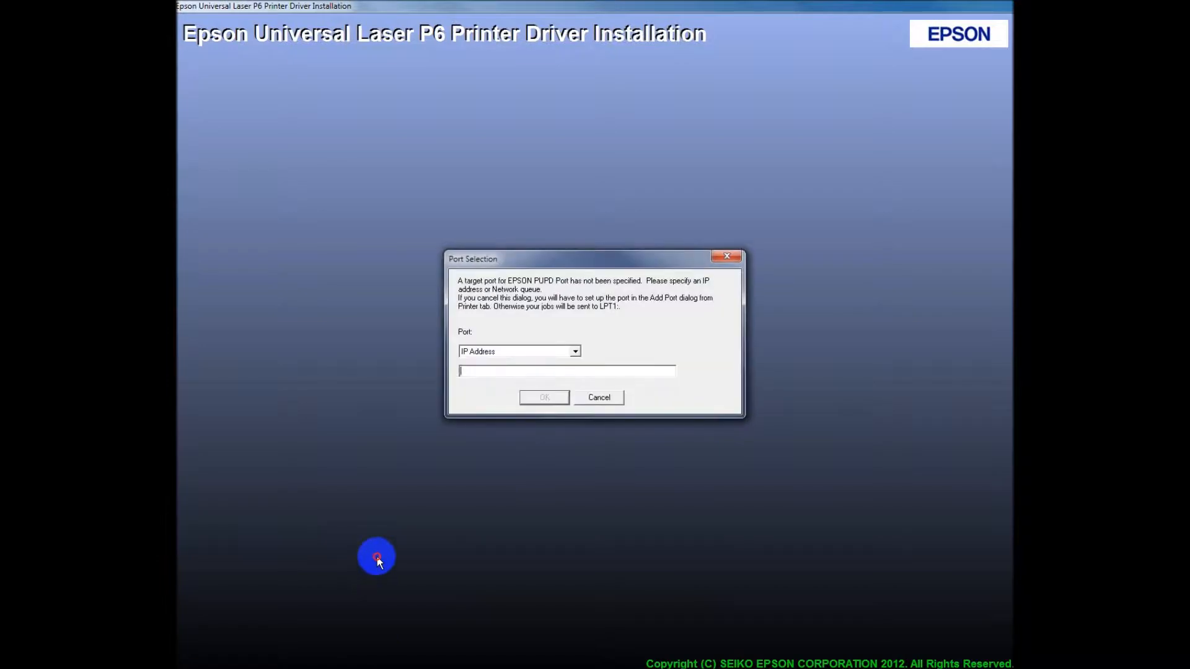
mouse_move(495, 437)
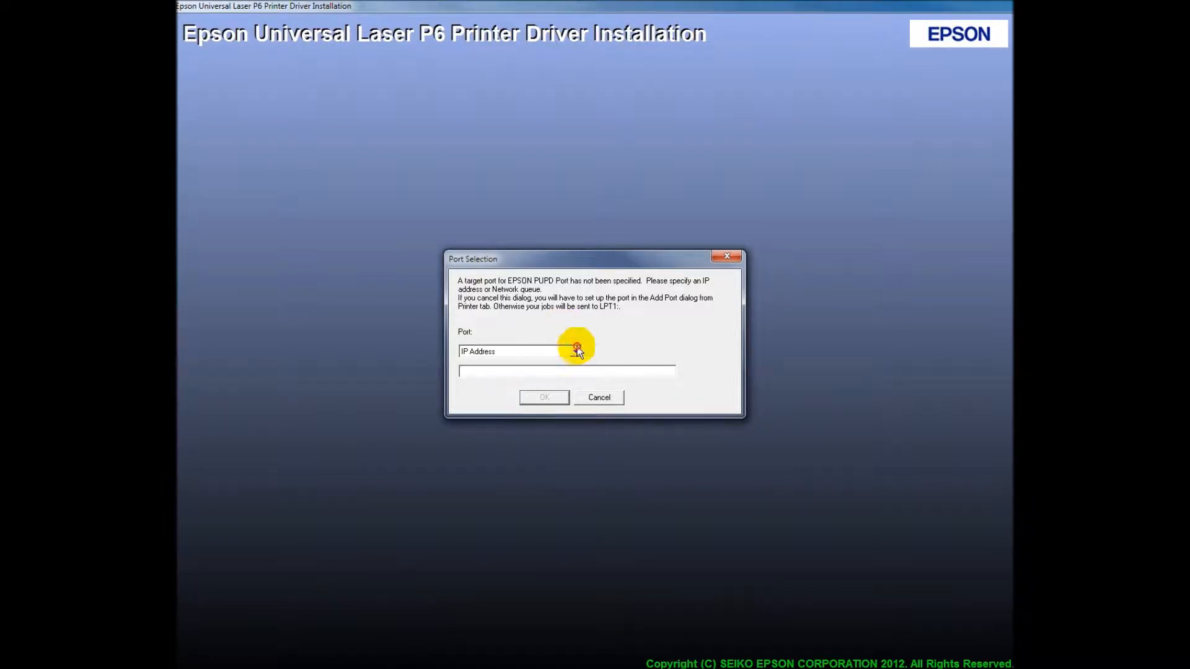
- Skip the port selection so the installer reports the driver installed successfully
click(574, 351)
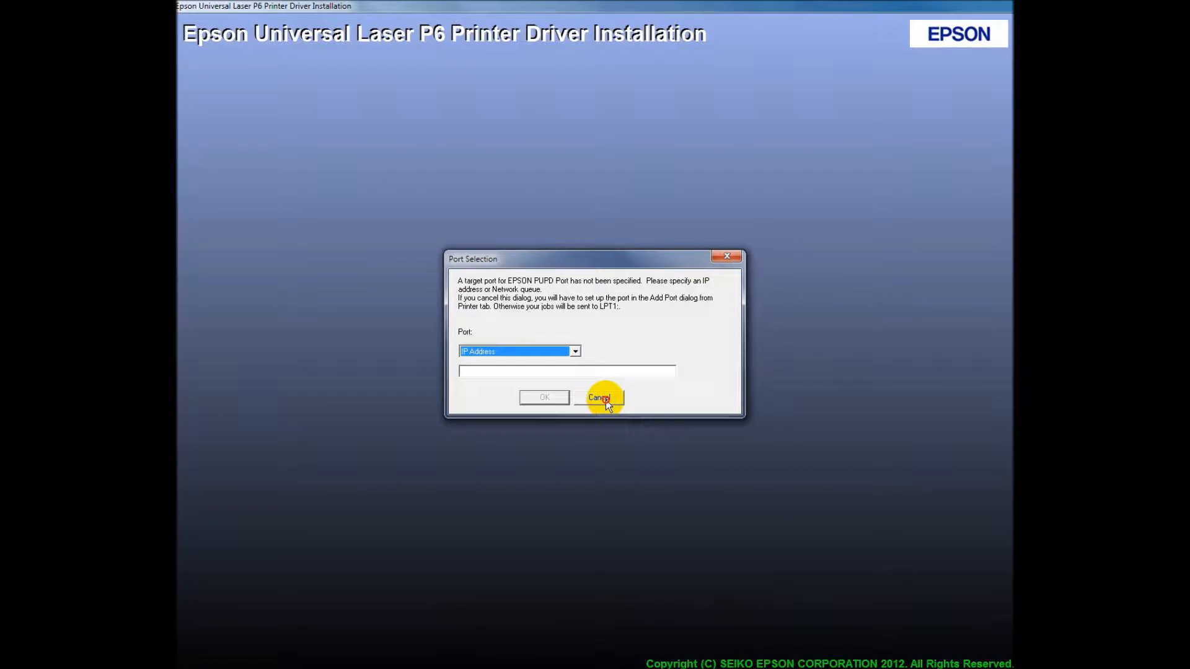
click(598, 398)
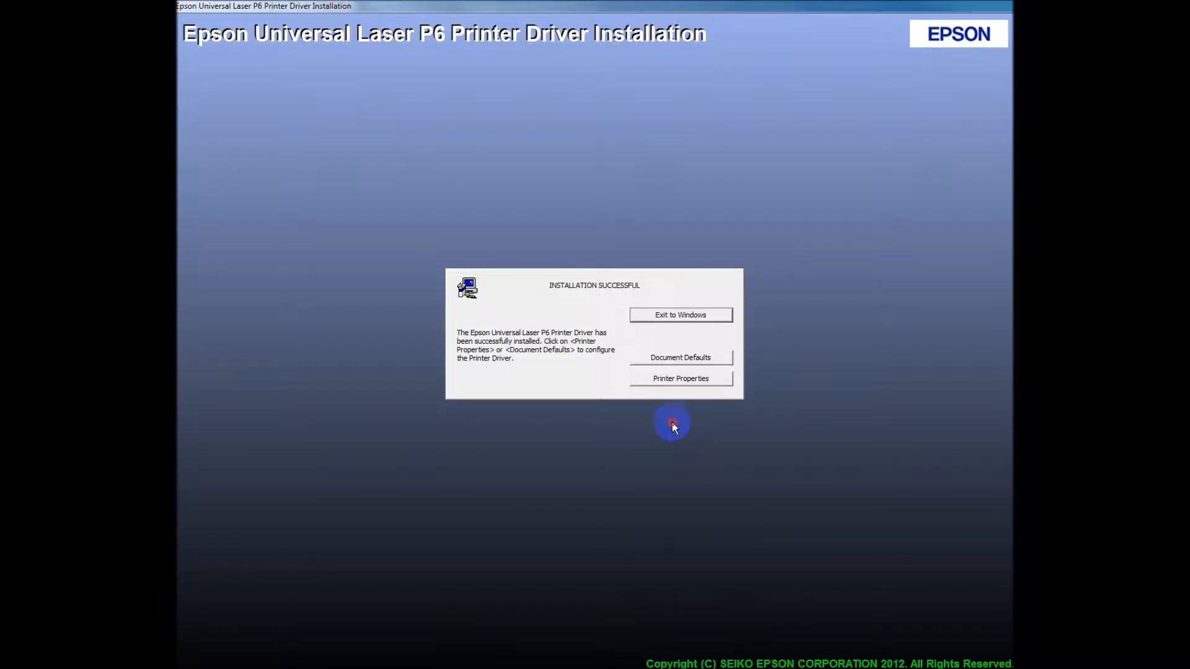
mouse_move(558, 359)
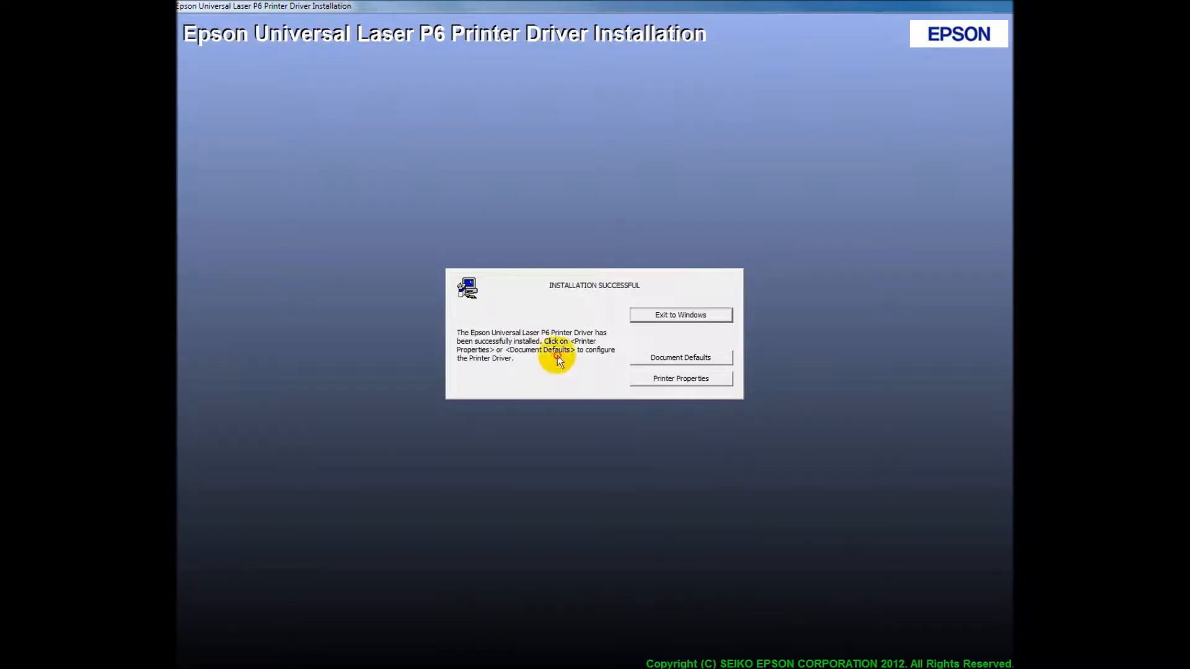
mouse_move(626, 358)
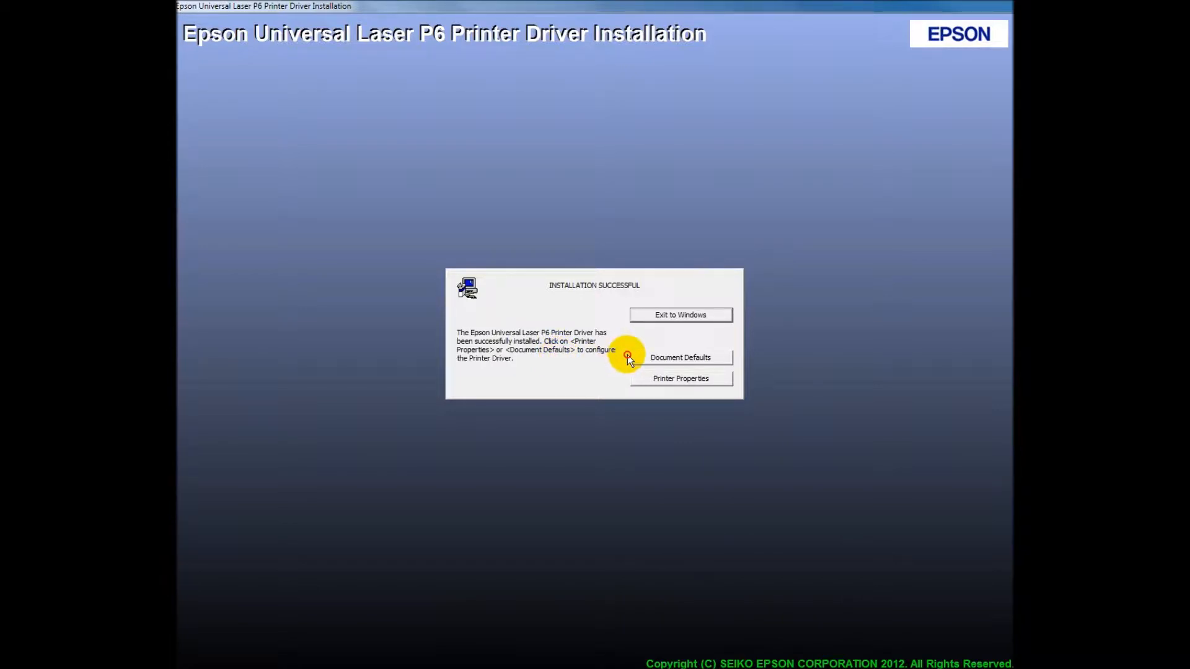
mouse_move(680, 353)
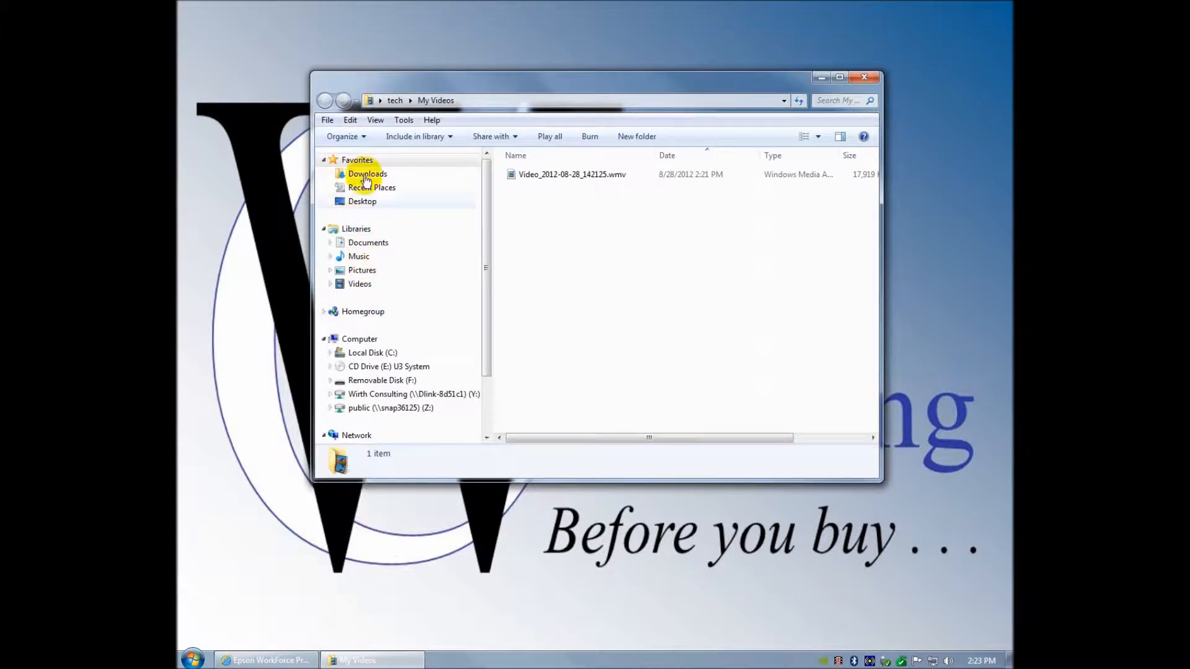
- Run epson14477.exe from the Downloads folder and confirm the Epson Installer prompt
click(367, 174)
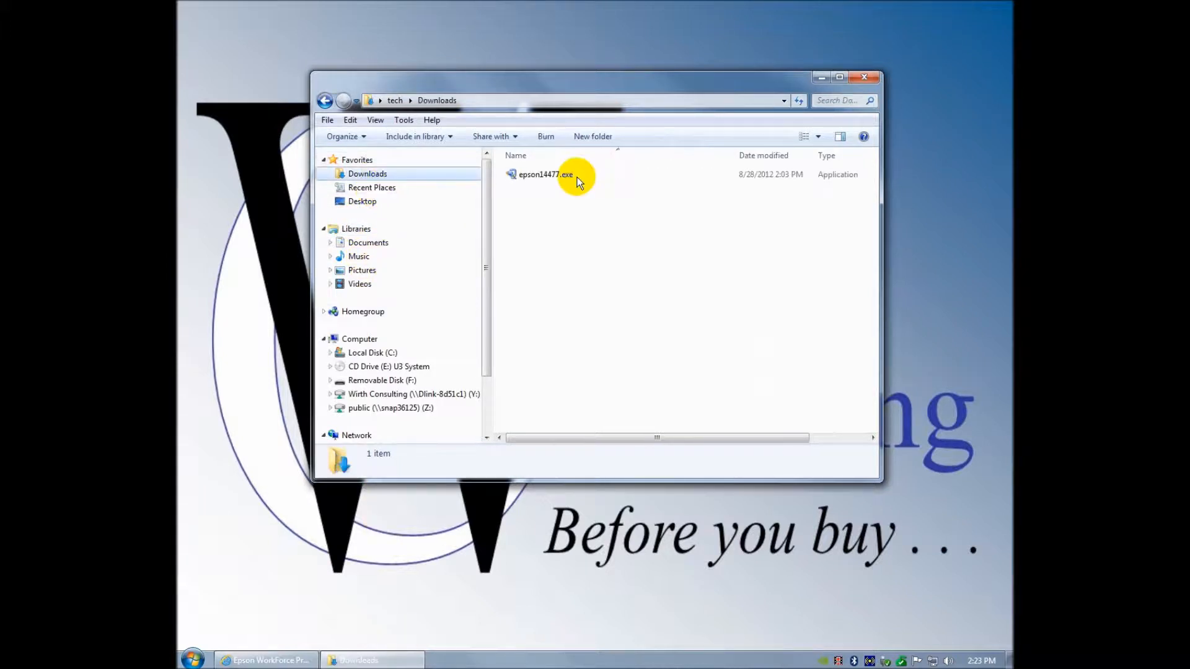
click(546, 174)
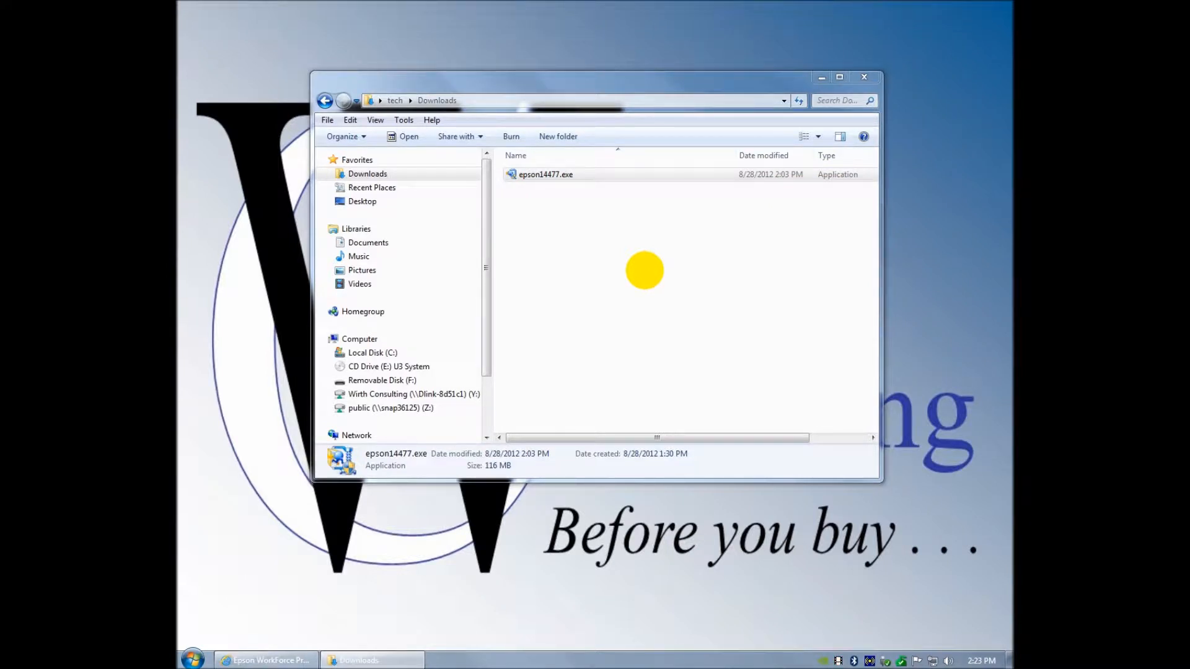
mouse_move(665, 311)
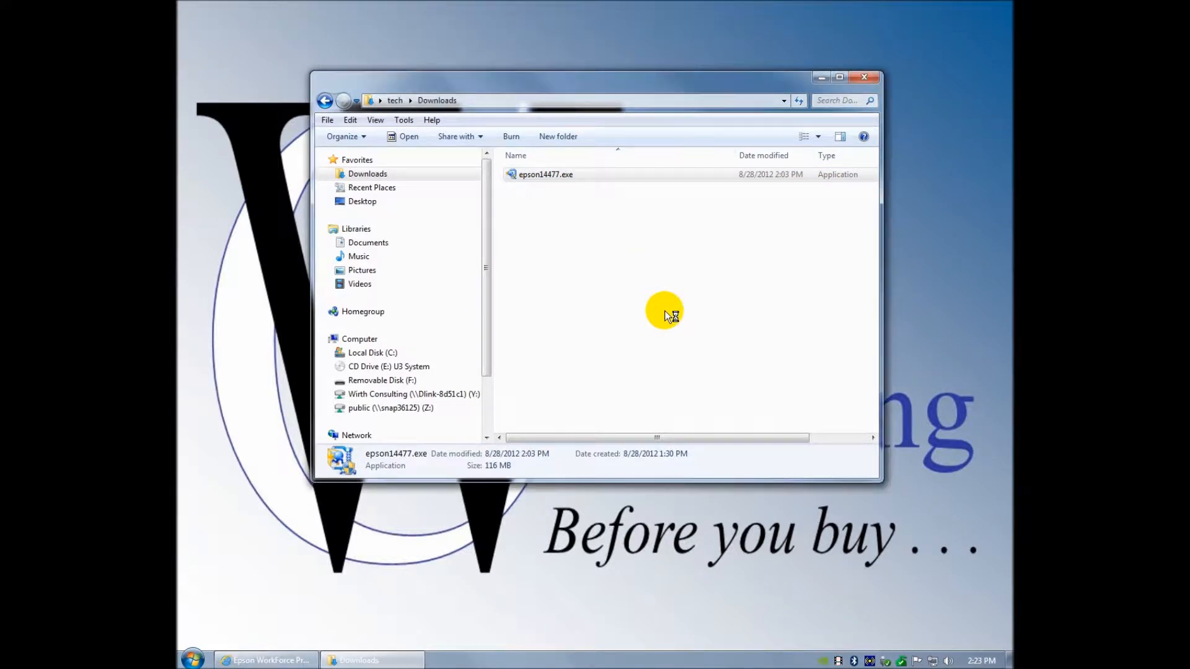
double_click(545, 173)
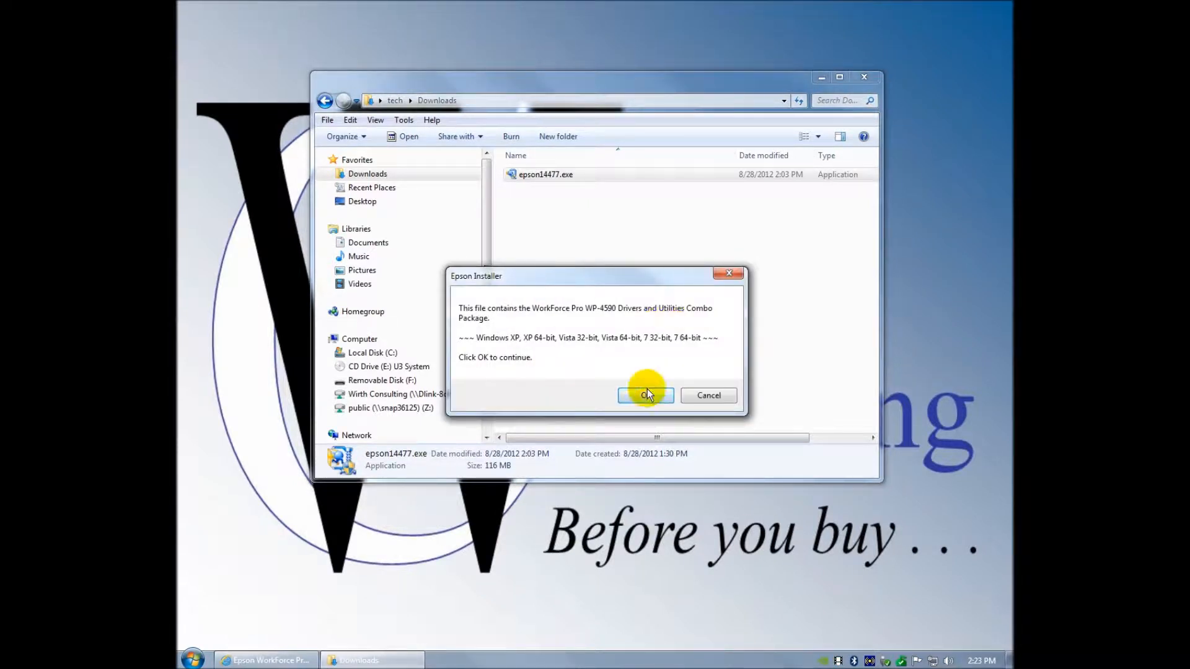
click(644, 394)
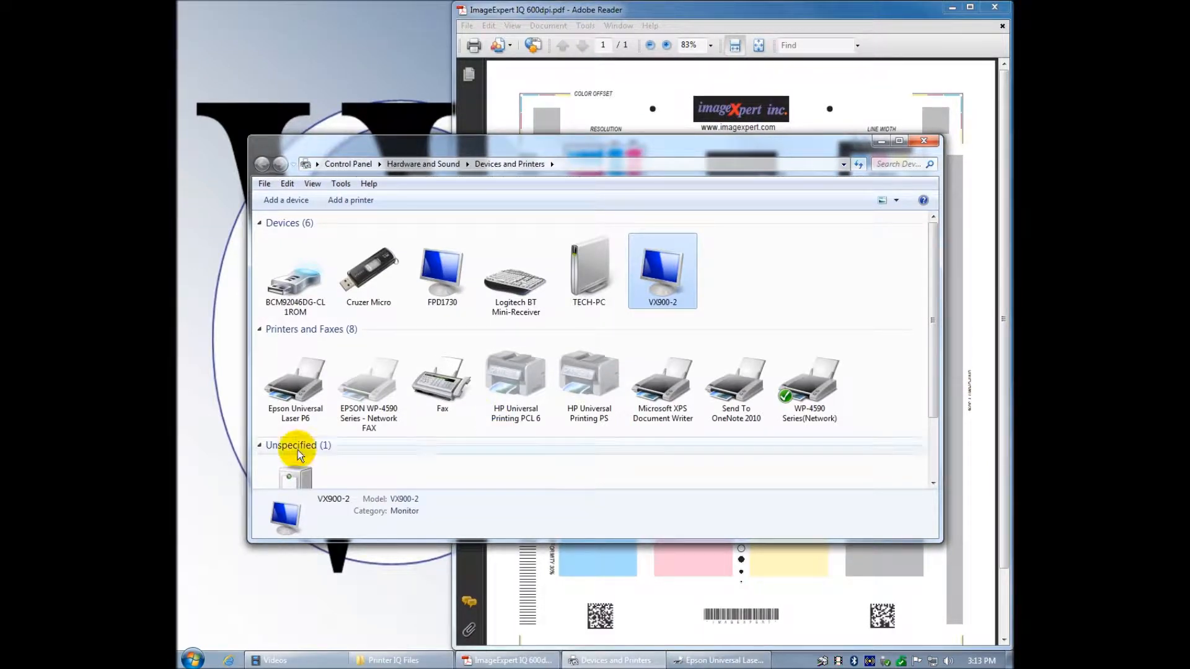
- Check both Epson printers in Devices and Printers and bring up the Laser P6's printer actions
click(295, 379)
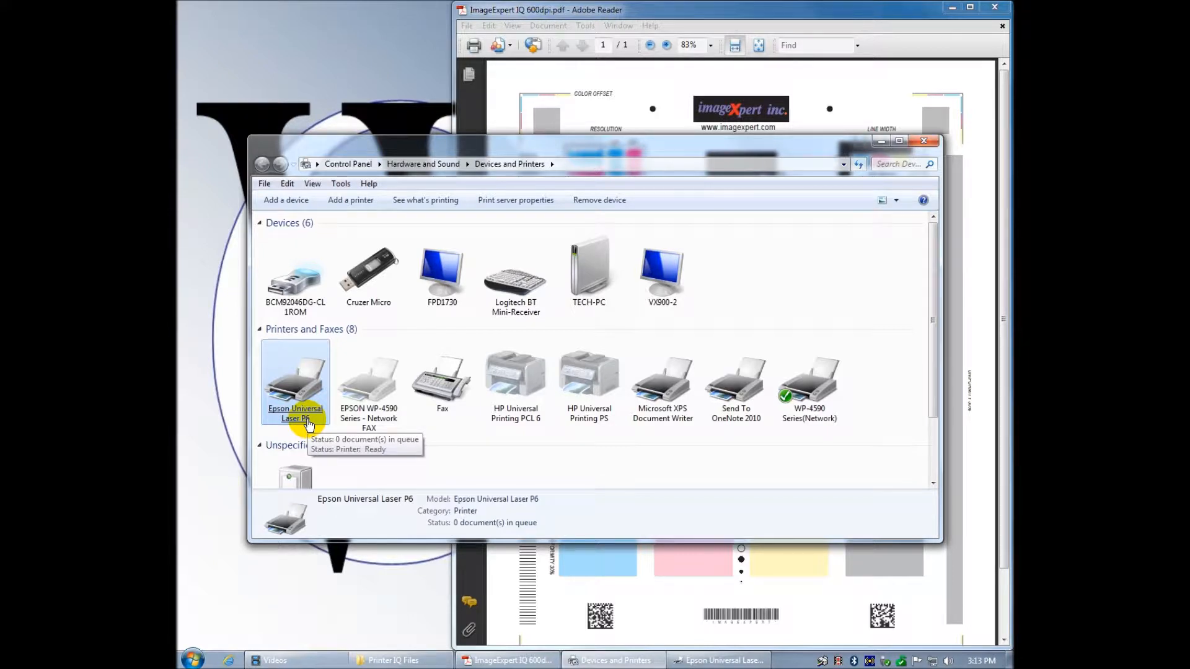
mouse_move(623, 447)
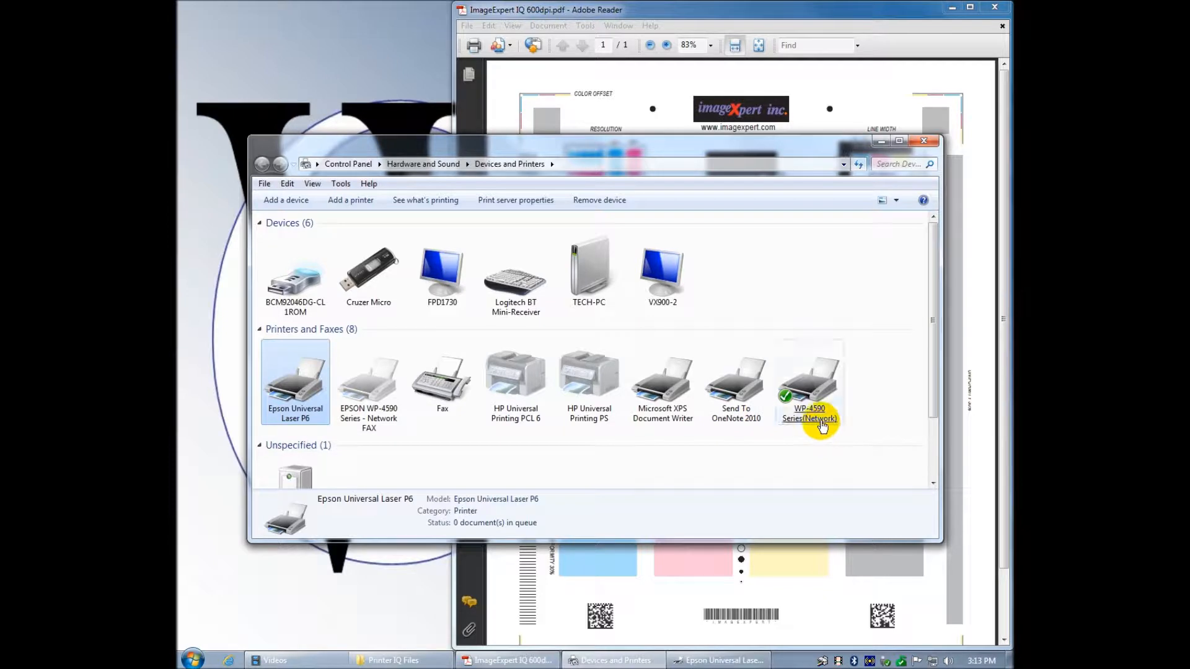
click(809, 379)
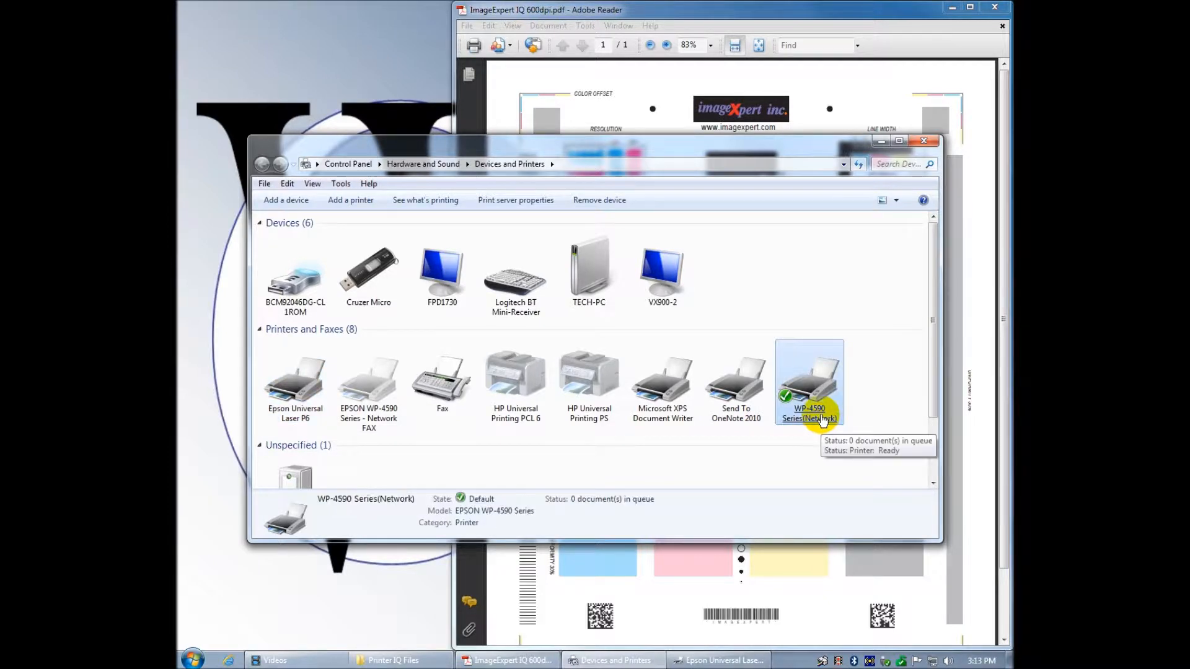
mouse_move(501, 467)
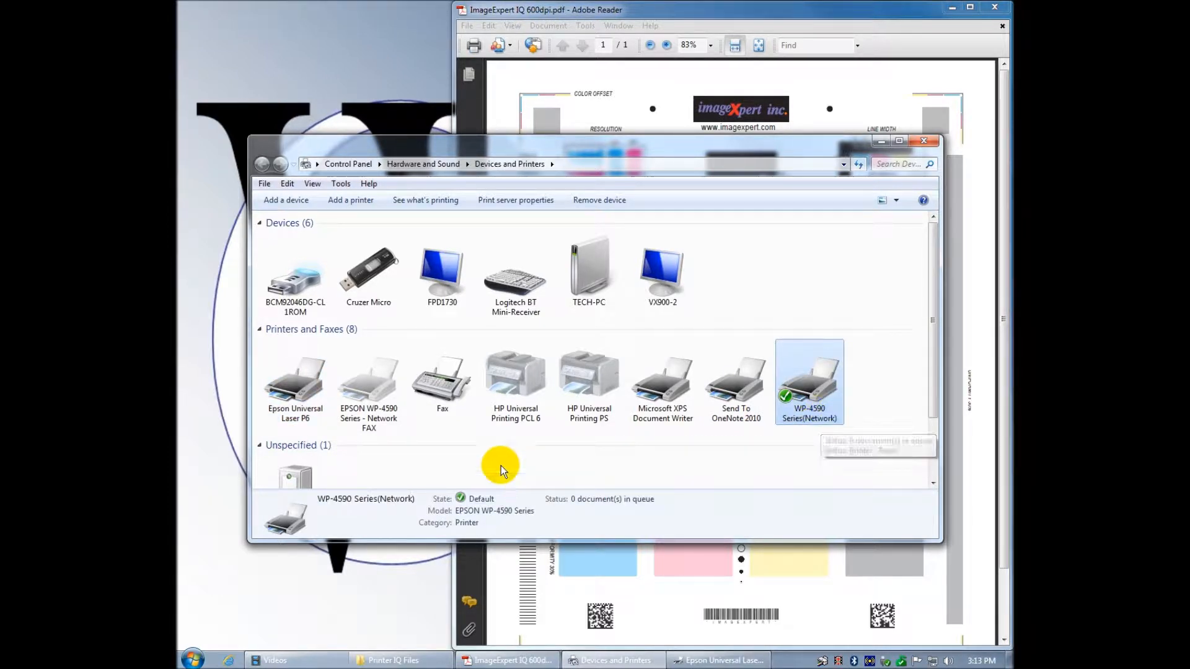
click(295, 380)
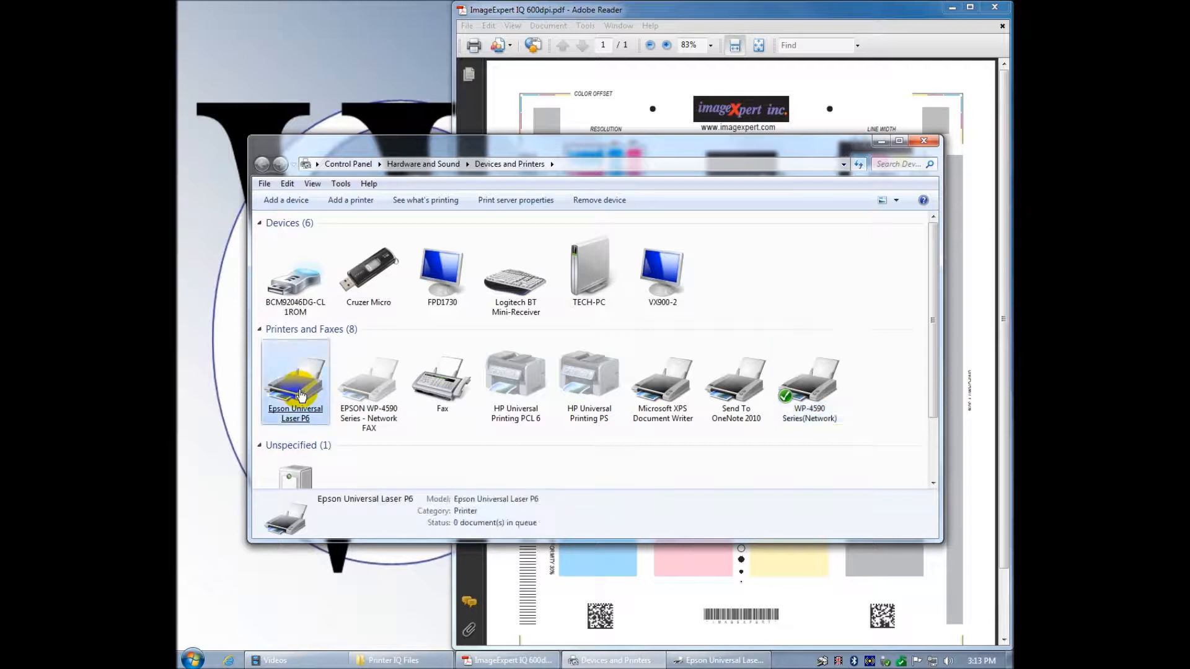
mouse_move(295, 379)
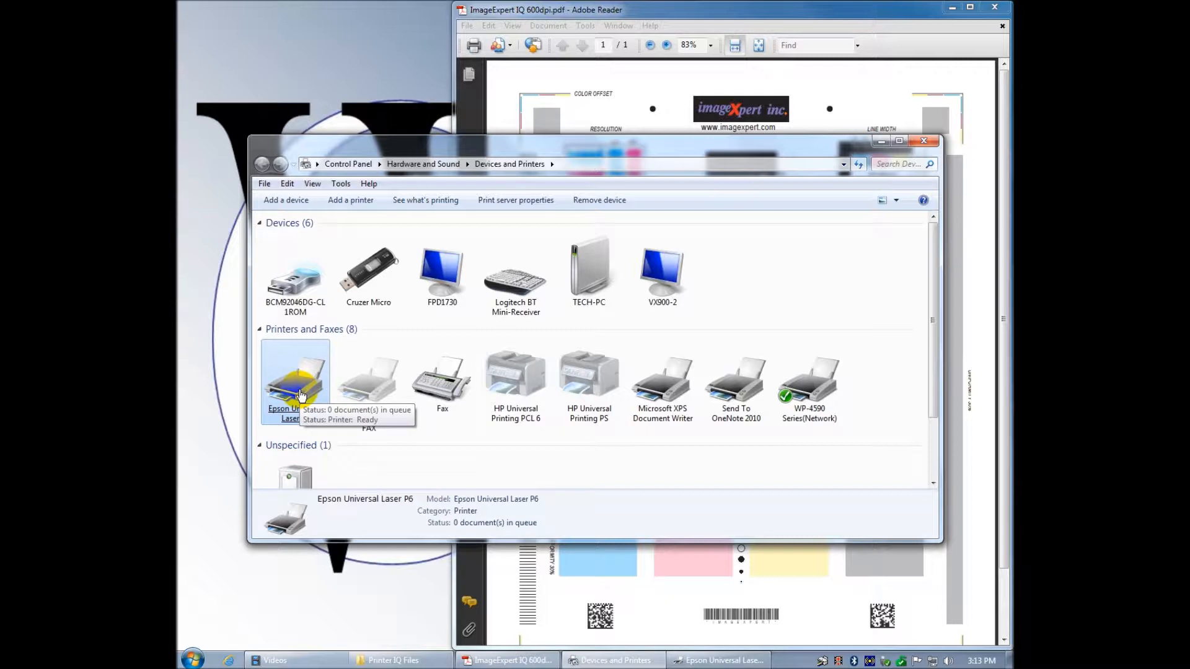
mouse_move(589, 417)
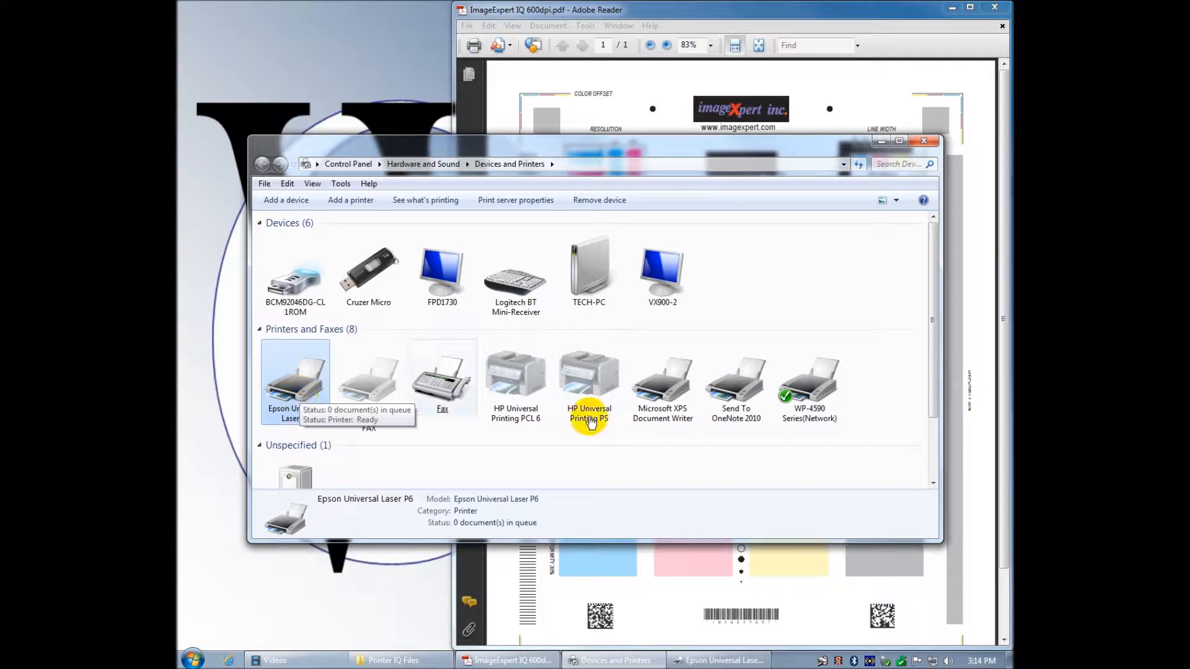
click(295, 379)
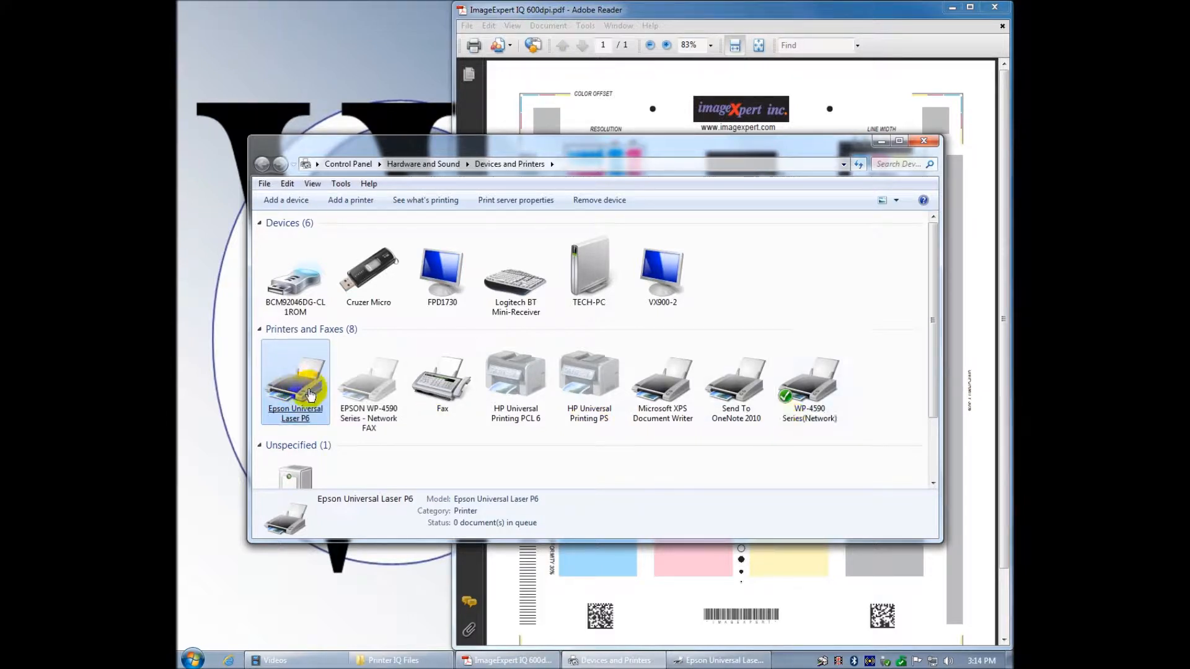
click(810, 383)
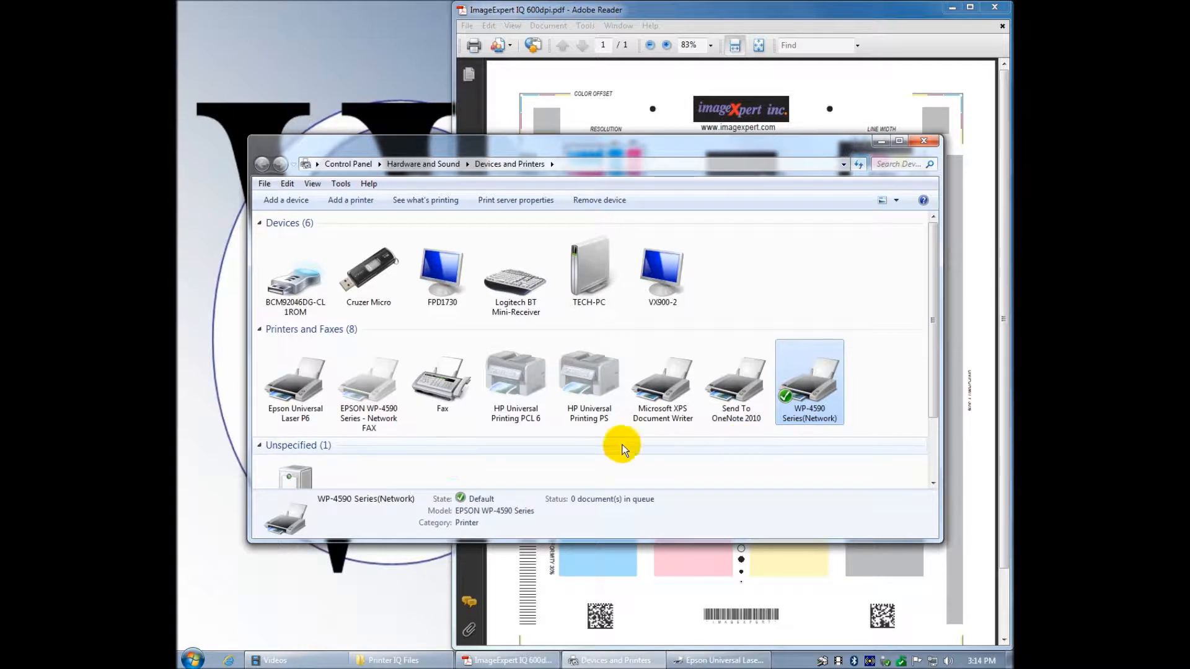
mouse_move(823, 419)
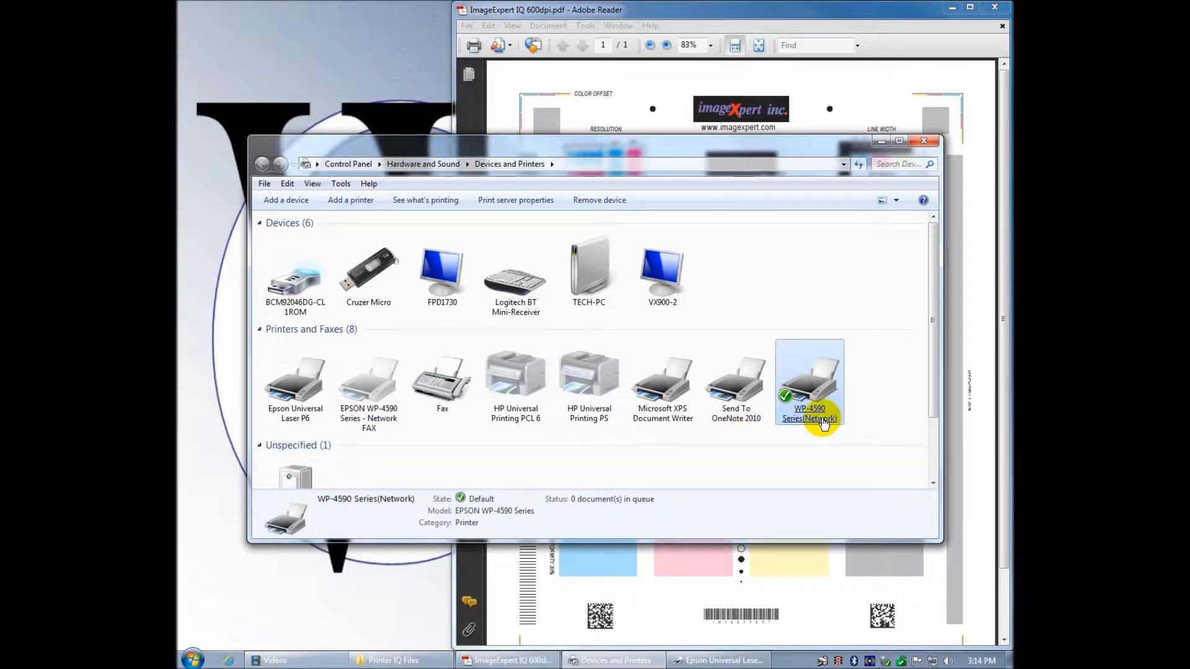
click(295, 379)
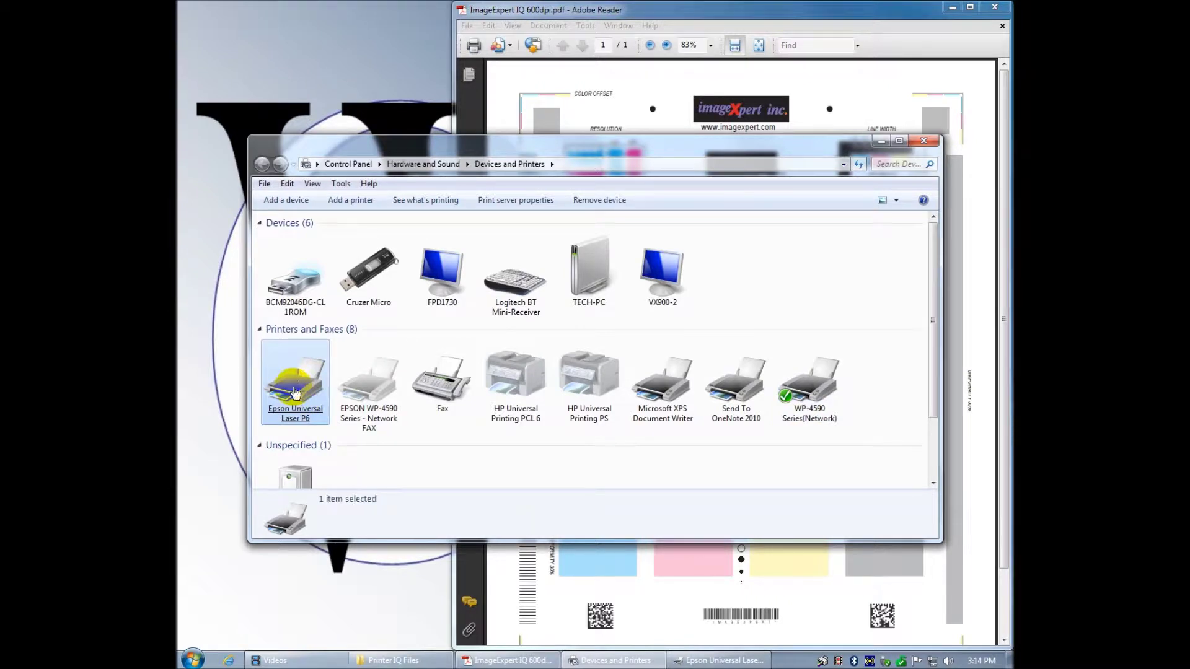
right_click(295, 379)
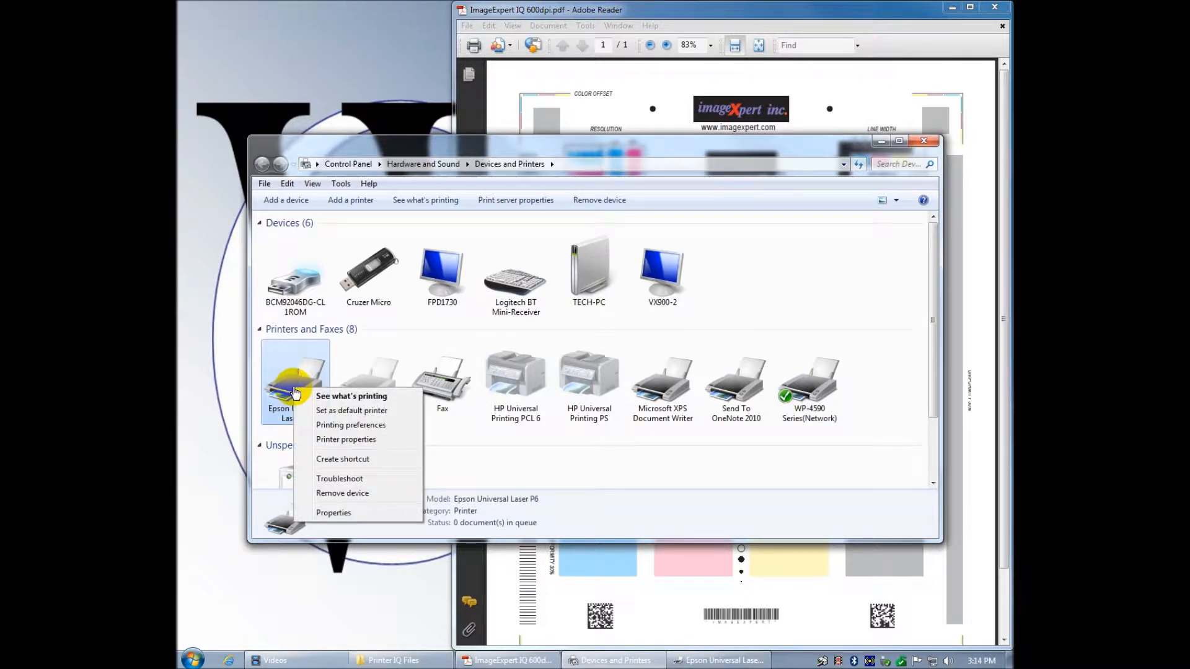
mouse_move(310, 420)
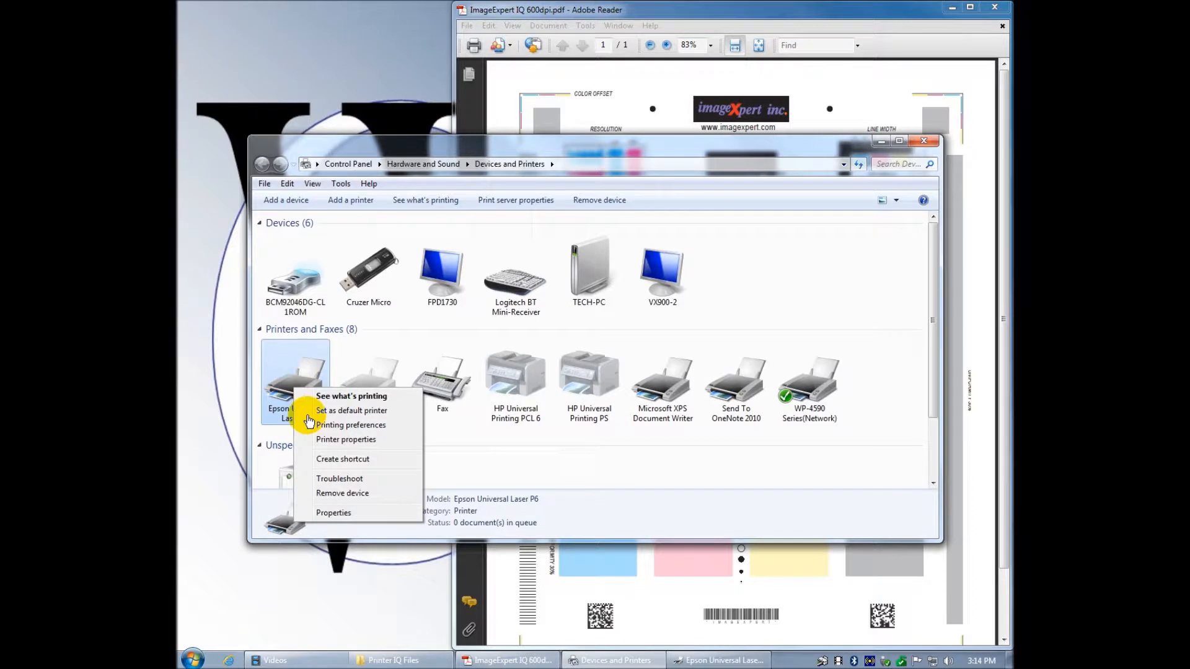
mouse_move(343, 445)
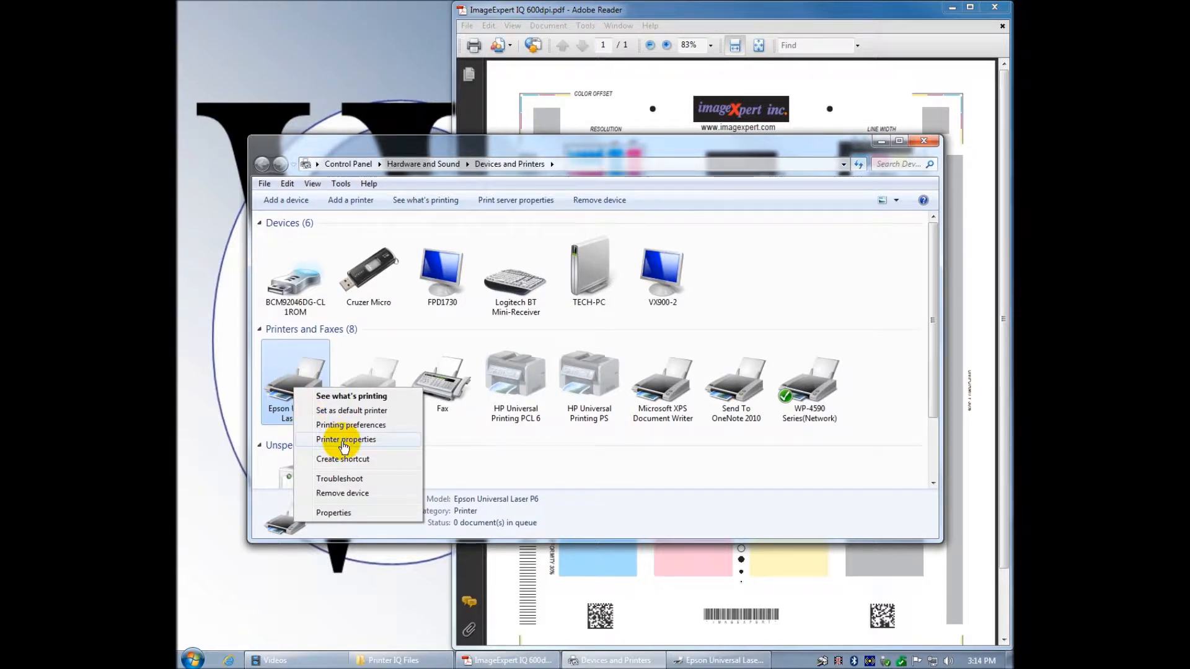
- In the Laser P6 properties, assign the EpsonNet Print Port and apply the change
click(345, 439)
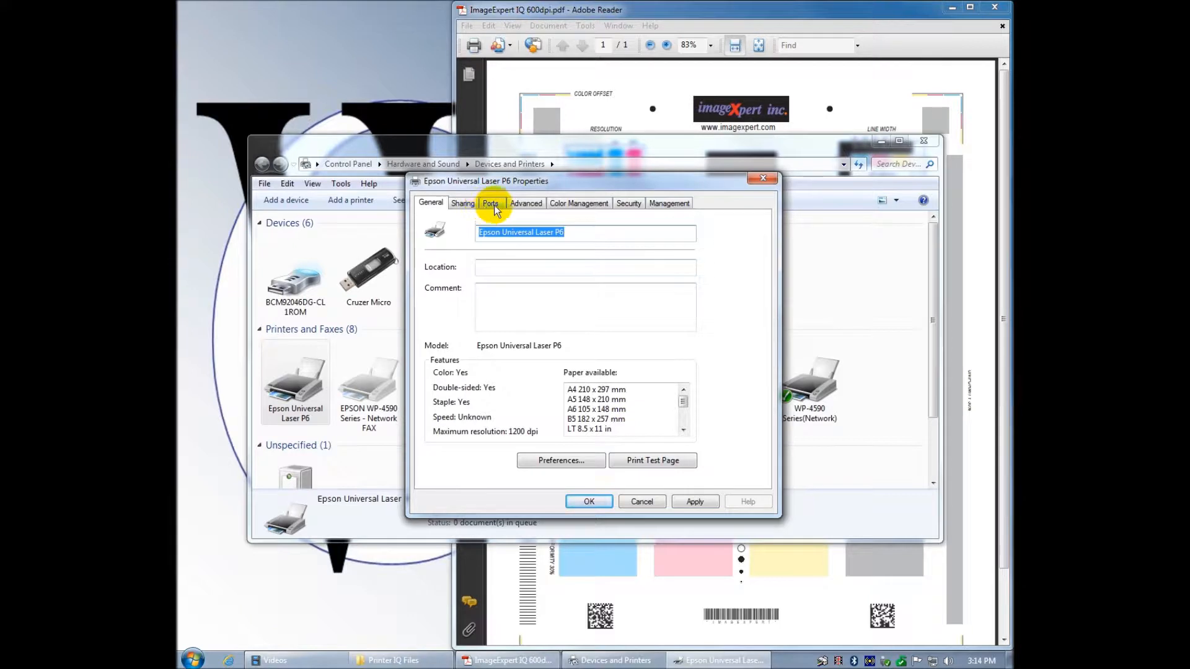
click(491, 202)
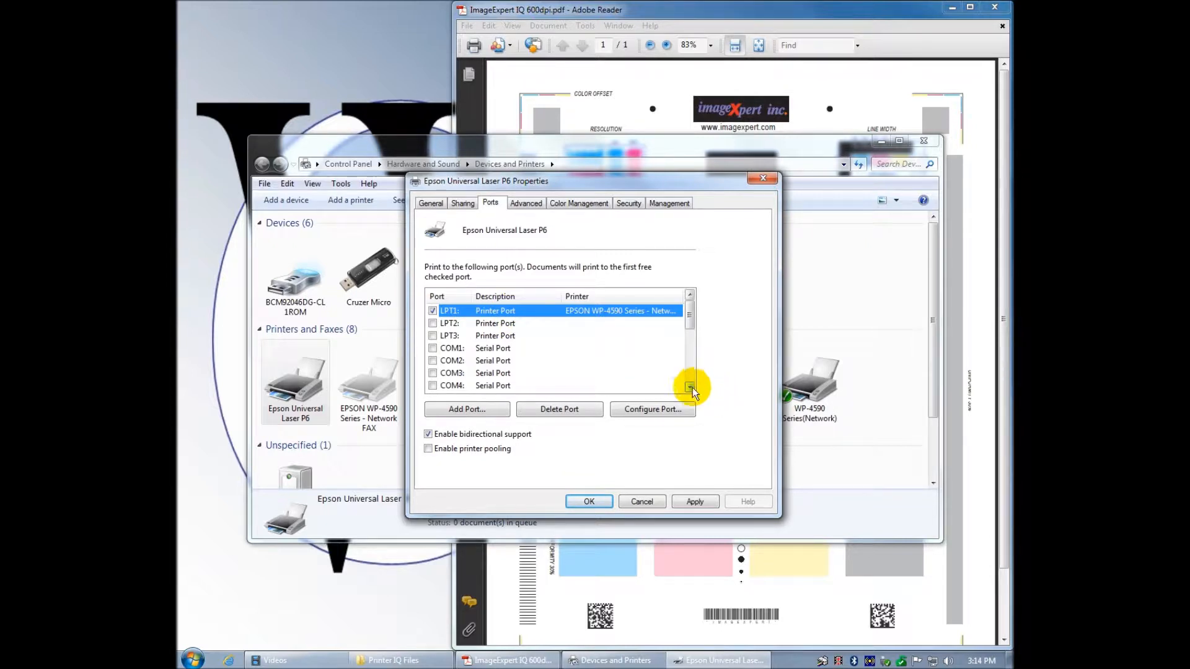
click(689, 387)
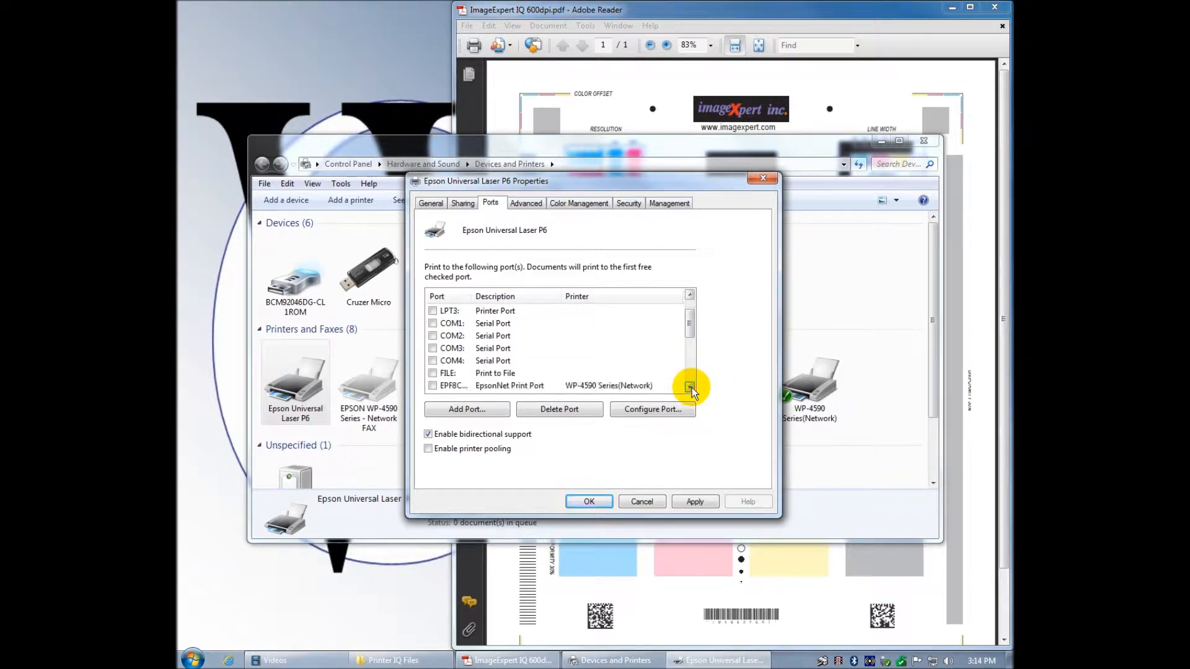
click(689, 387)
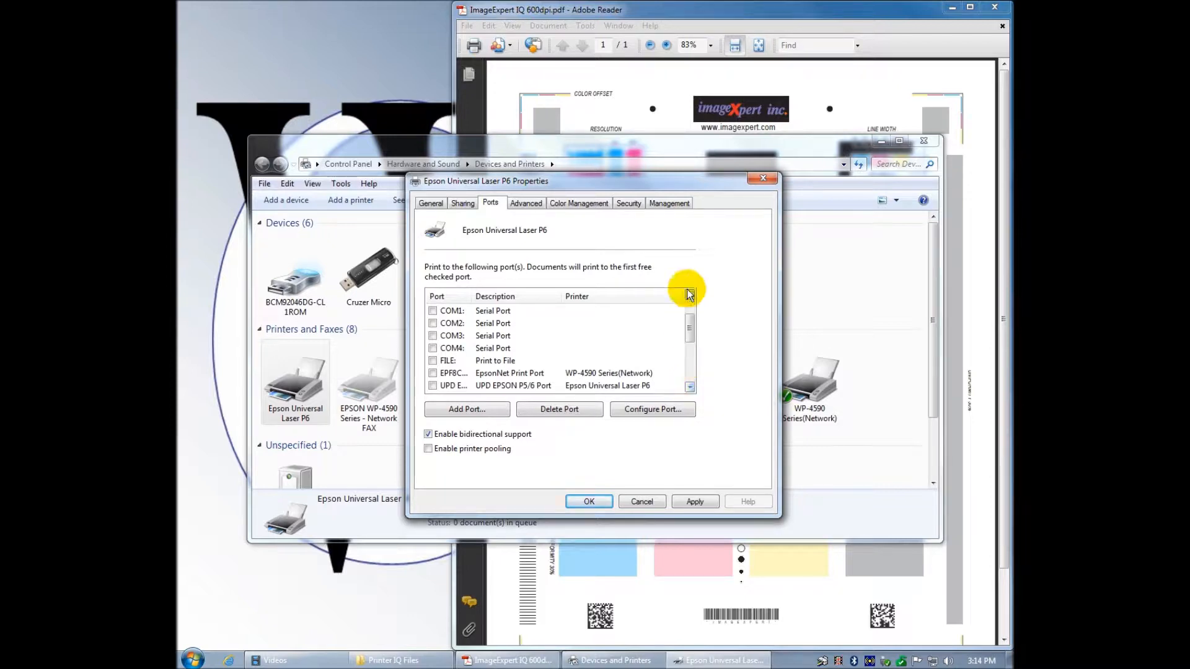
scroll(up, 3)
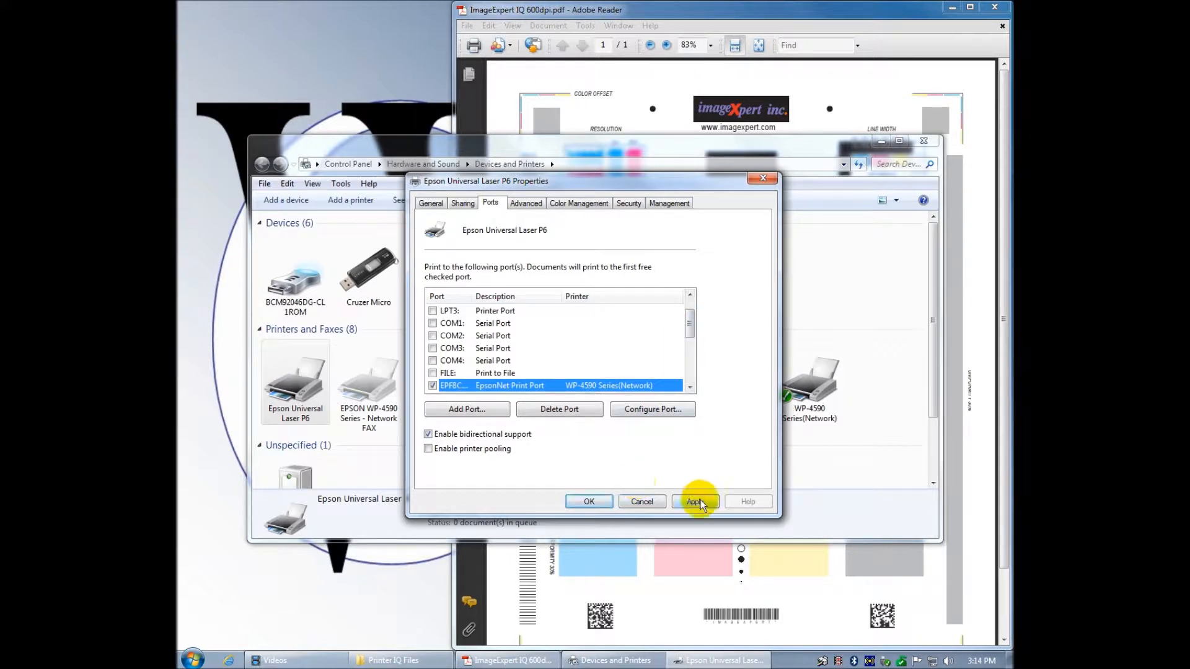
click(694, 502)
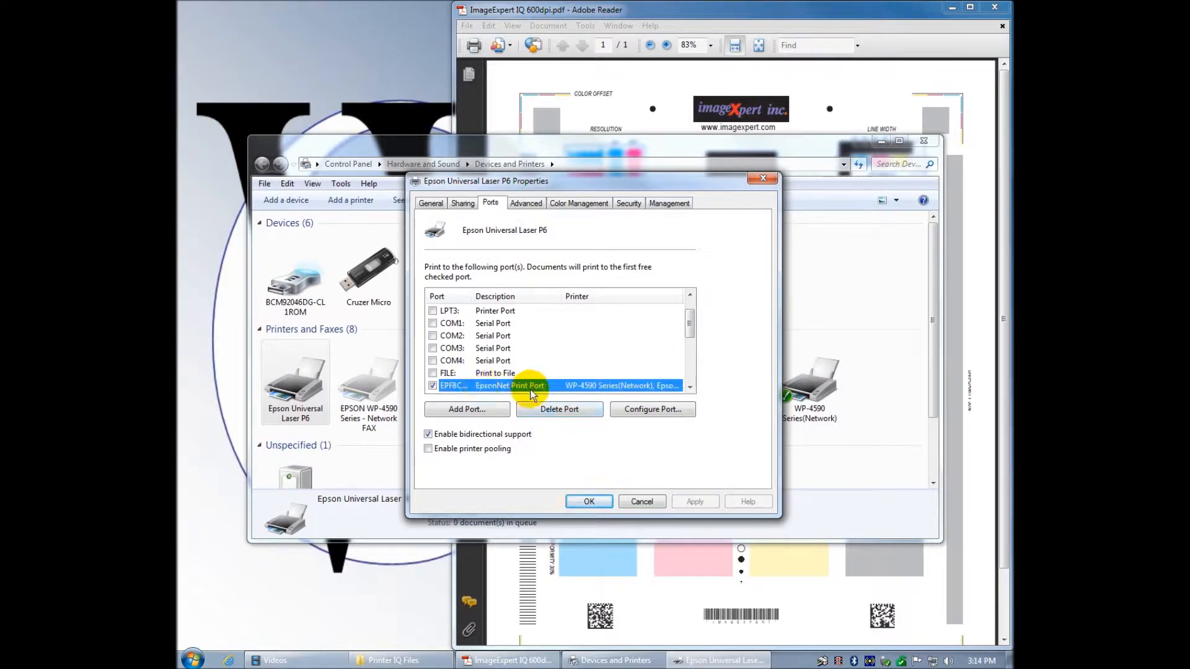
mouse_move(687, 342)
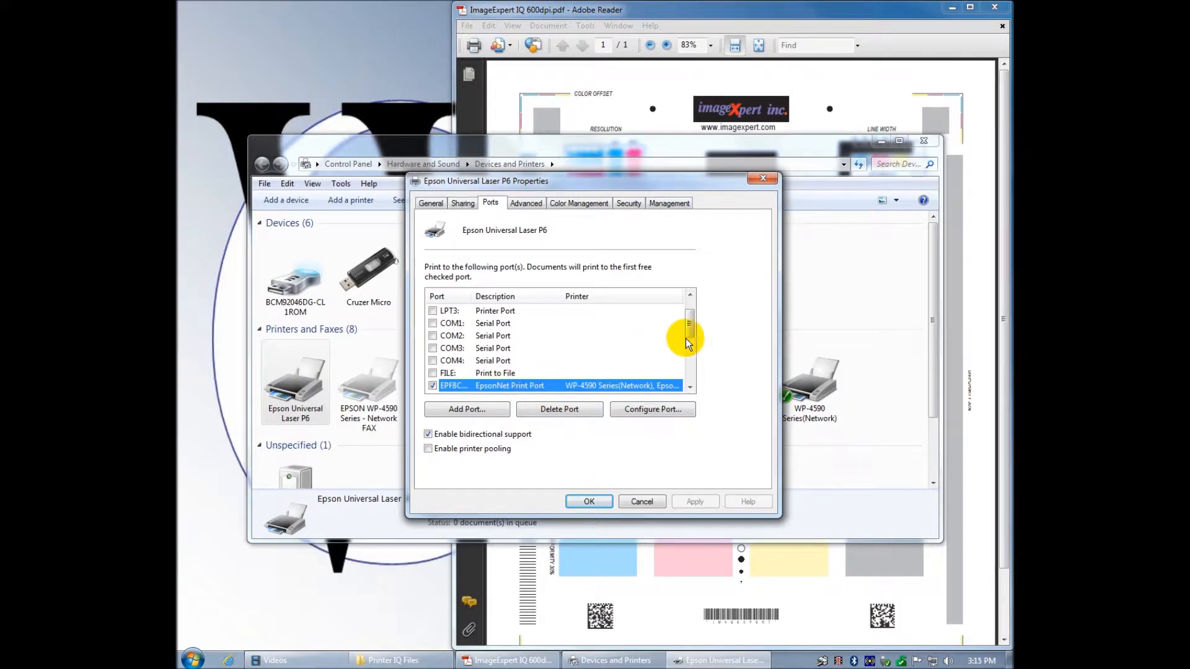
- Review the UPD EPSON PS/6 port's configuration notice and return to the EpsonNet print port entry
scroll(down, 3)
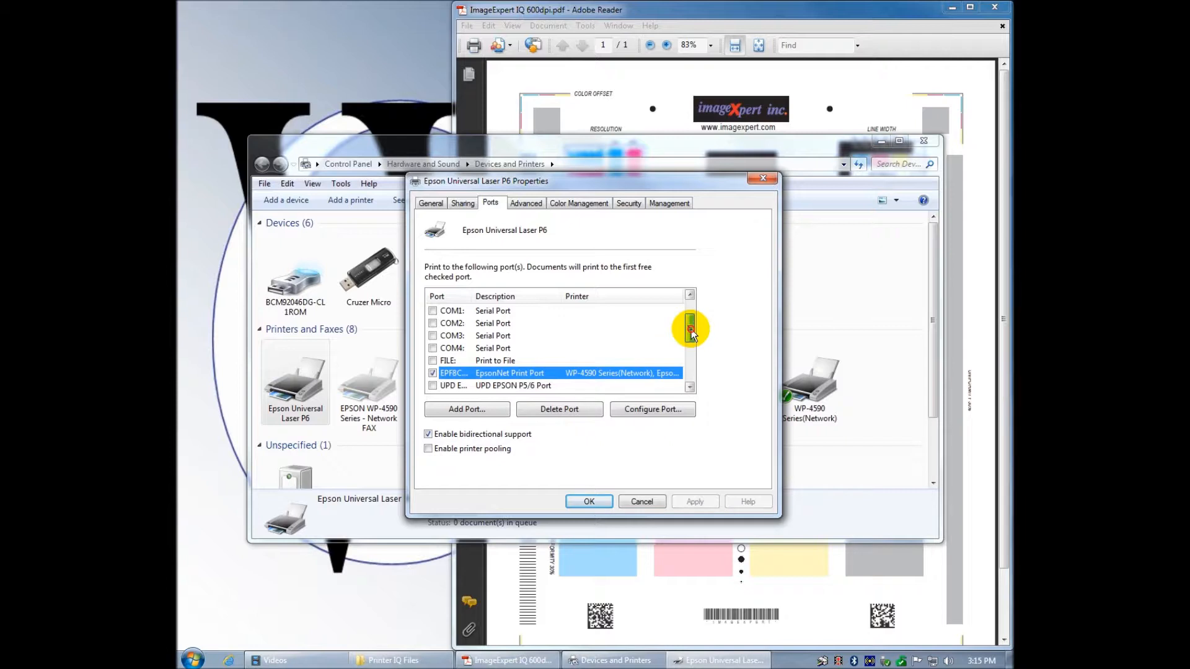
scroll(up, 3)
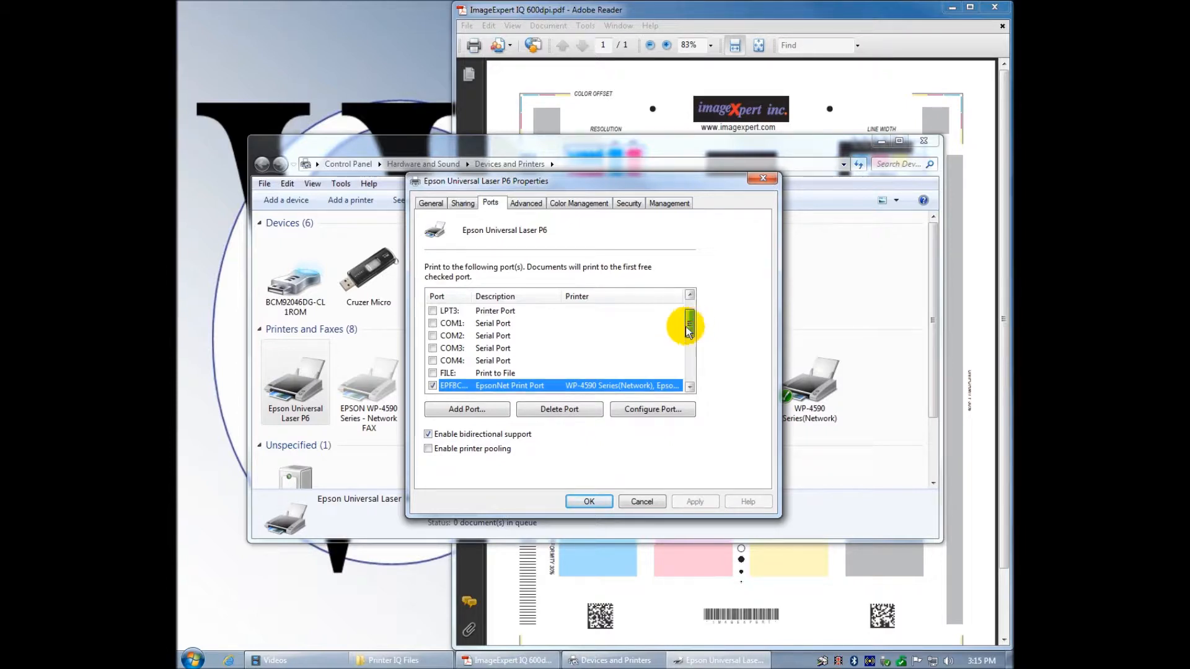
mouse_move(819, 421)
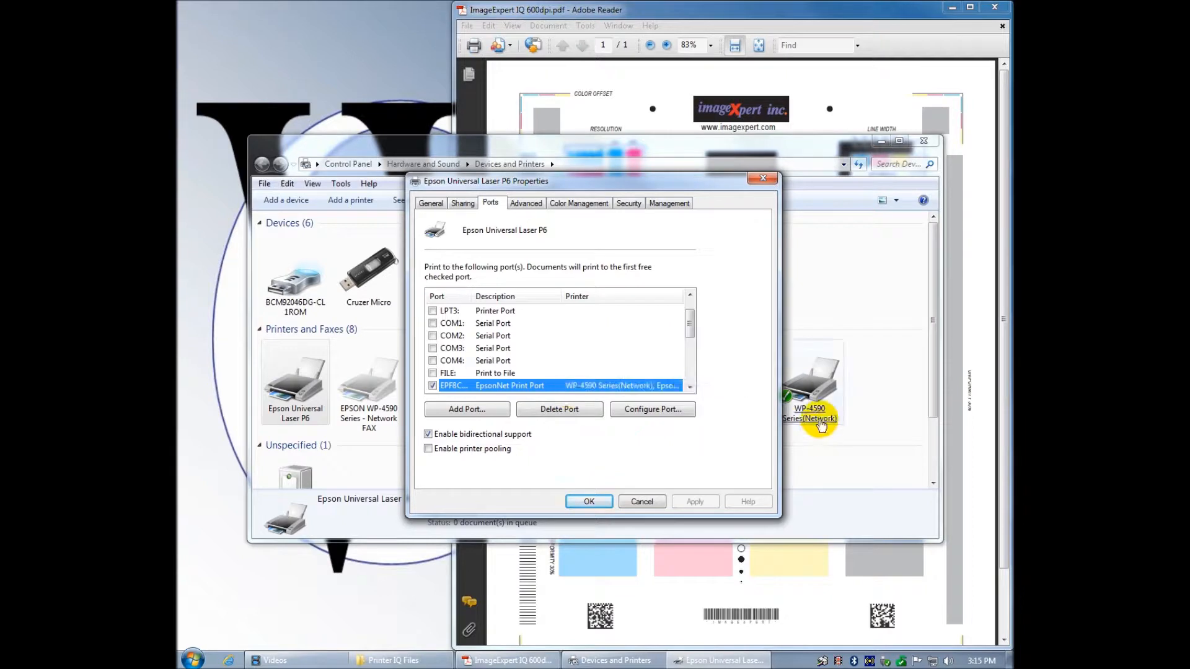
mouse_move(756, 448)
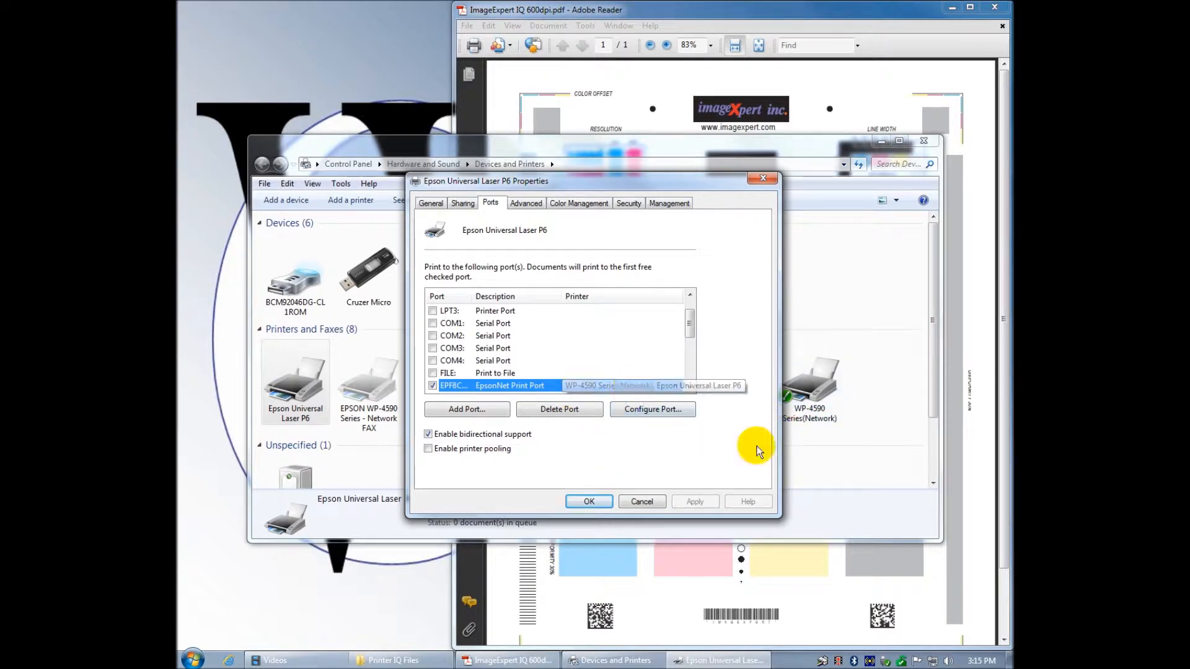
mouse_move(823, 433)
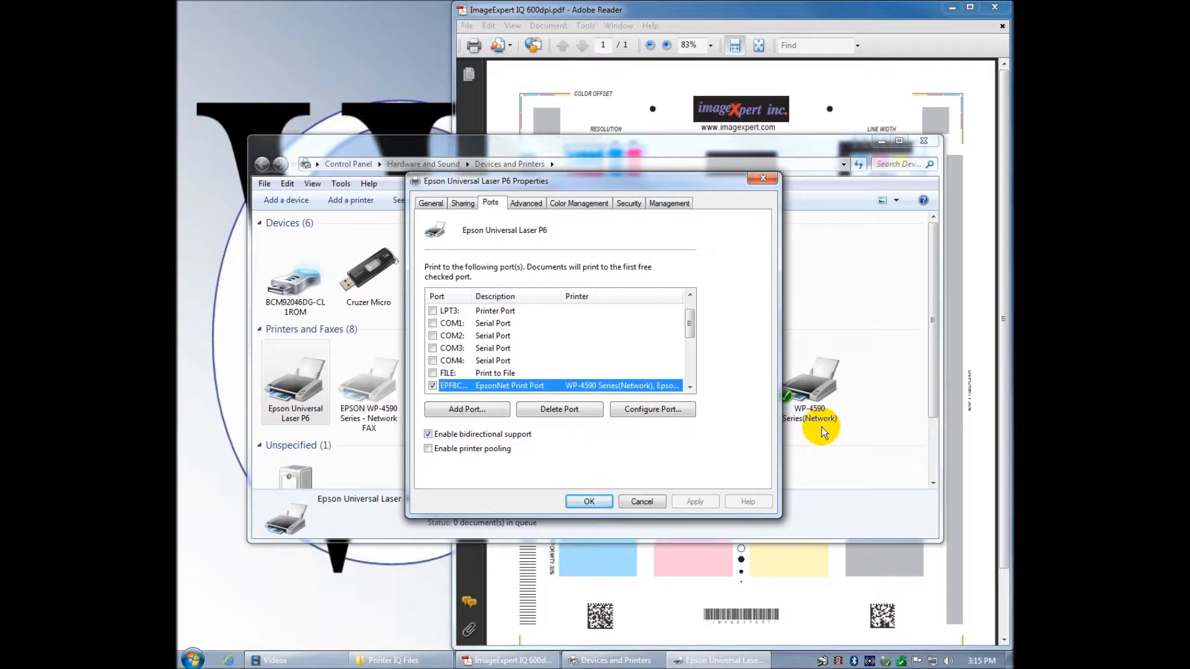
mouse_move(599, 468)
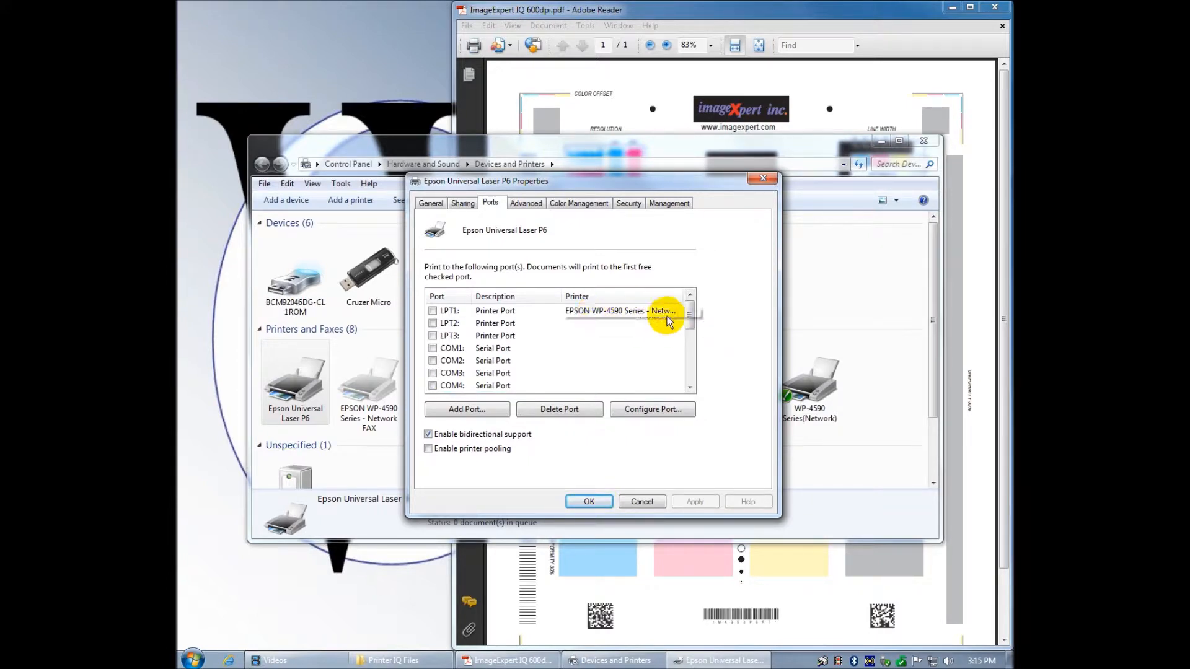
scroll(down, 3)
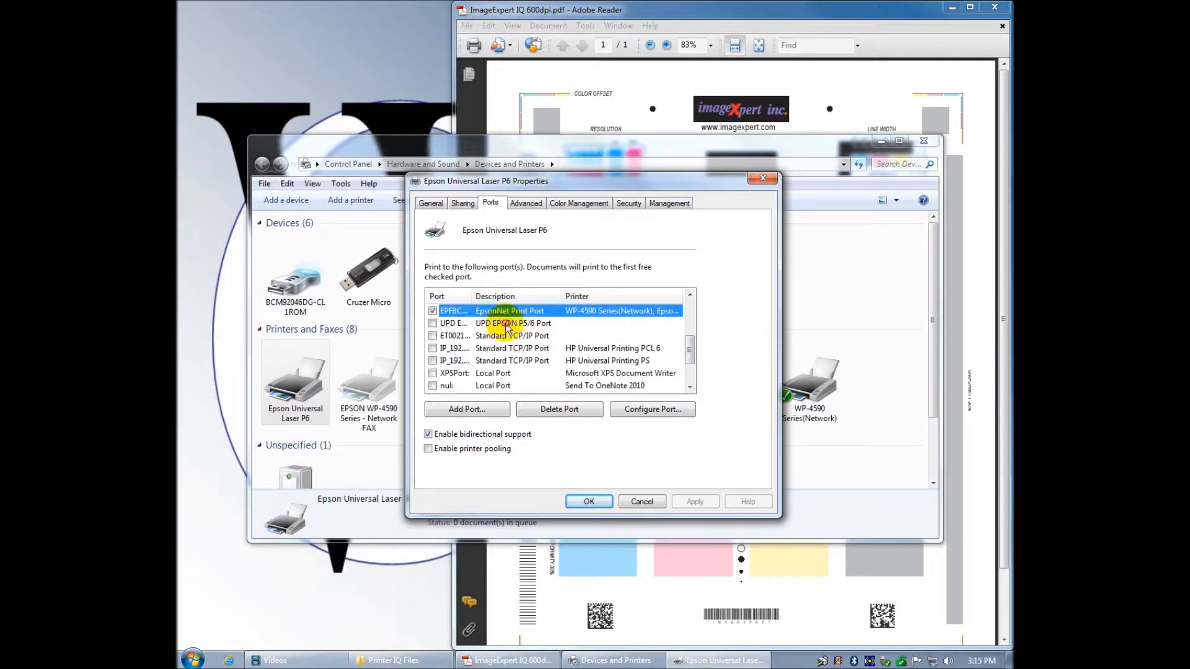
click(513, 323)
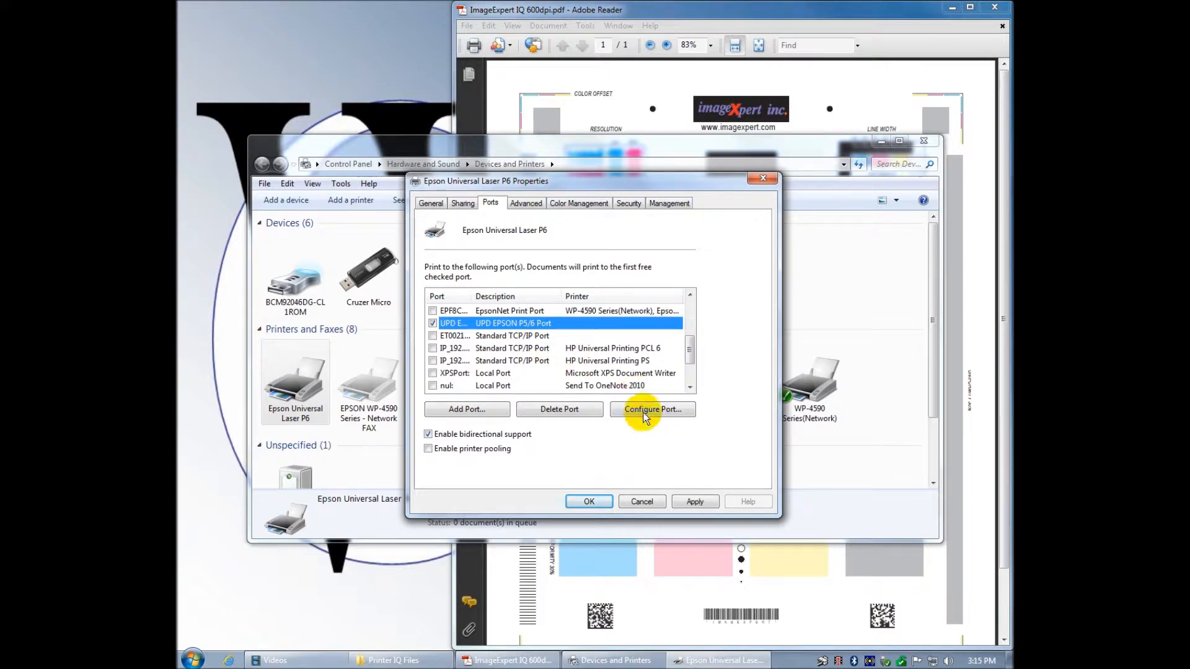
click(650, 409)
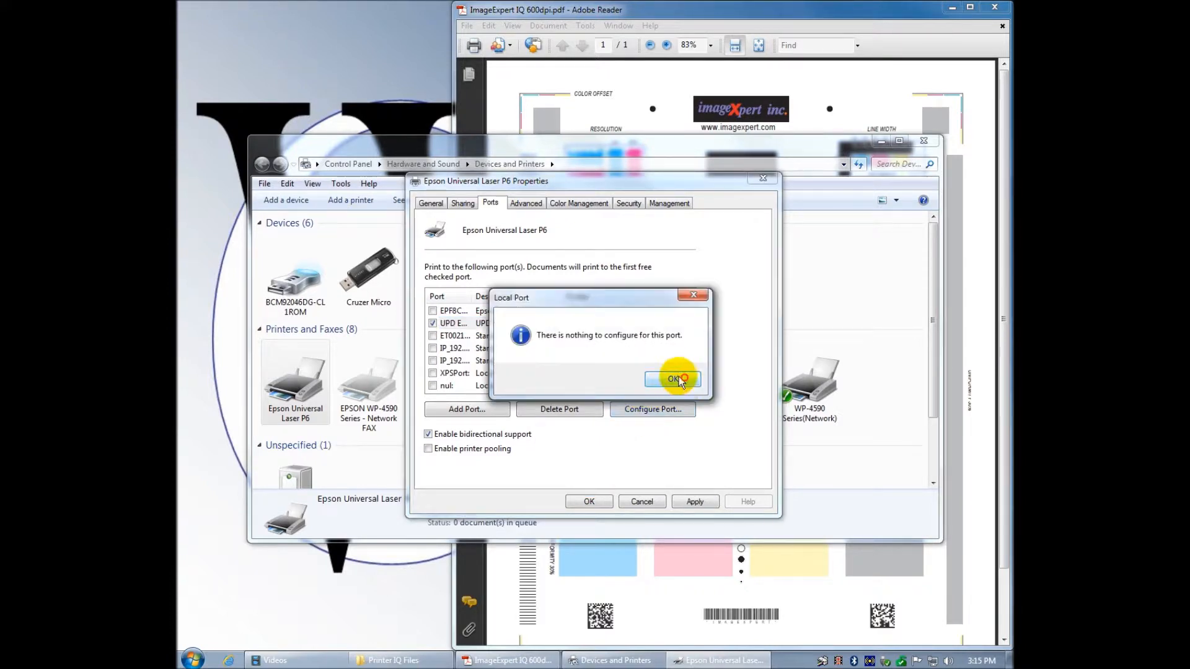
click(673, 379)
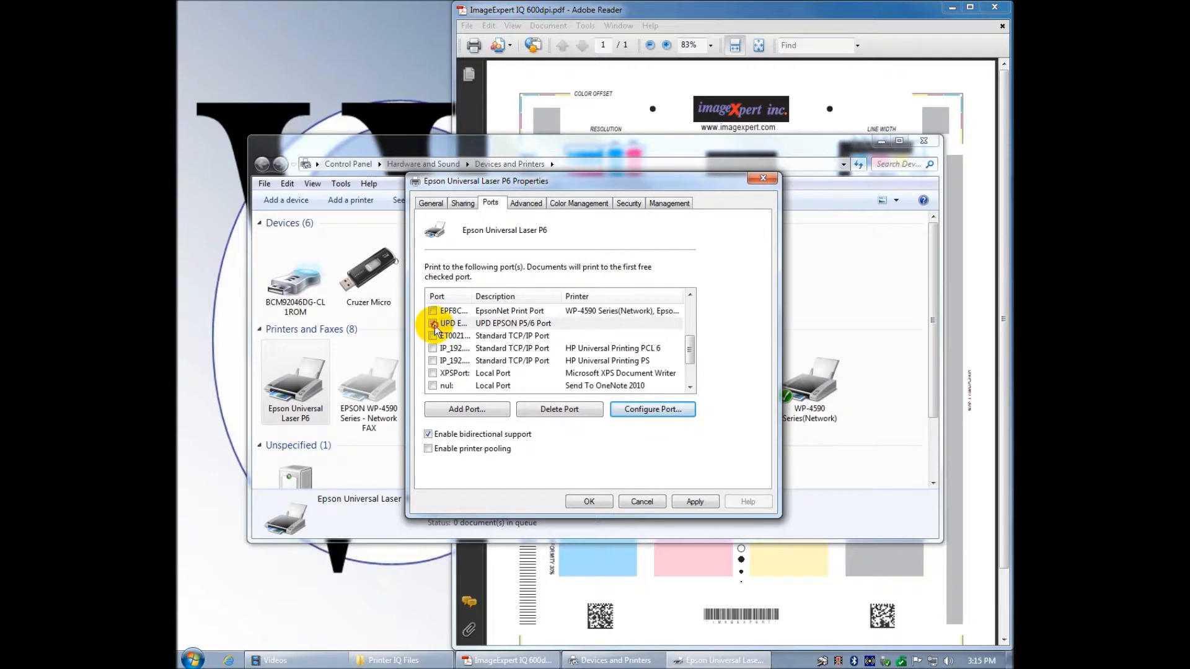
click(453, 309)
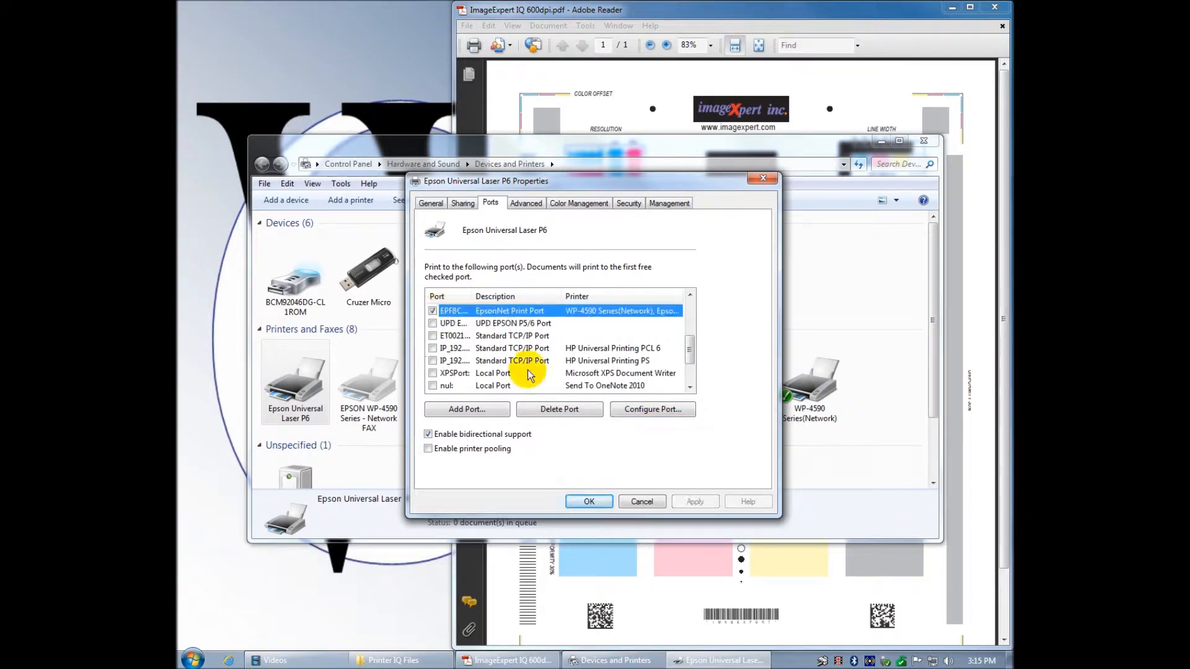
mouse_move(617, 315)
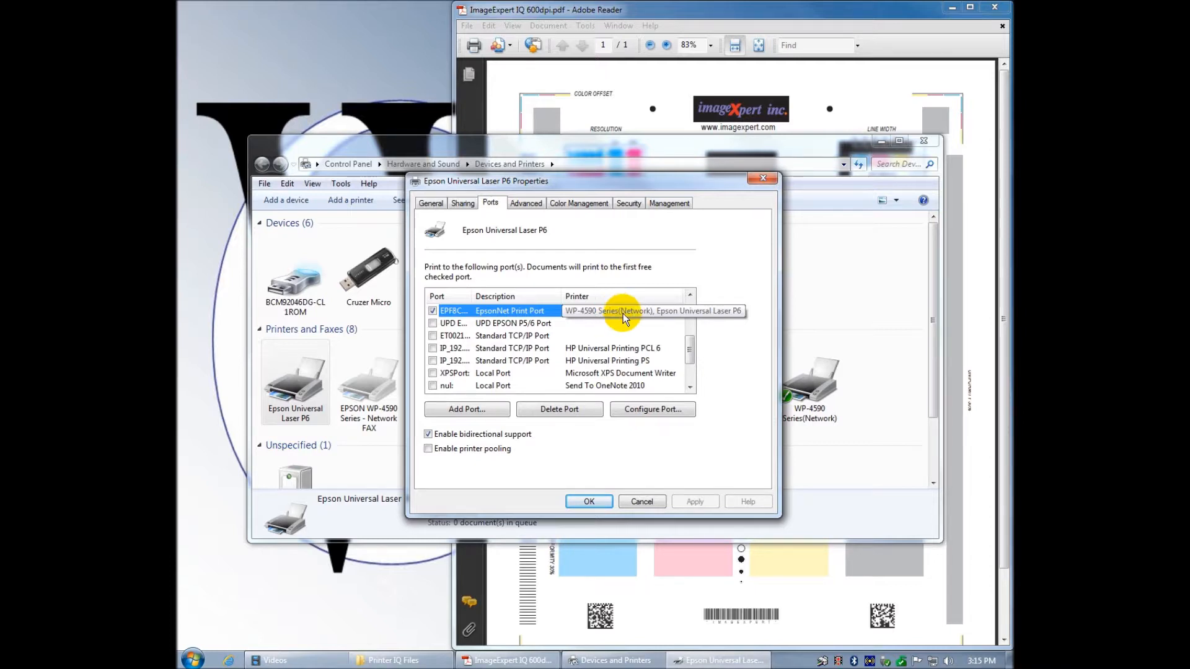
mouse_move(714, 440)
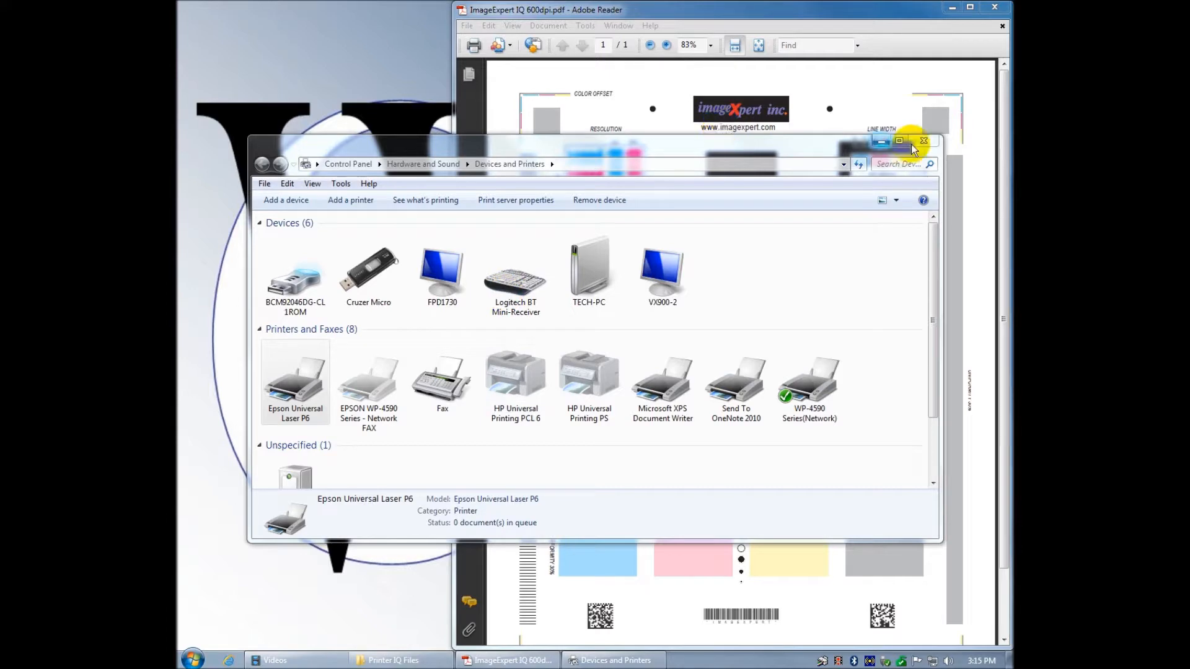
- Close Devices and Printers and bring up Adobe Reader's print dialog for the test chart
click(924, 141)
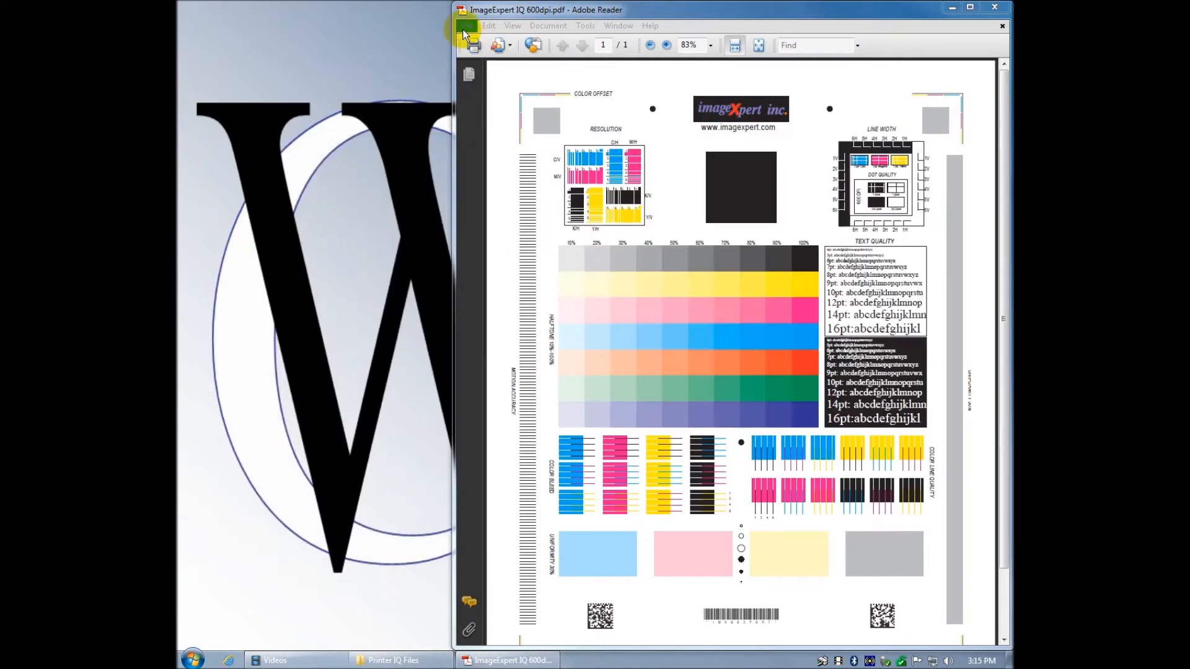
click(468, 25)
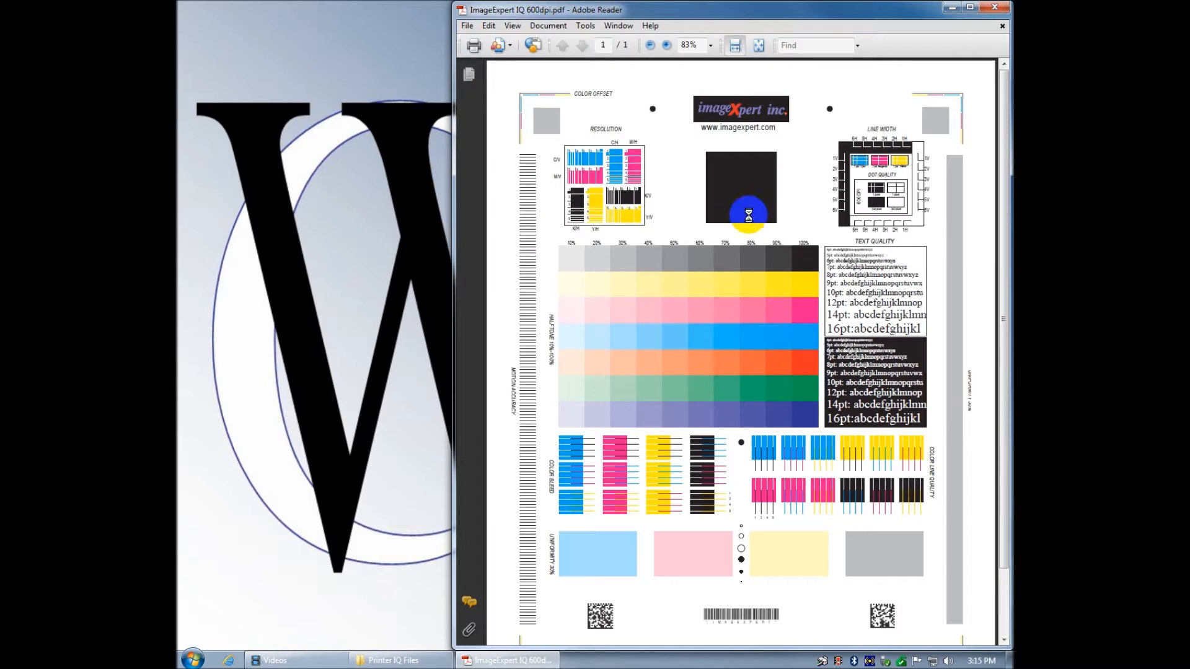
click(473, 45)
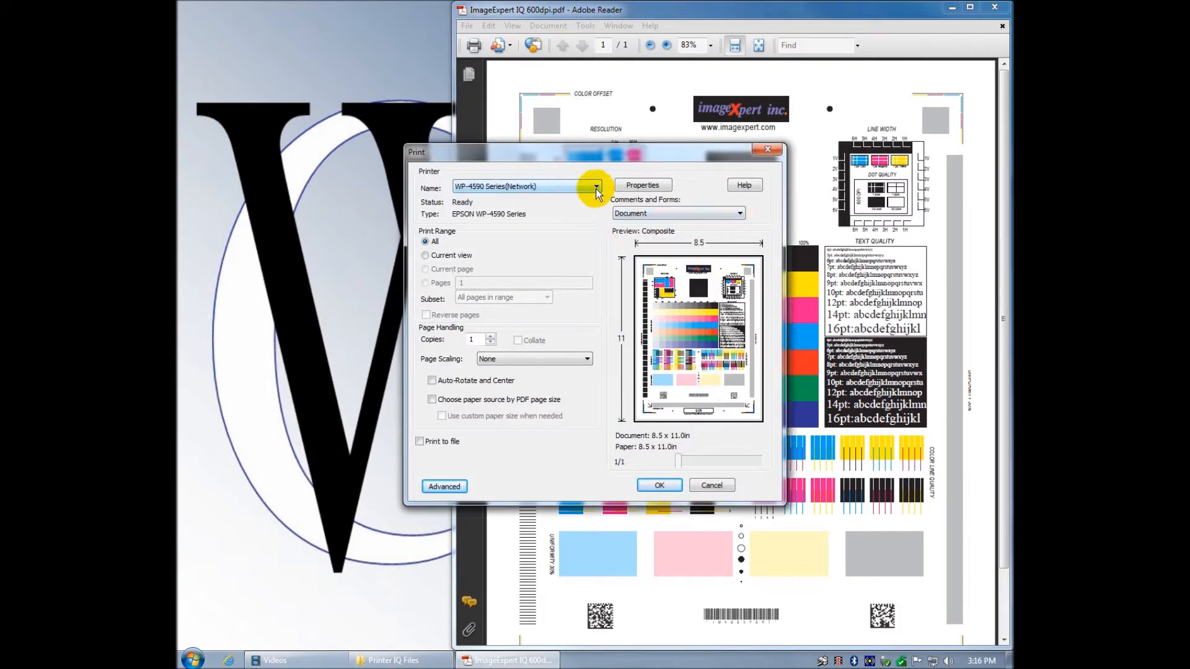
click(596, 186)
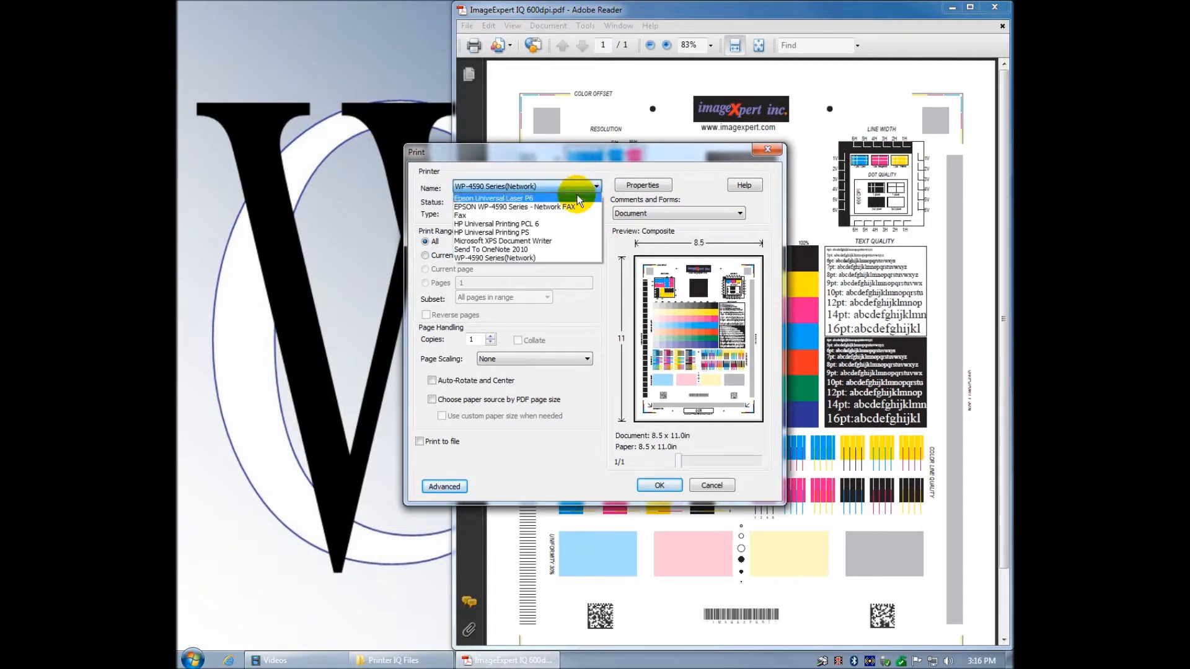
- Confirm Epson Universal Laser P6 is selectable as the printer, then cancel printing
click(493, 198)
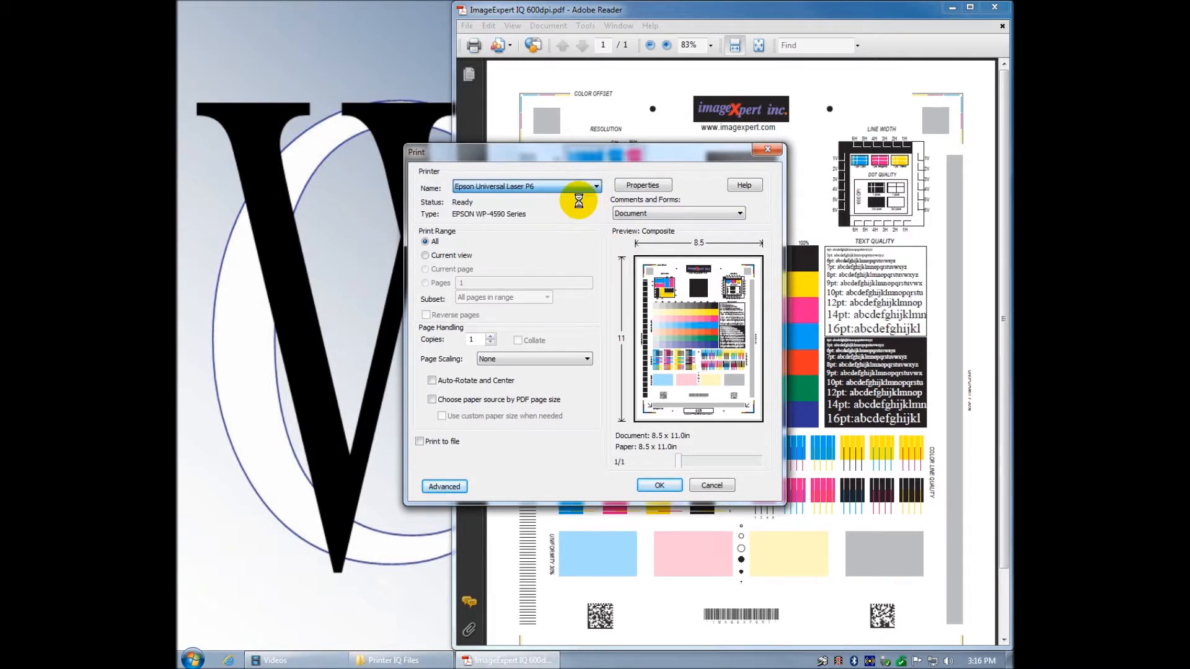
click(595, 186)
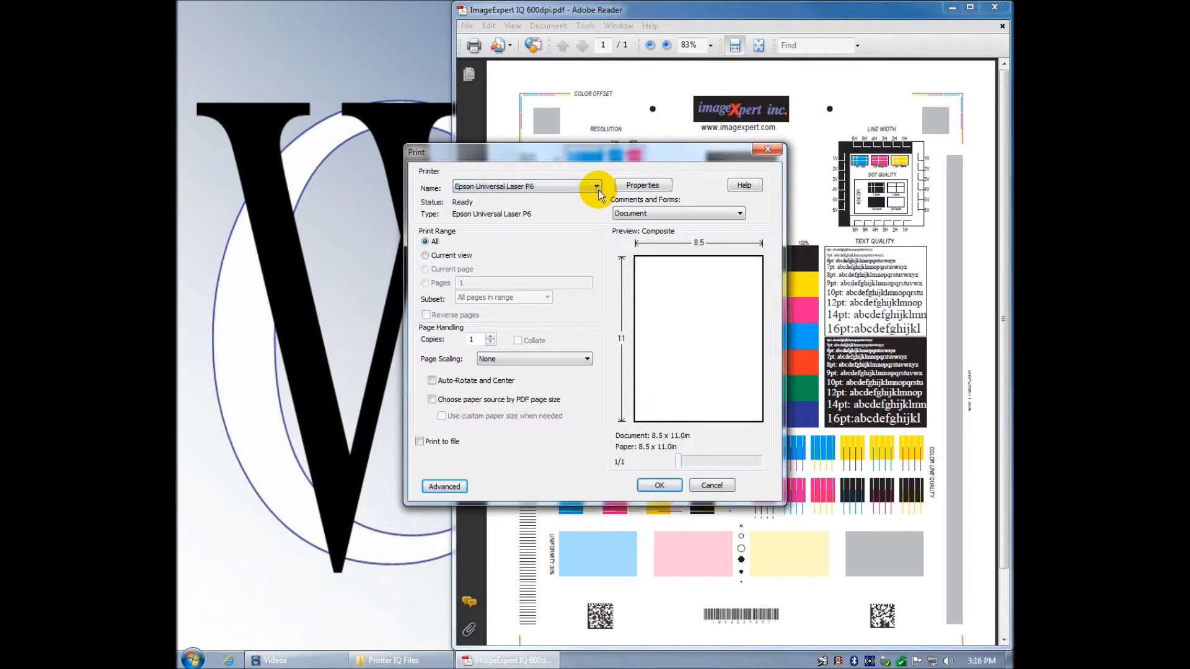
click(597, 186)
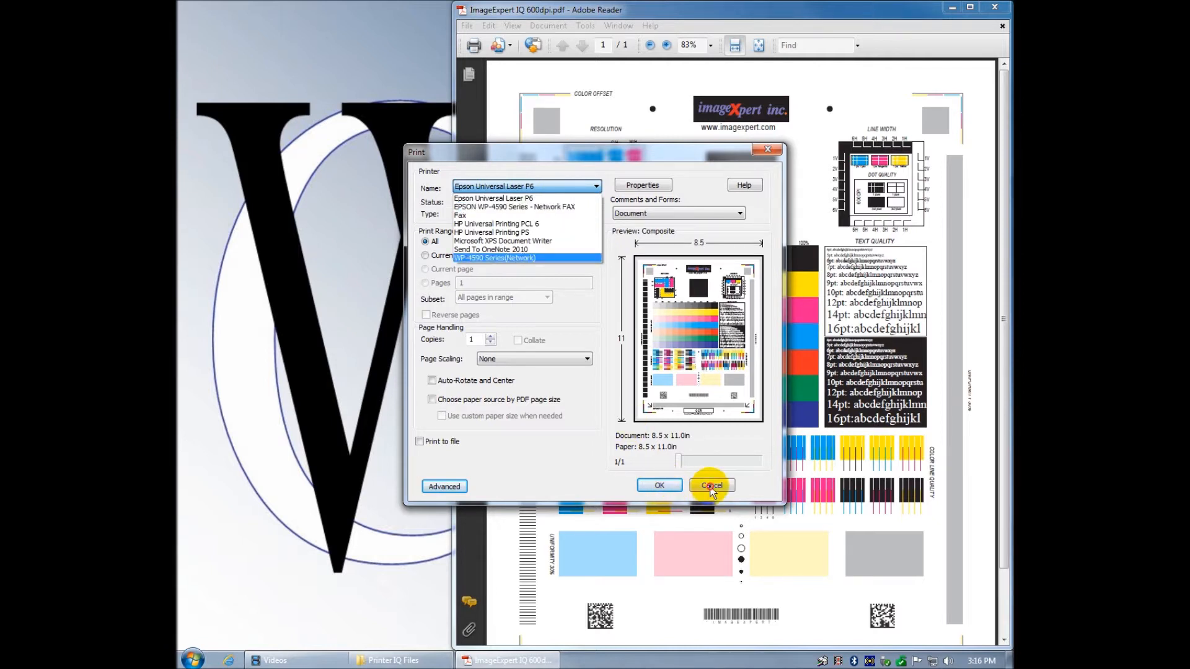
click(710, 486)
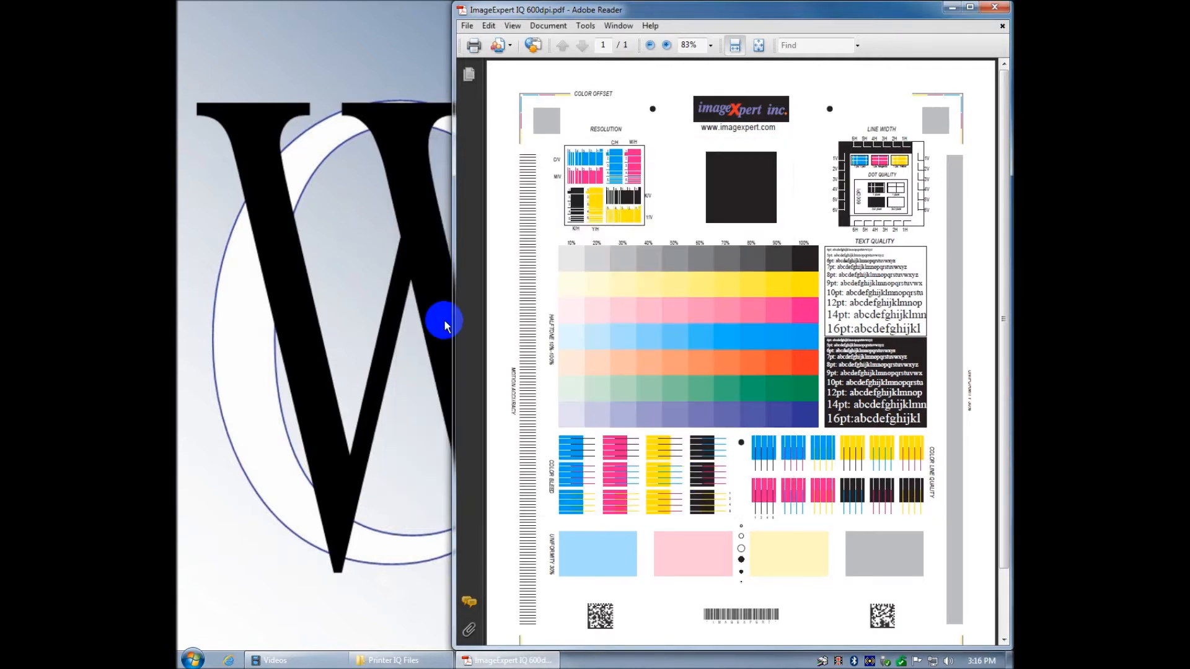